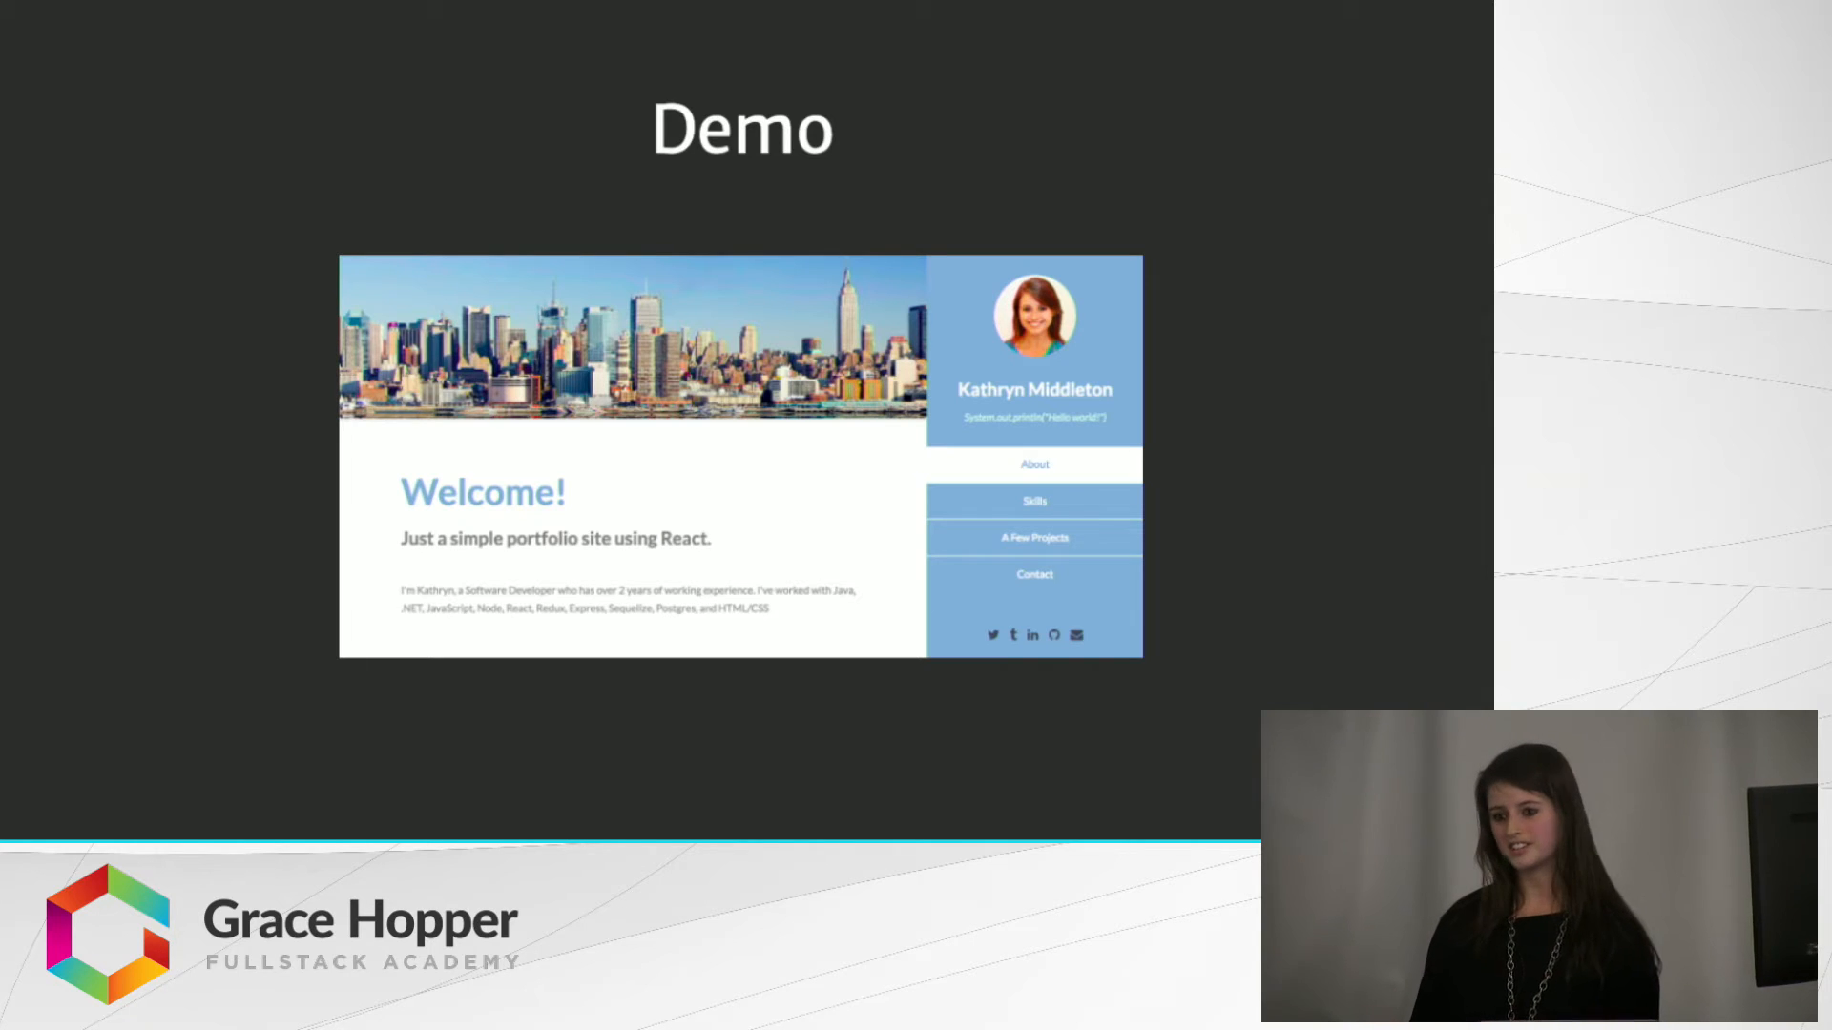
pyautogui.moveTo(1086, 470)
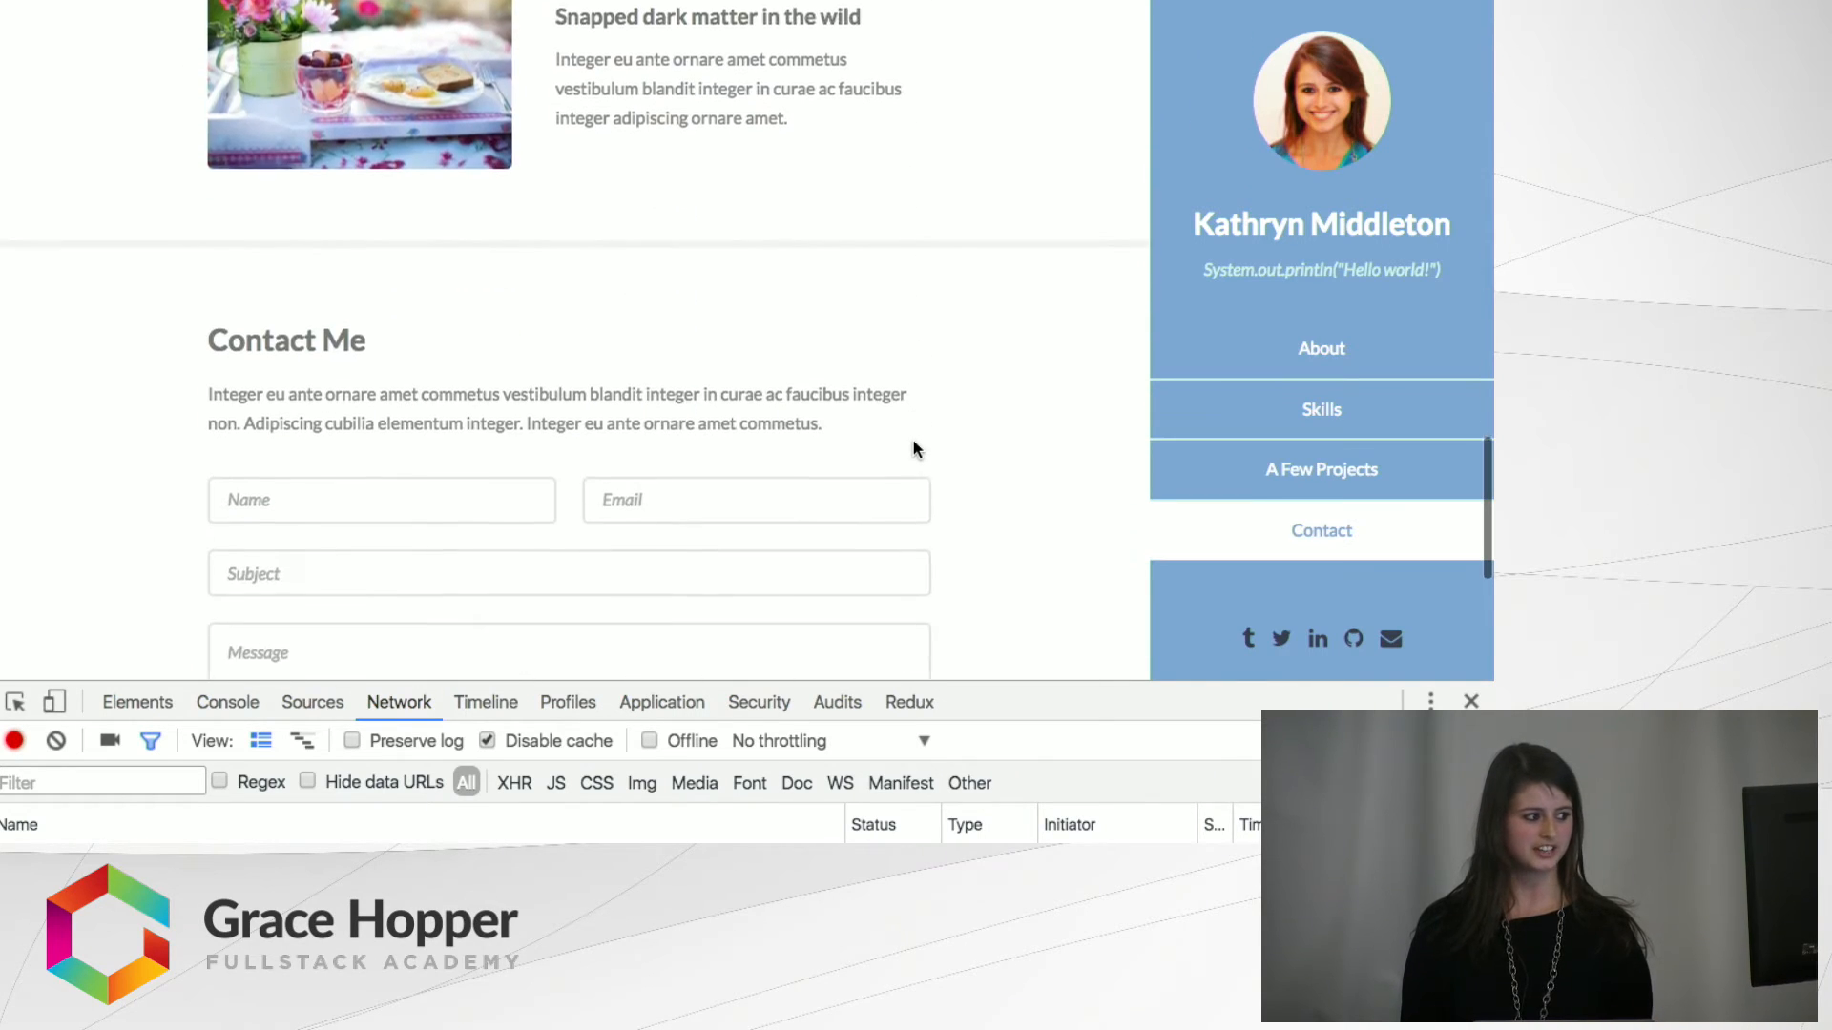
# Reload the server-rendered portfolio tab and read its 27-request, 2.01 s network log
pyautogui.scroll(3)
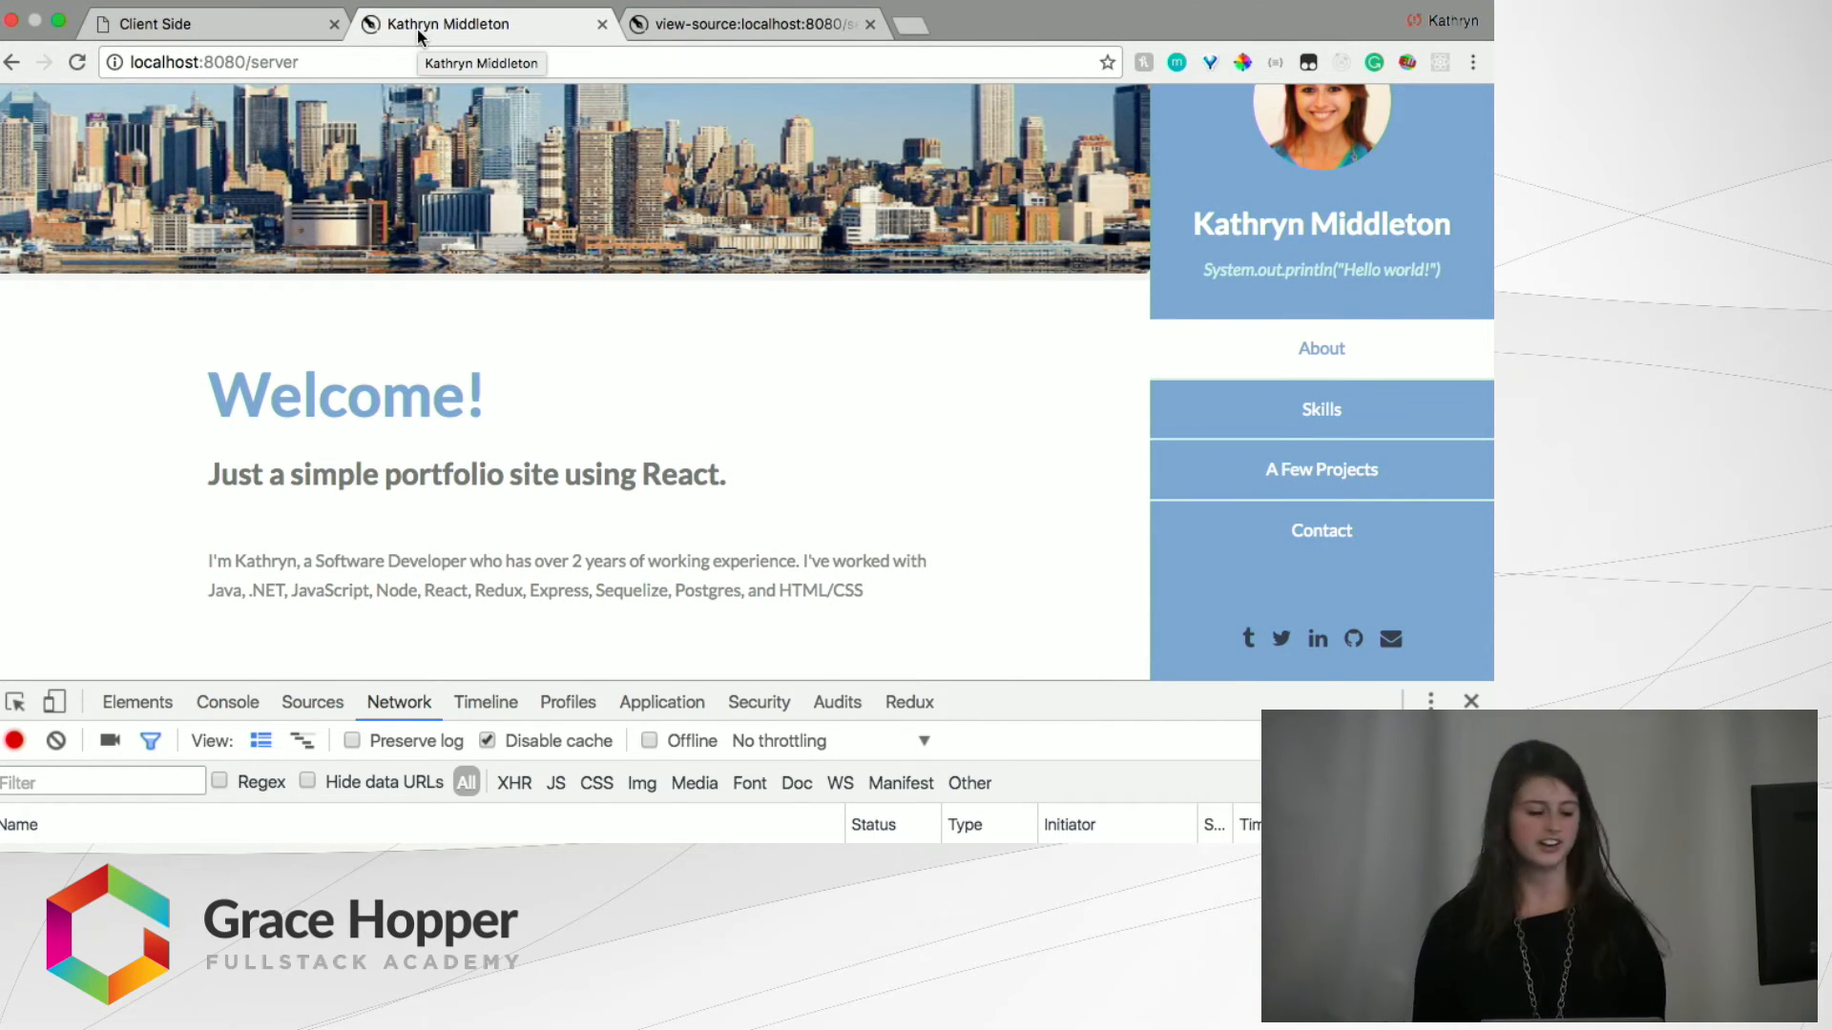
pyautogui.click(191, 25)
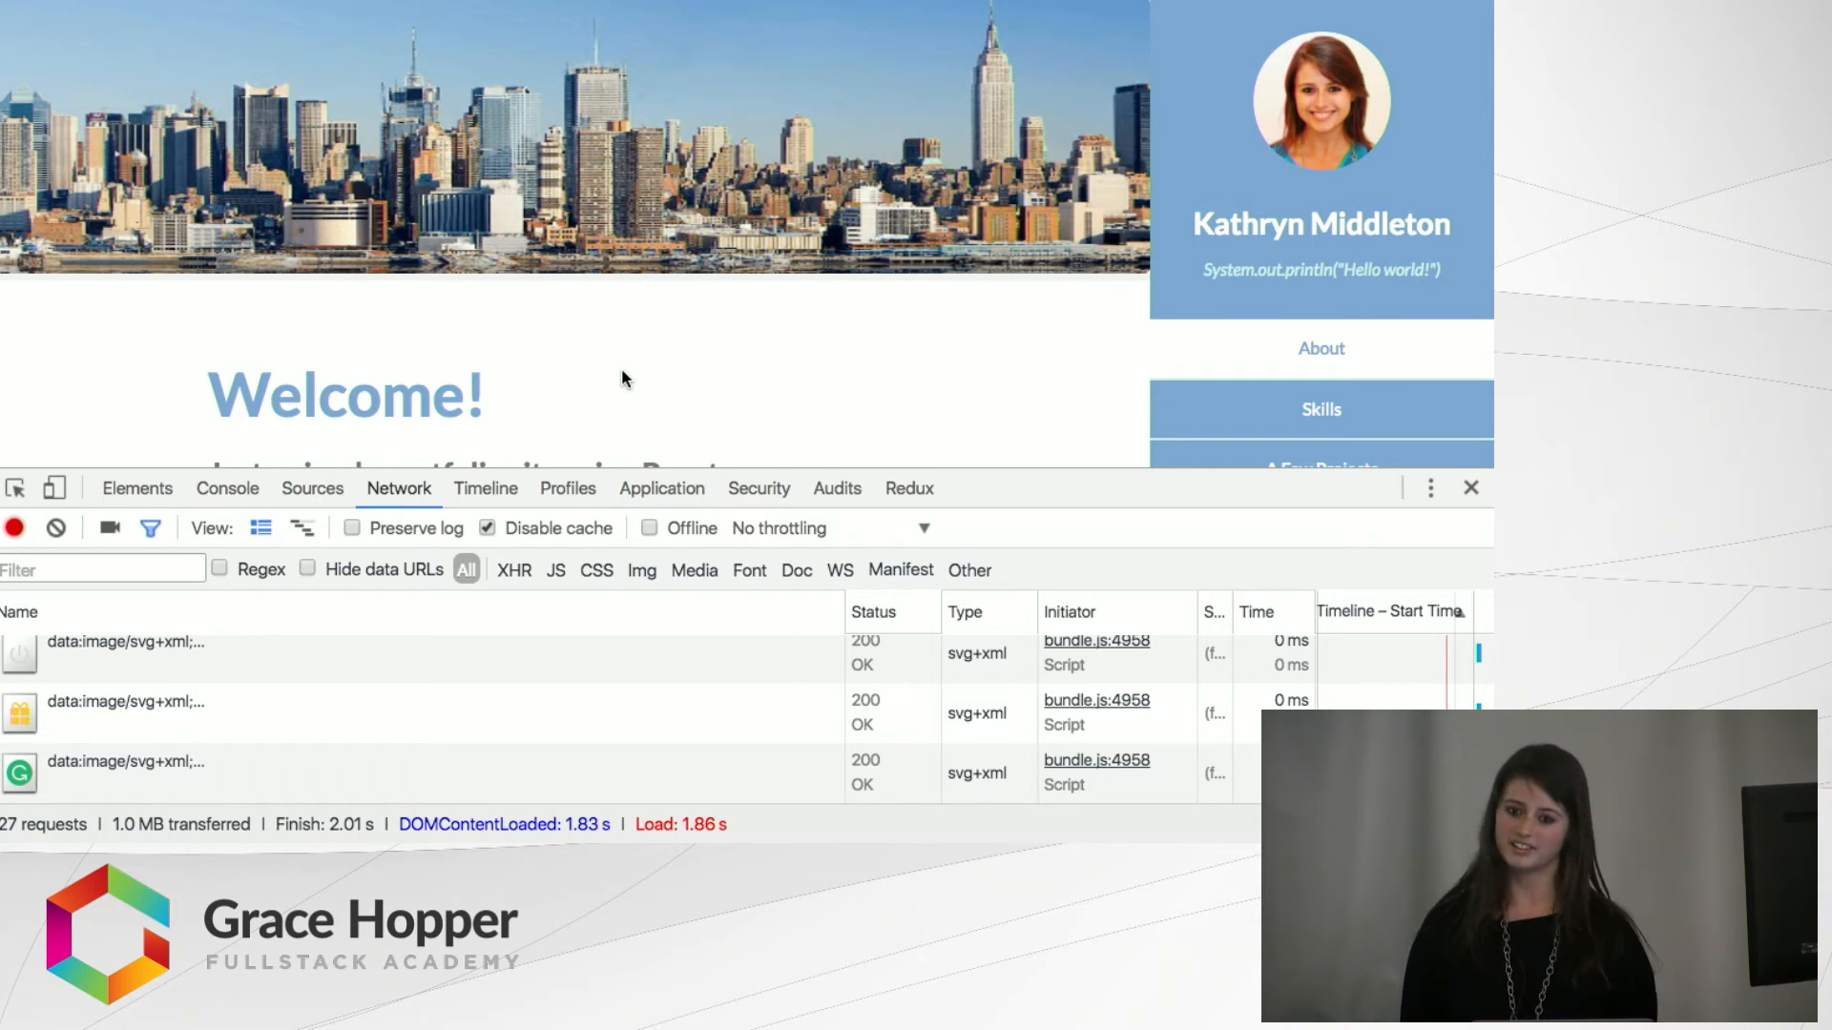
# Choose the Regular 3G preset (100ms, 750kb/s, 250kb/s) in the throttling dropdown
pyautogui.click(923, 528)
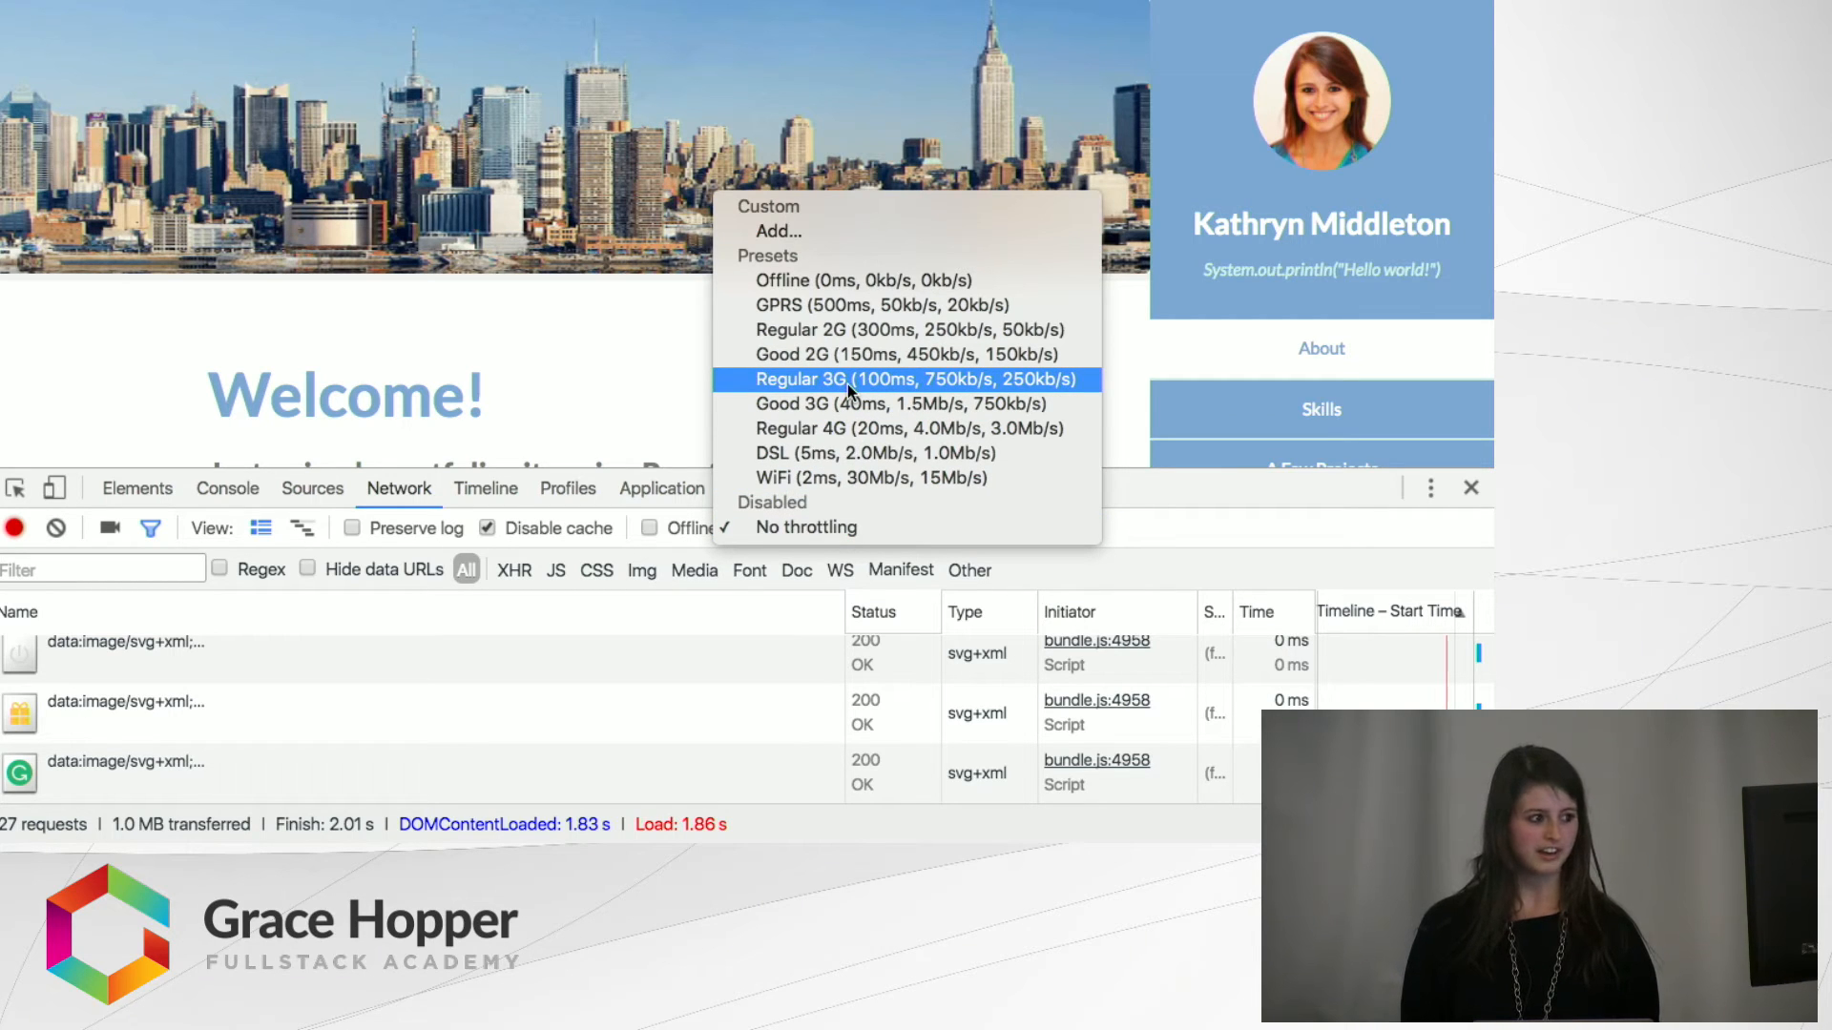
pyautogui.click(919, 379)
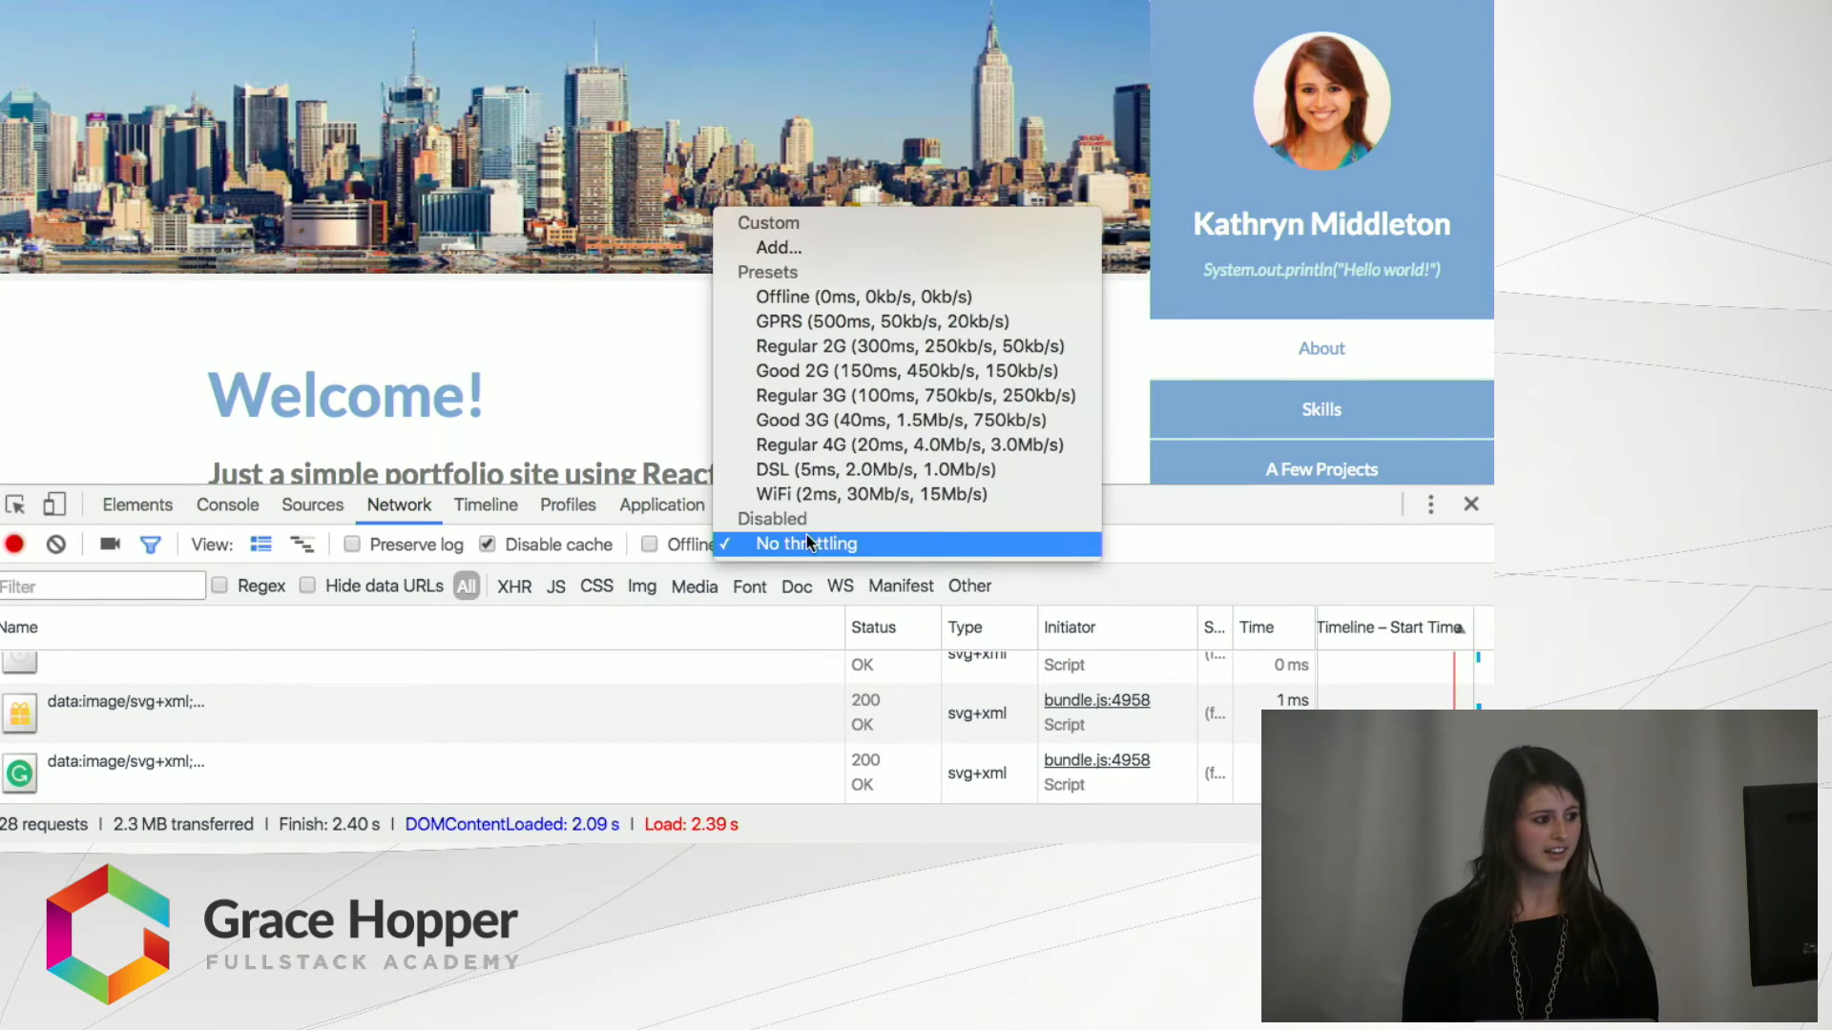
pyautogui.click(917, 395)
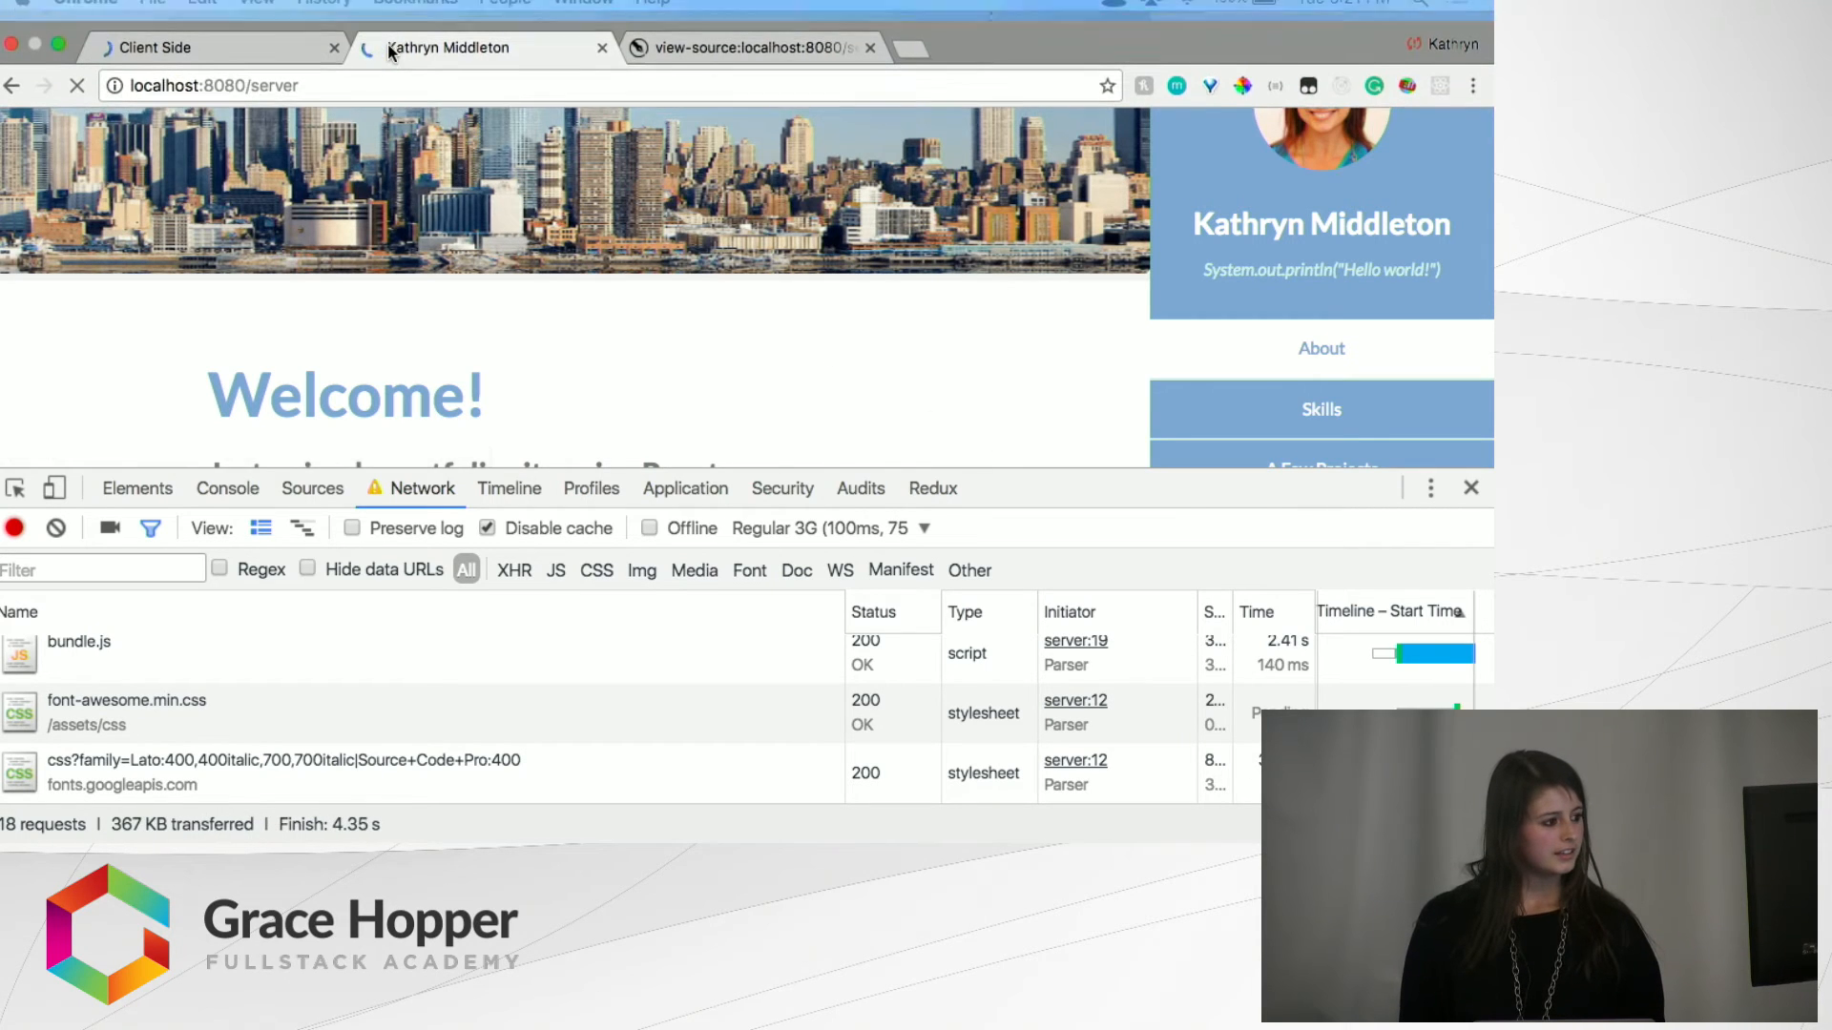
# Reload the server tab under 3G and read its 11.94 s load time in the status bar
pyautogui.click(167, 23)
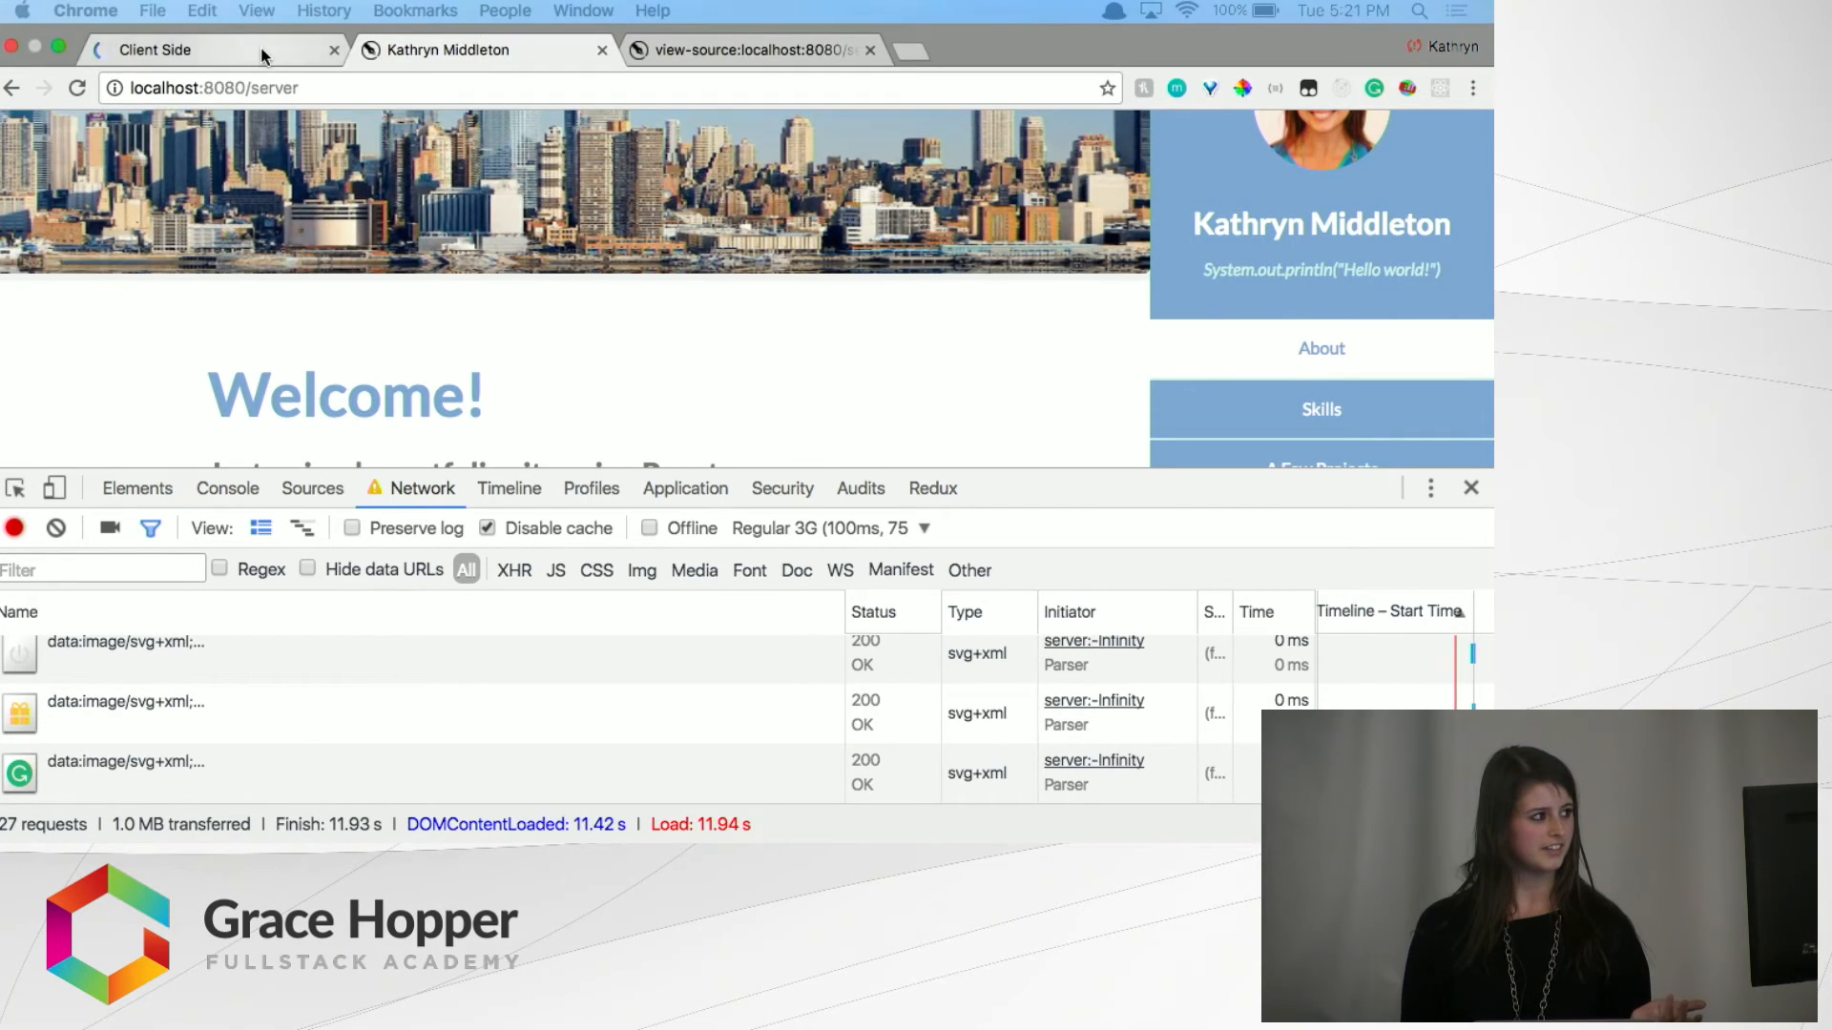
pyautogui.scroll(-3)
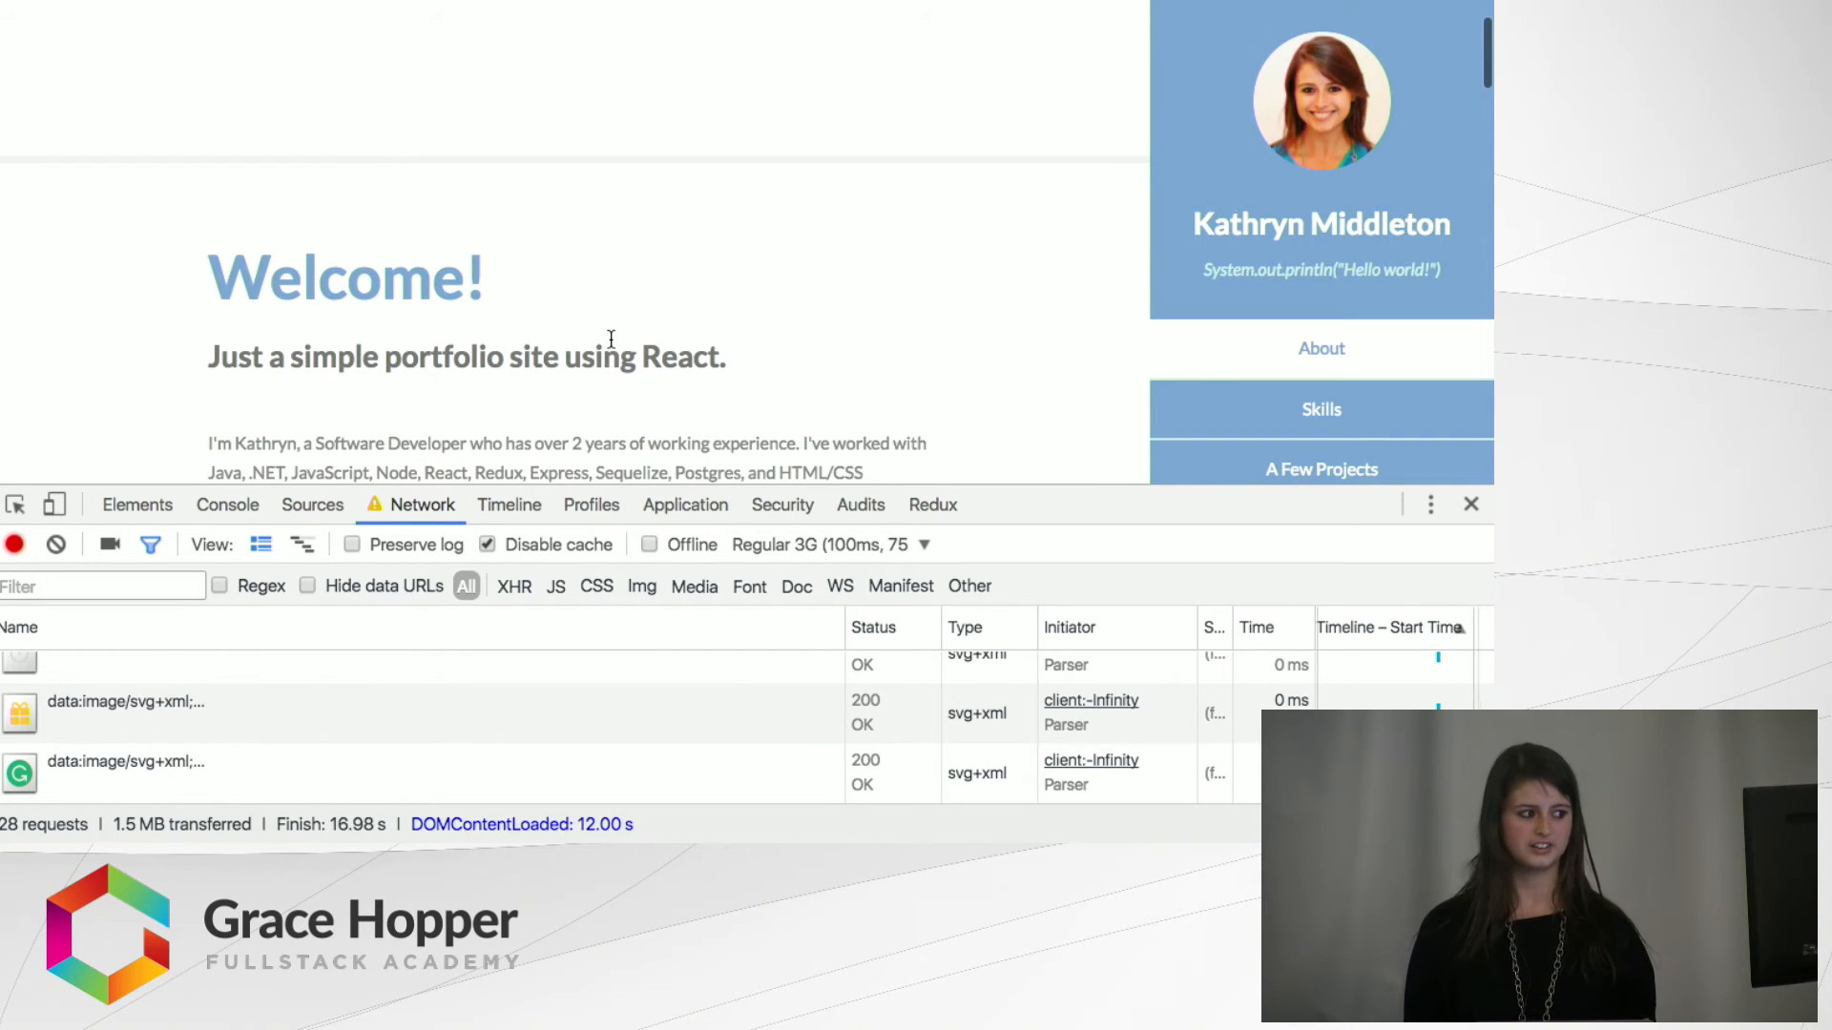
pyautogui.scroll(-3)
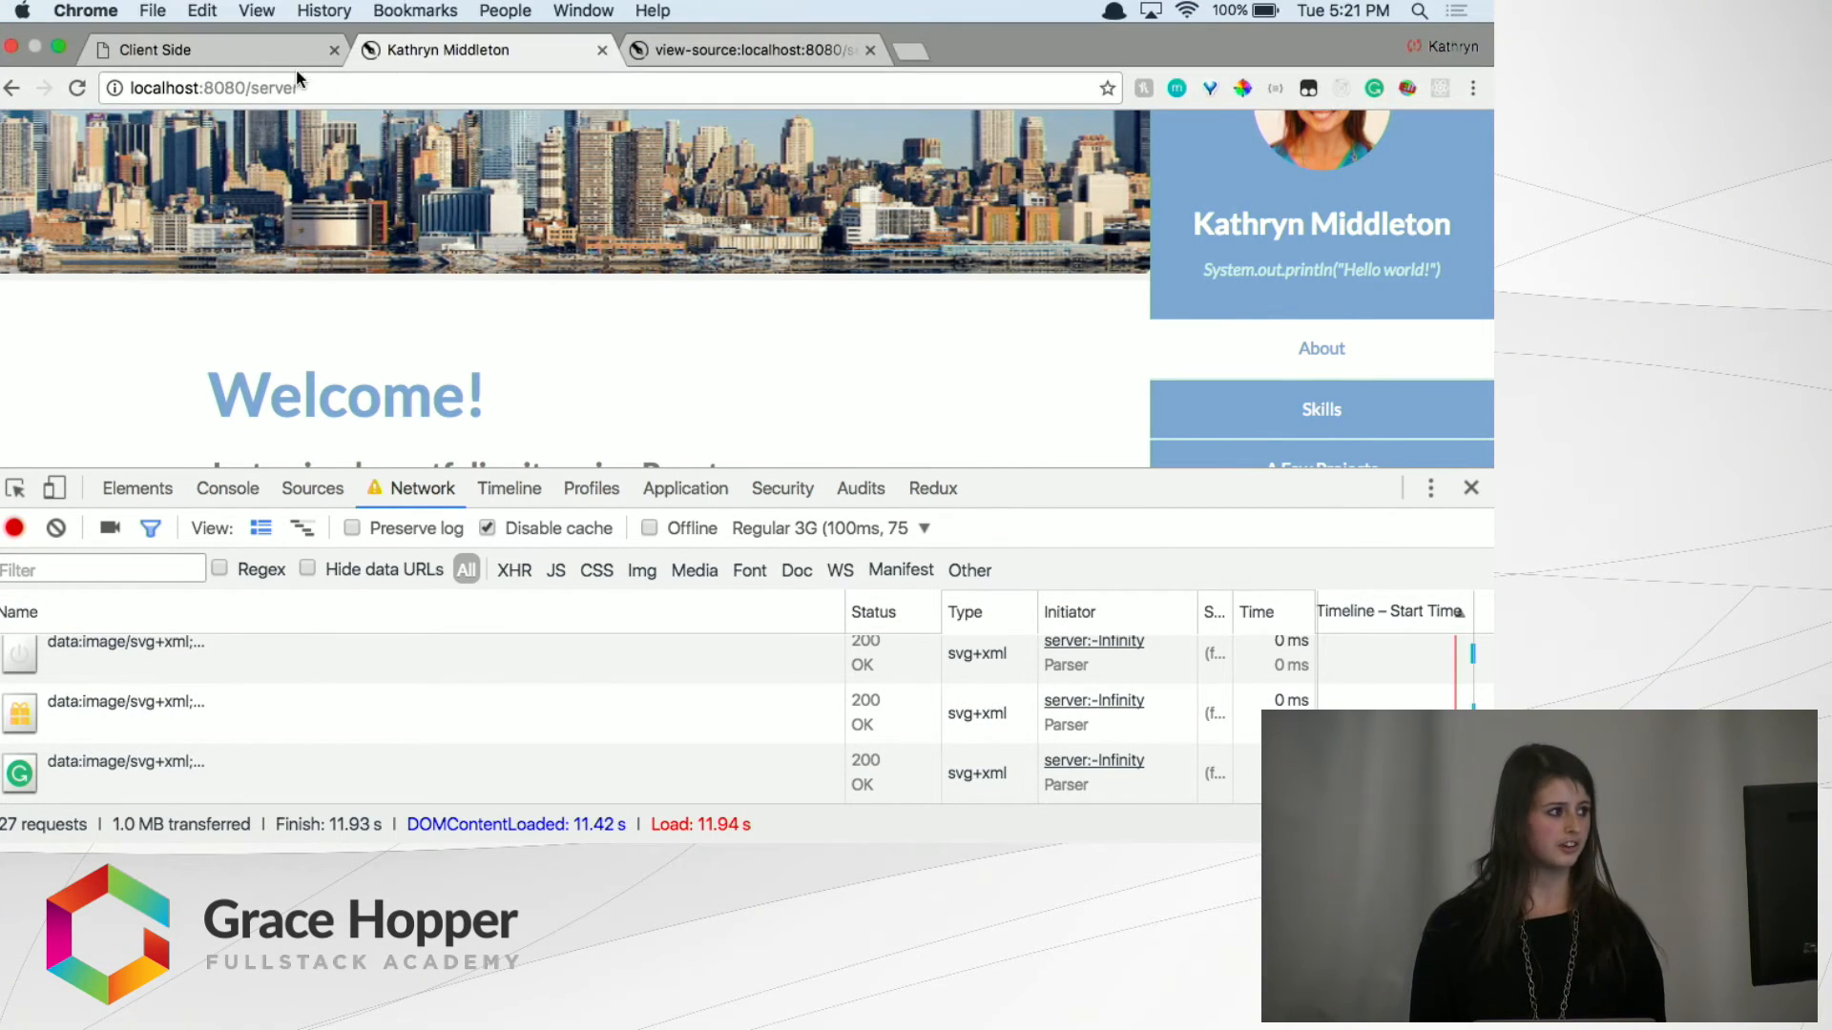
pyautogui.moveTo(283, 53)
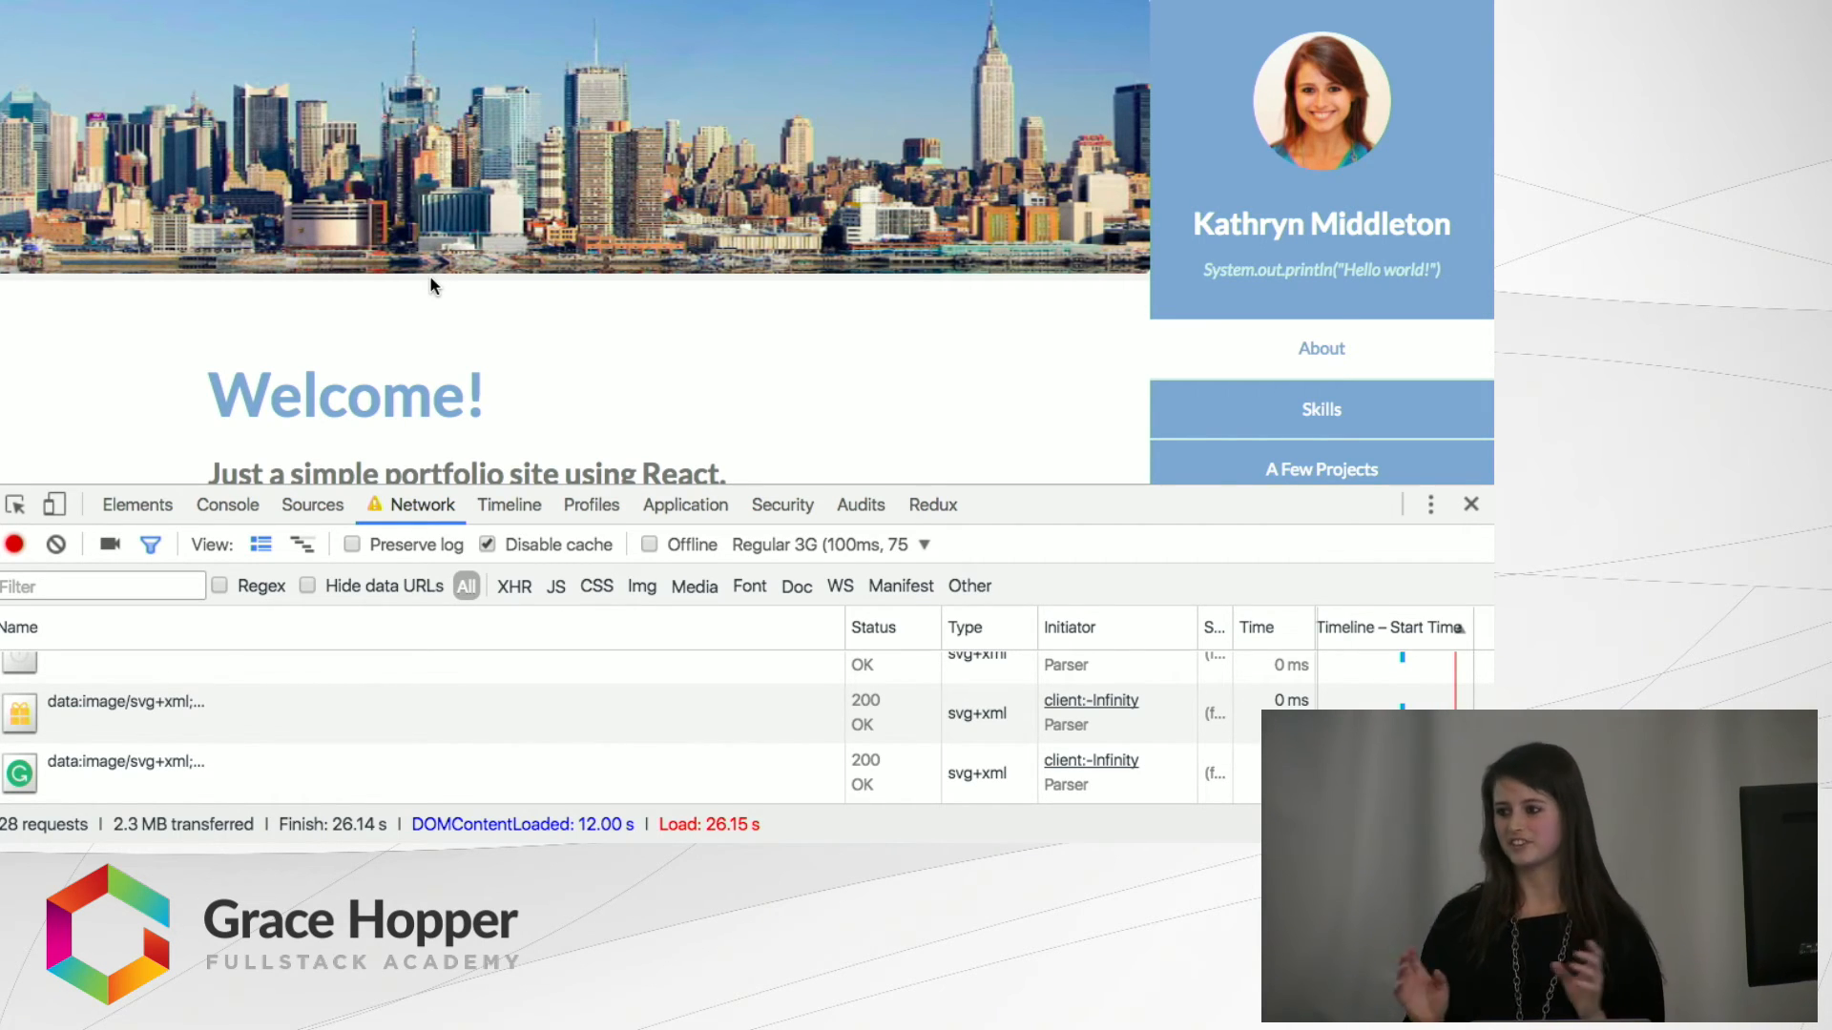
pyautogui.moveTo(661, 303)
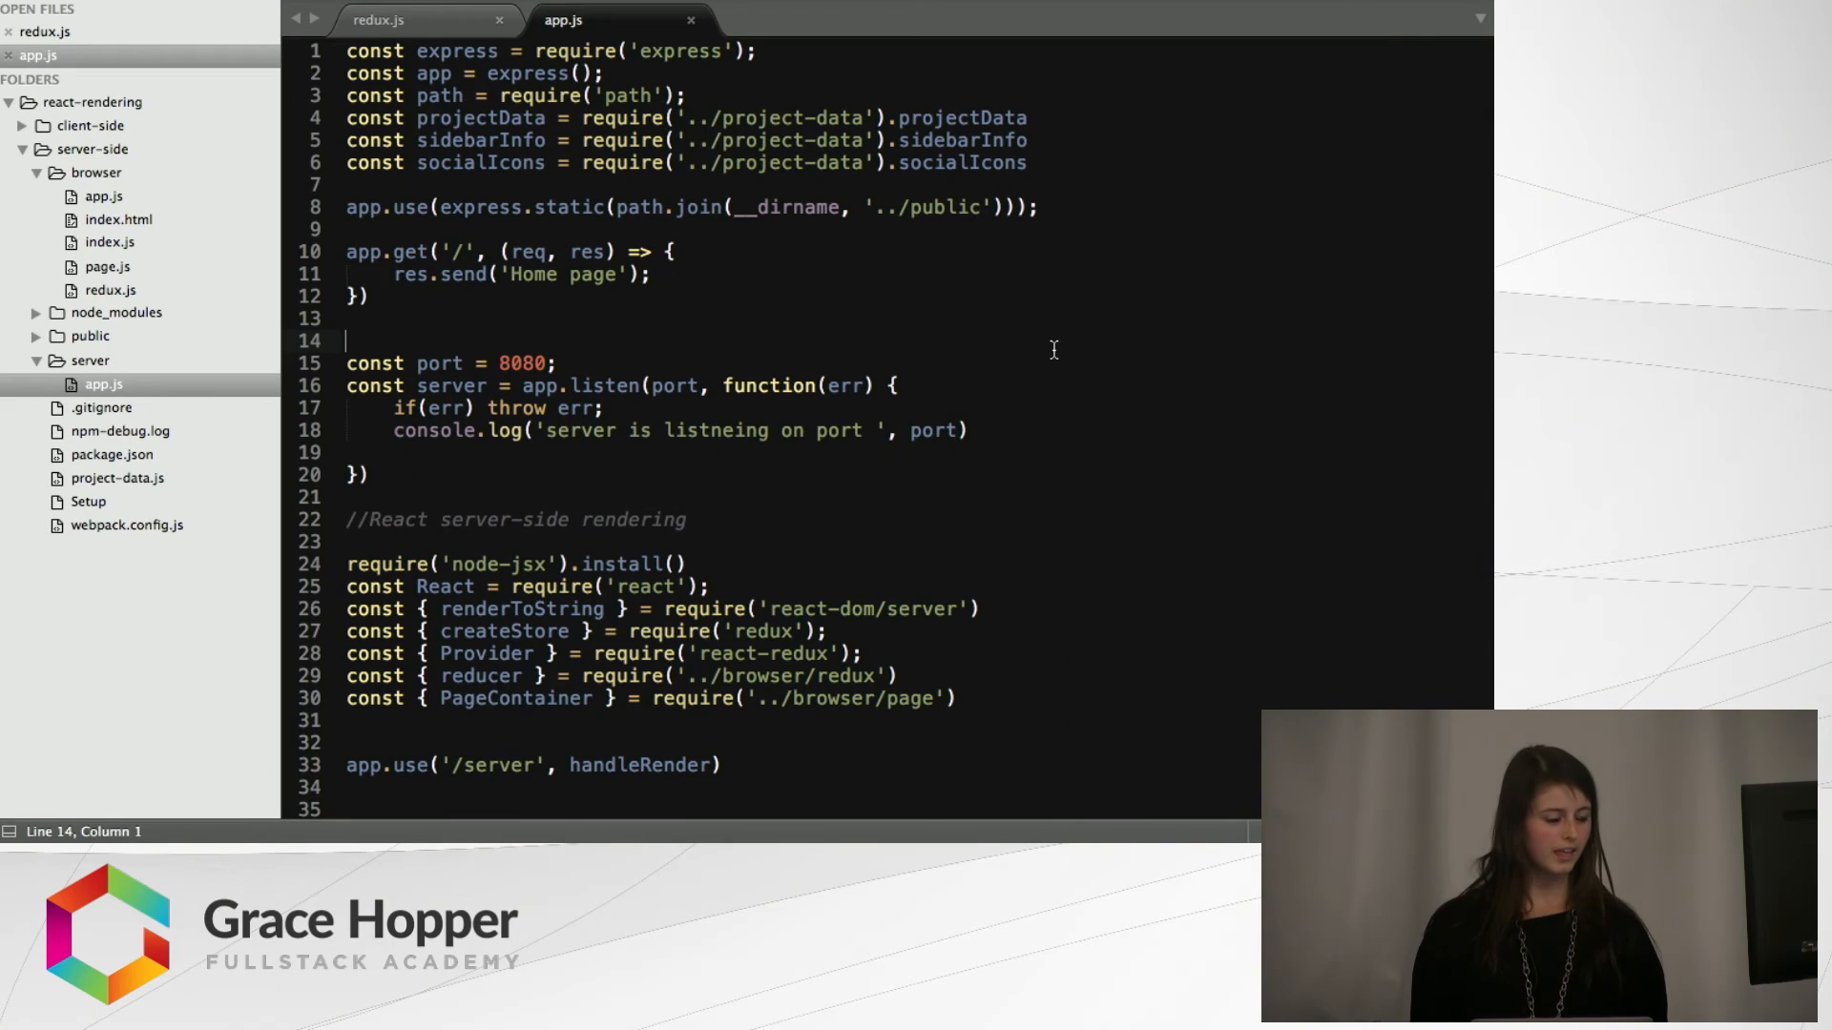
pyautogui.moveTo(655, 227)
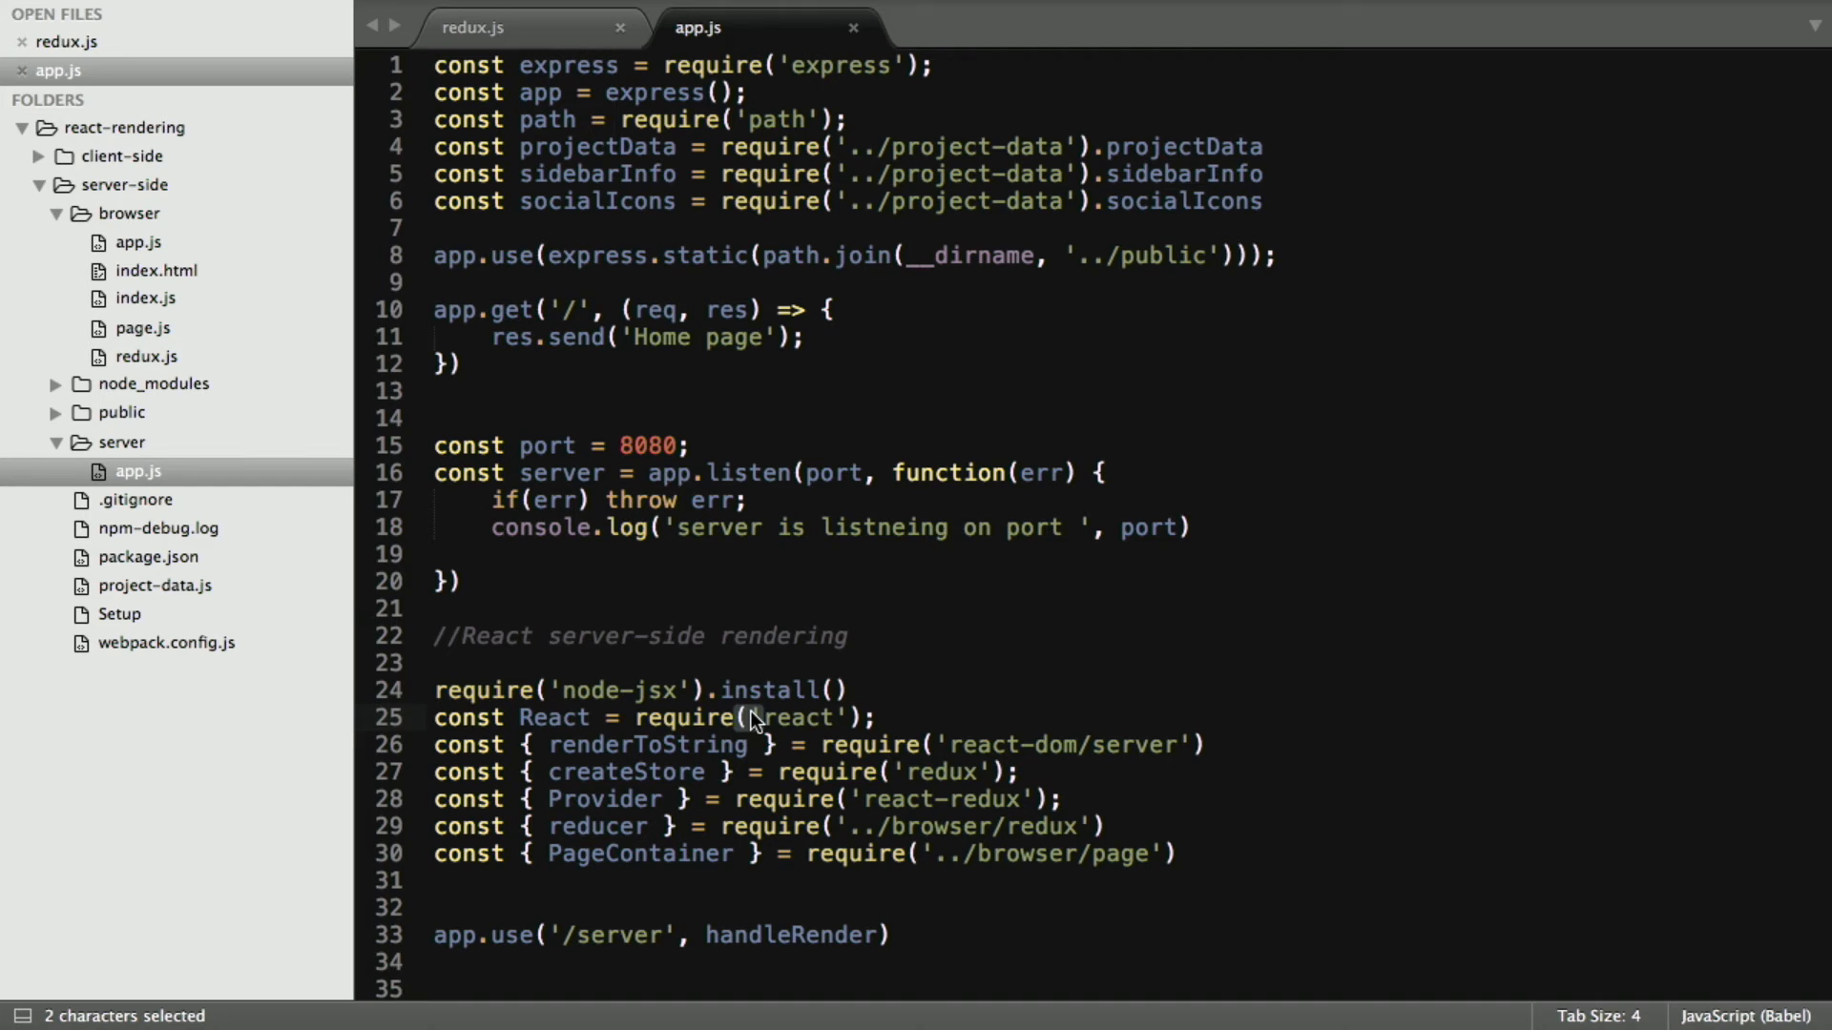
pyautogui.moveTo(876, 586)
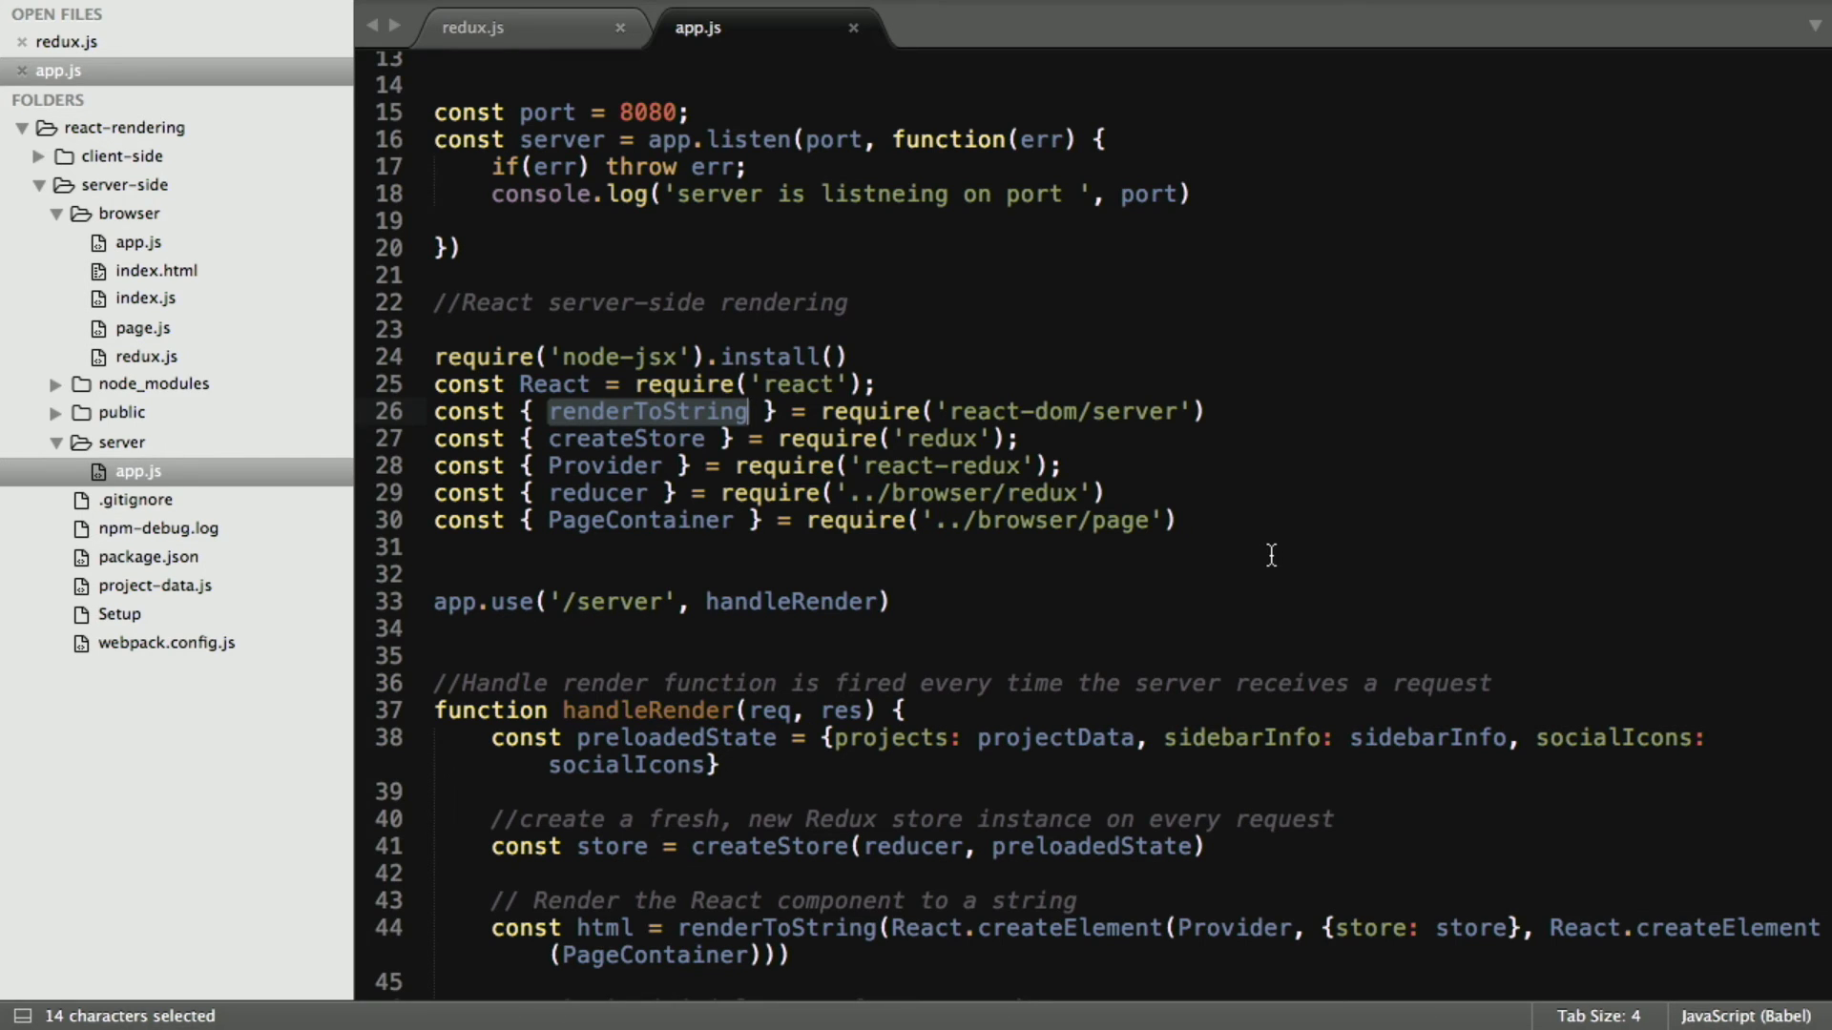
pyautogui.moveTo(599, 468)
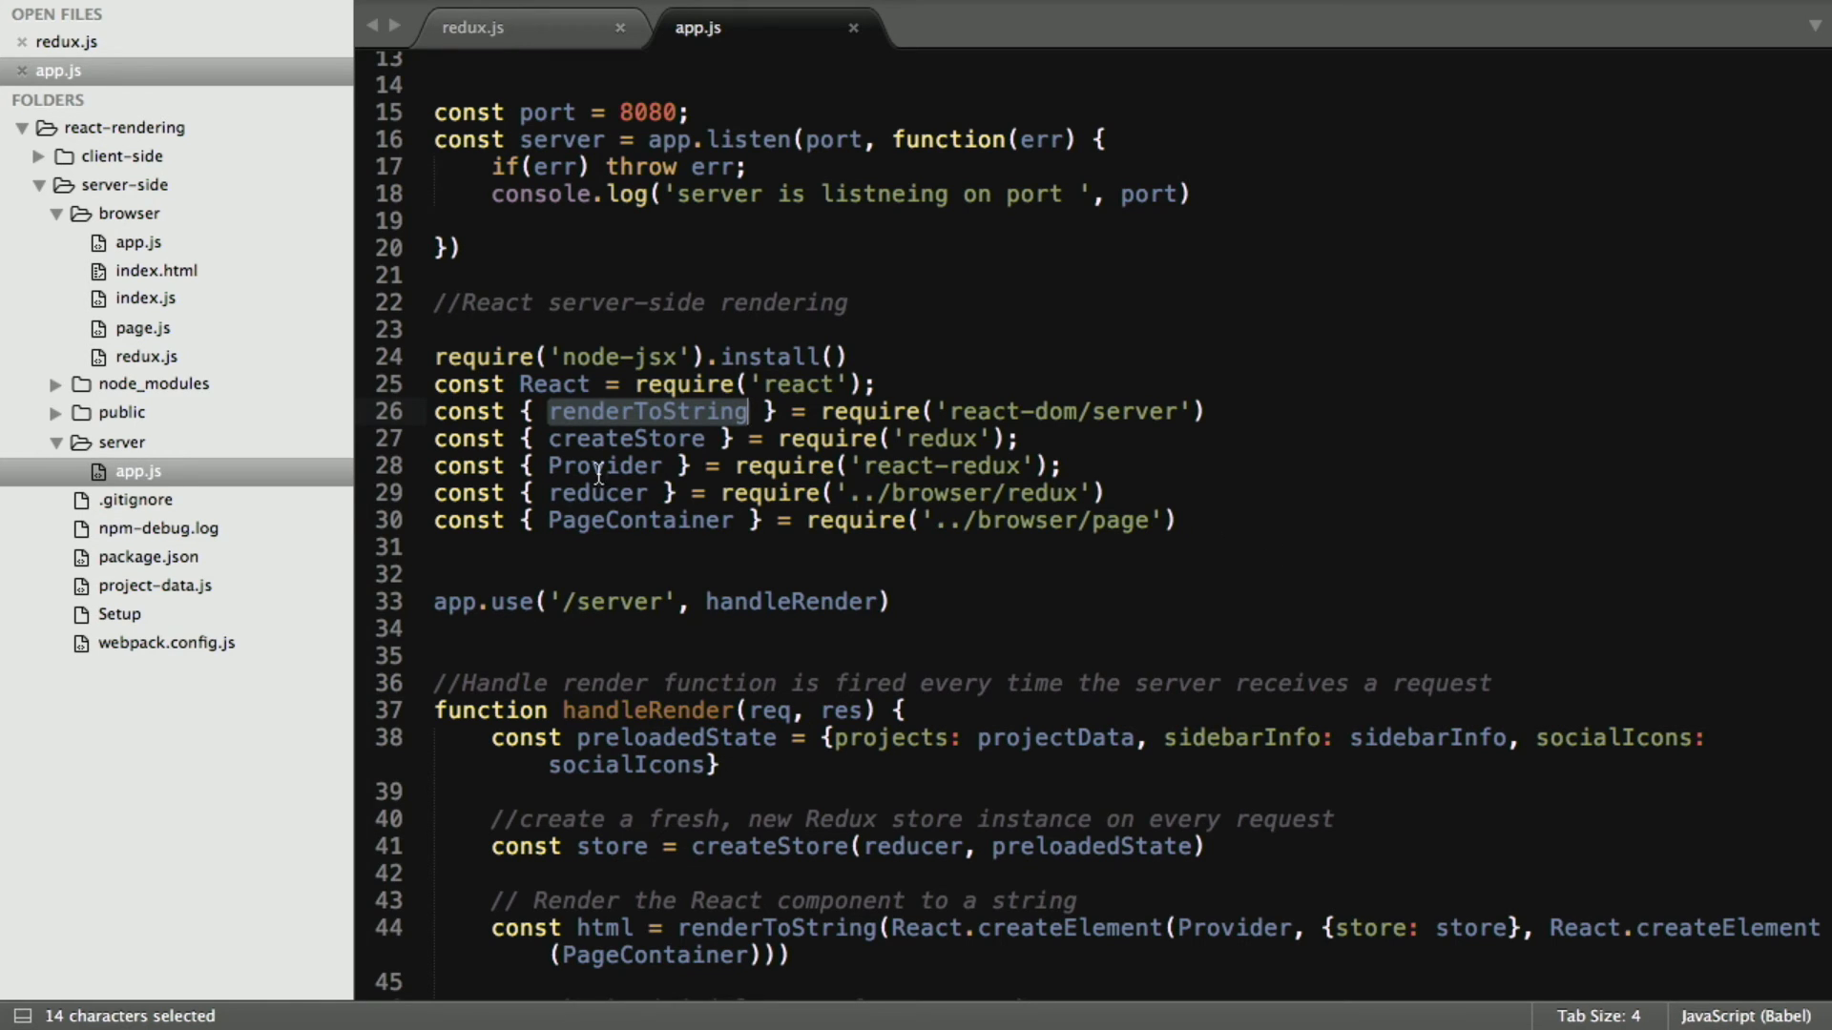
# Show server/app.js from the React rendering imports down to handleRender
pyautogui.click(598, 492)
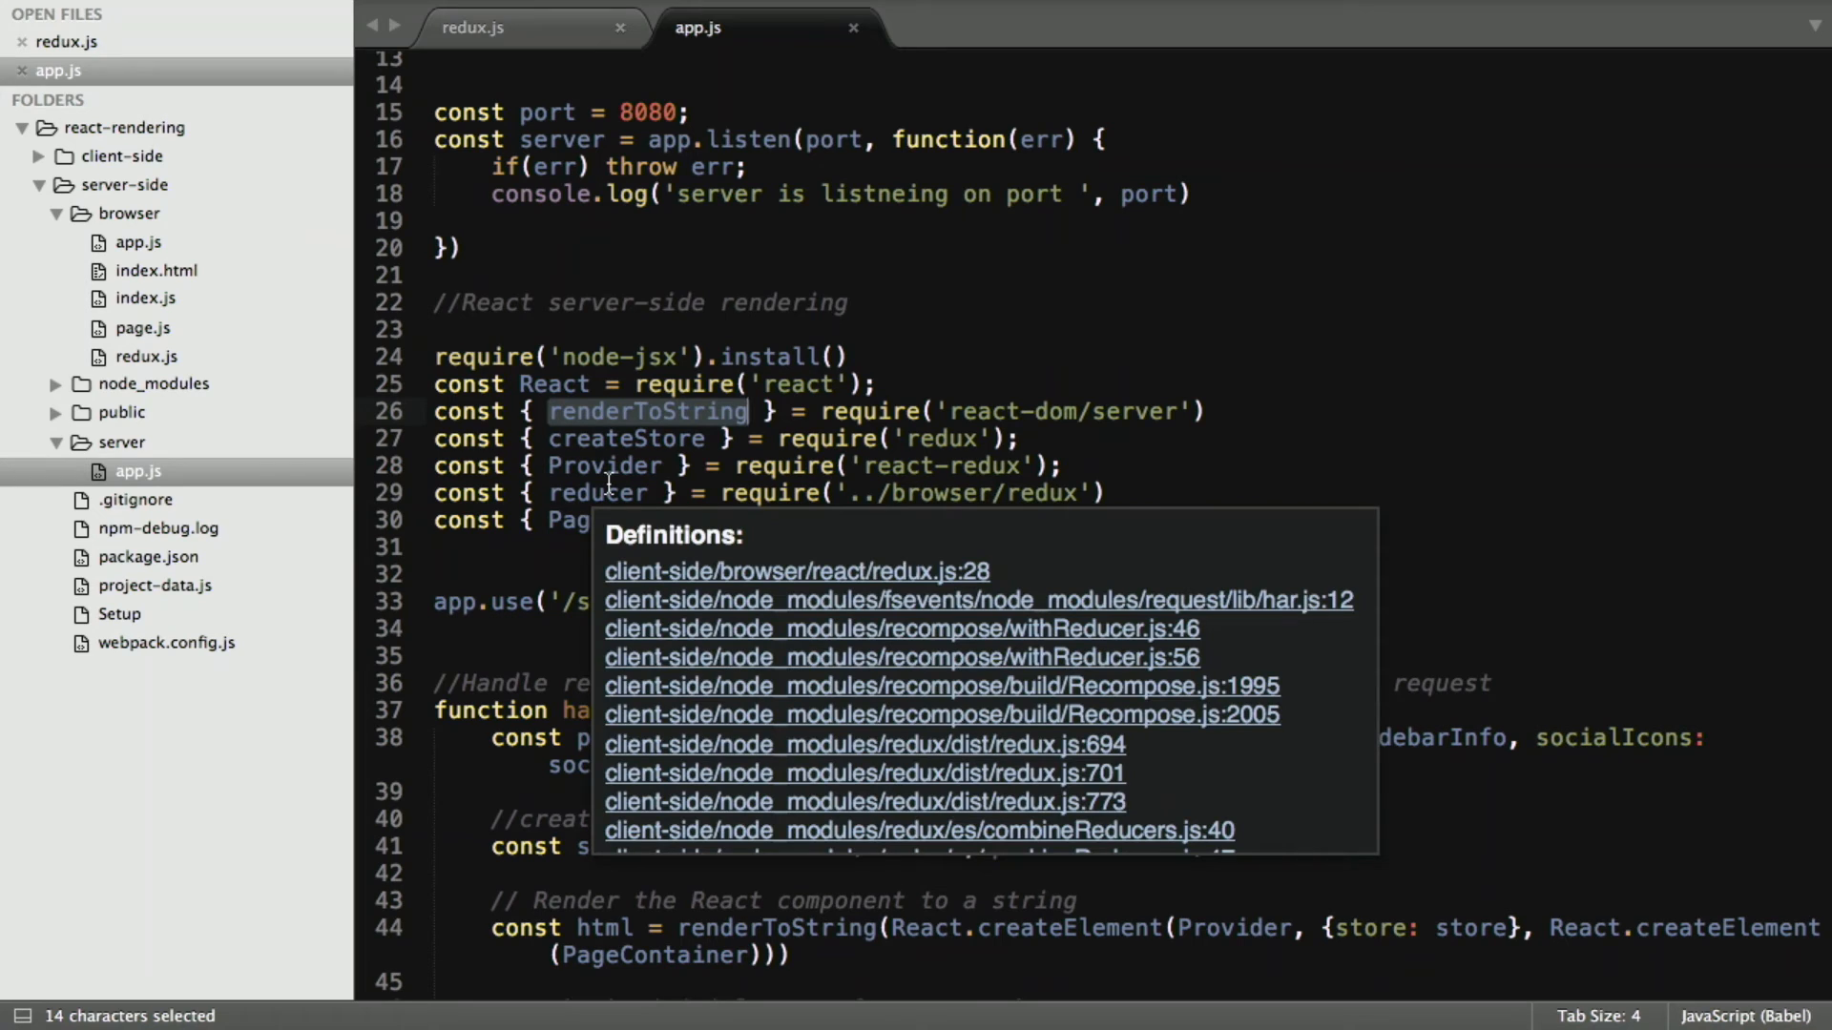
pyautogui.moveTo(1261, 573)
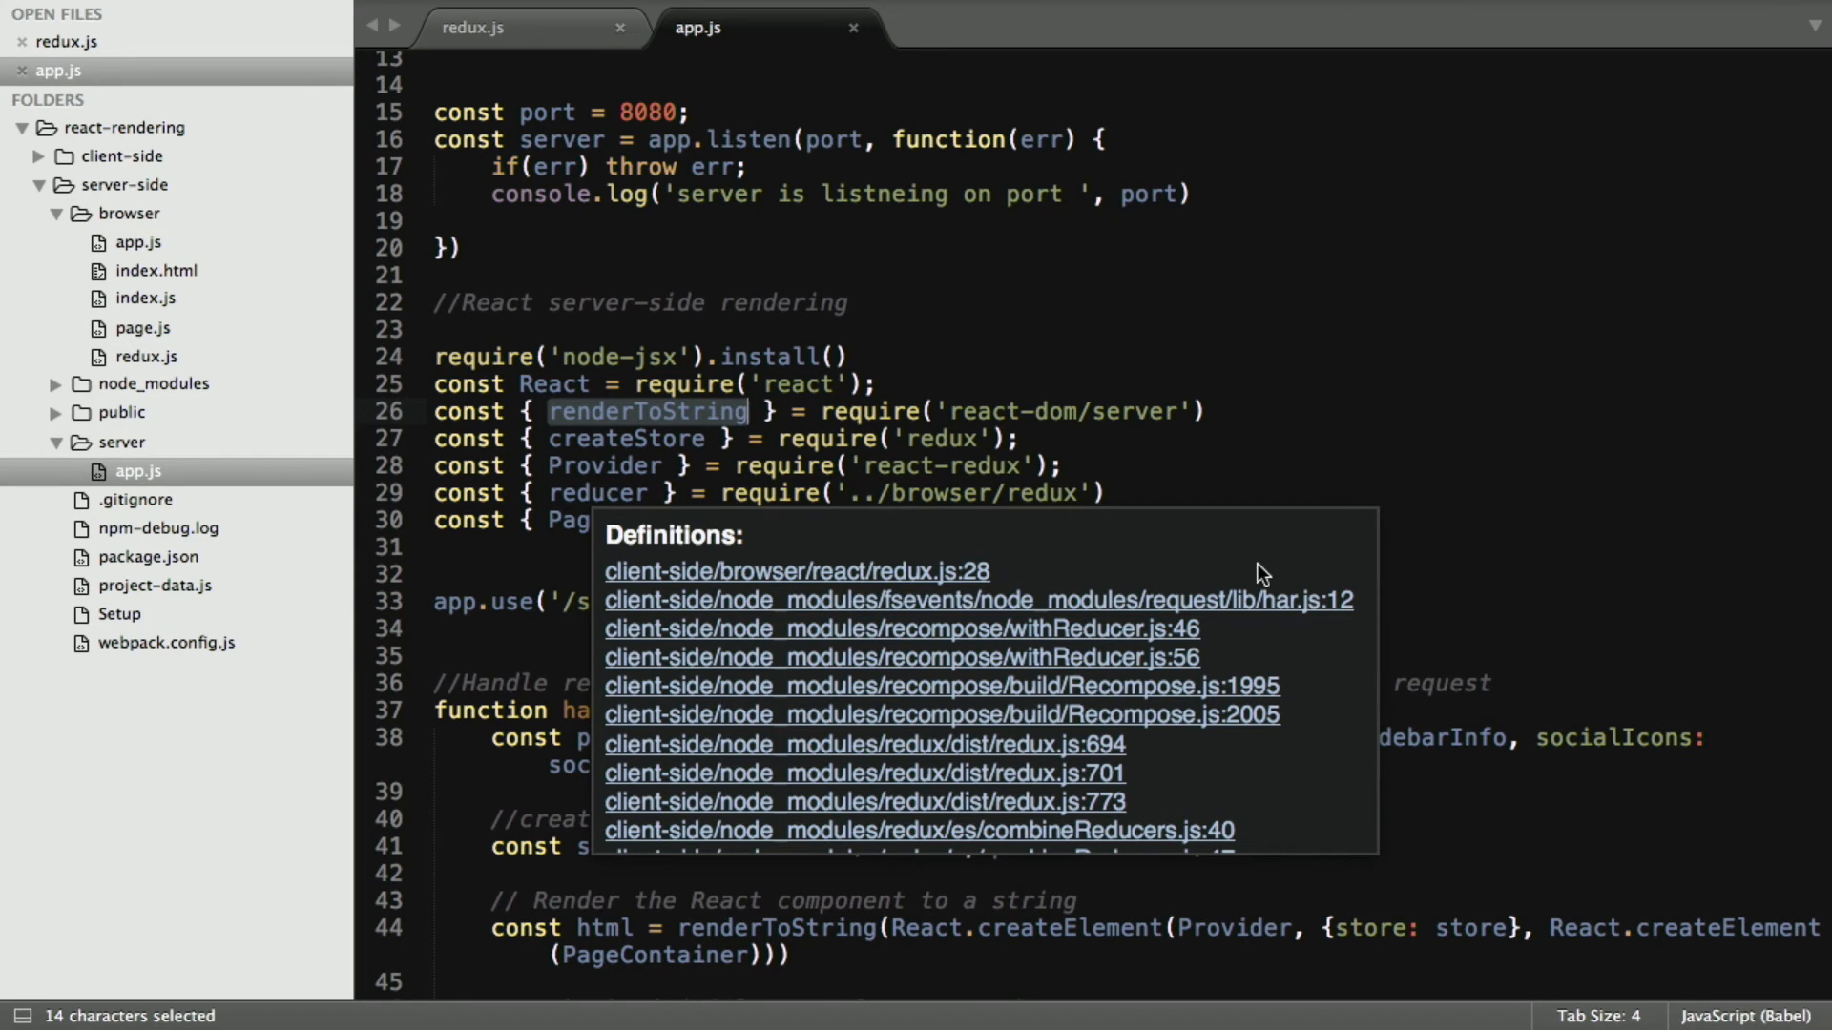
pyautogui.click(1530, 380)
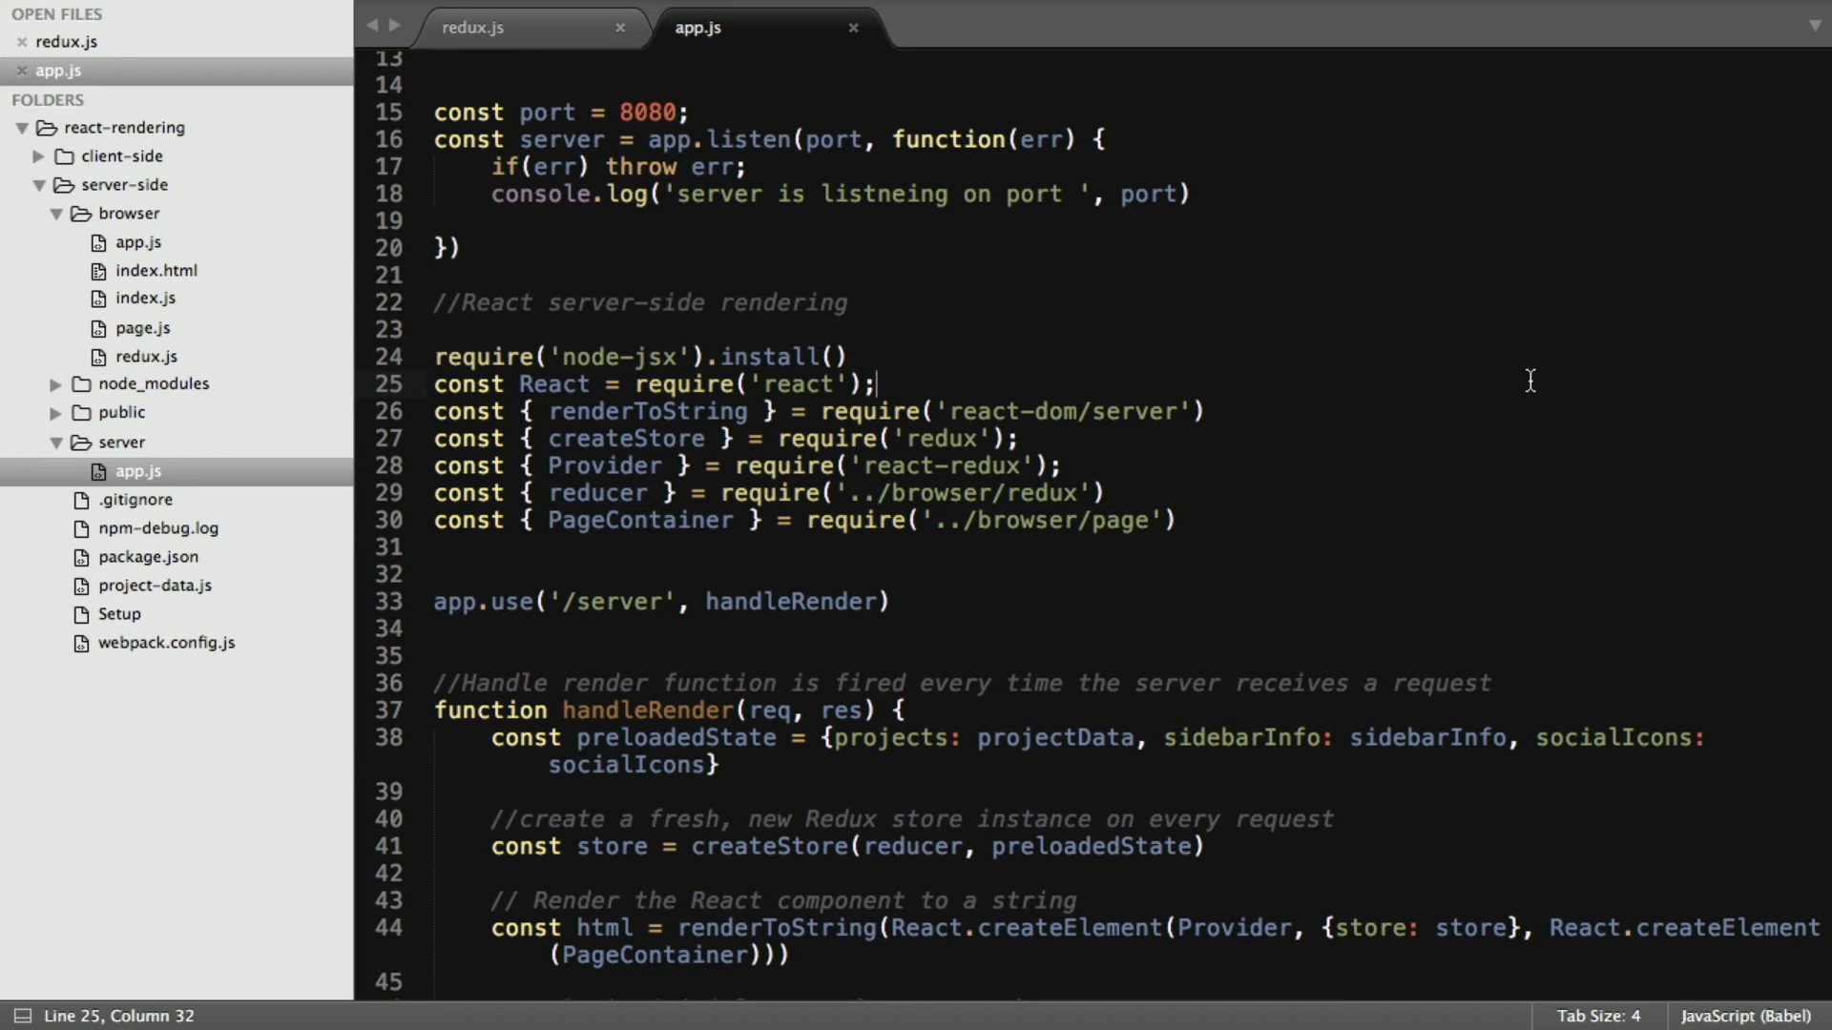
pyautogui.scroll(-3)
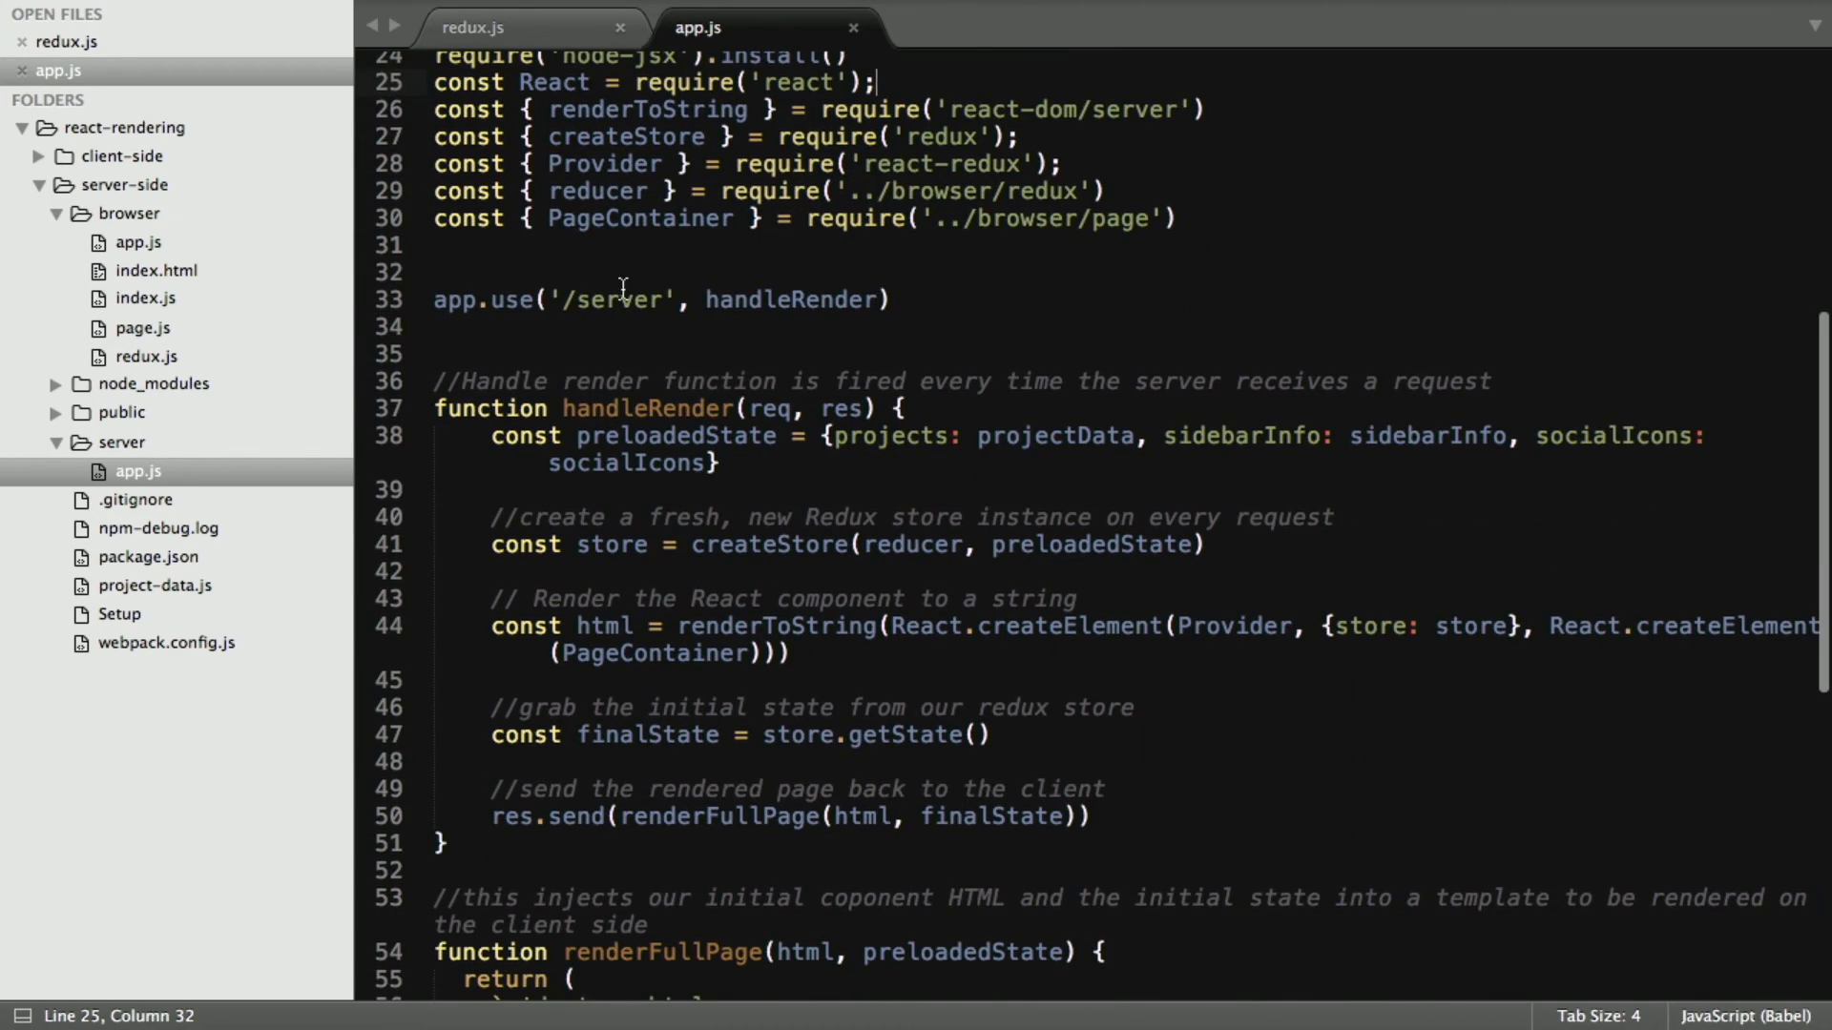
pyautogui.doubleClick(646, 374)
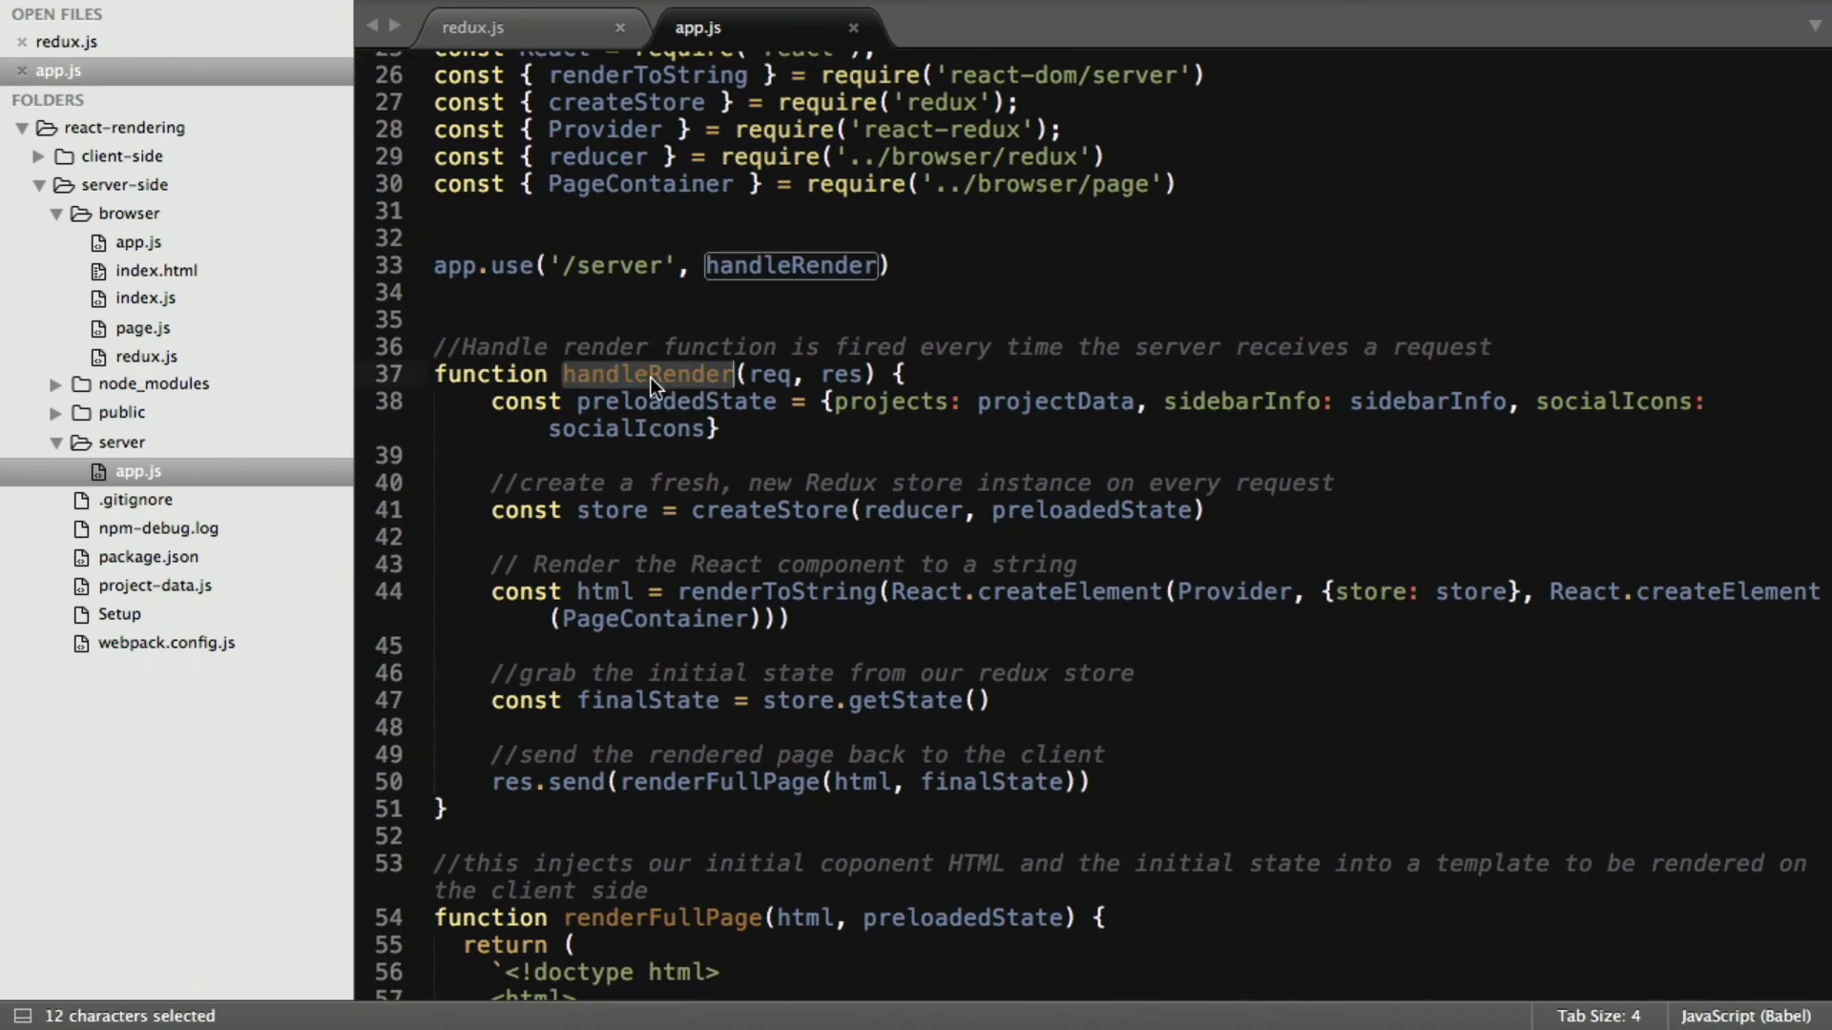
pyautogui.moveTo(675, 427)
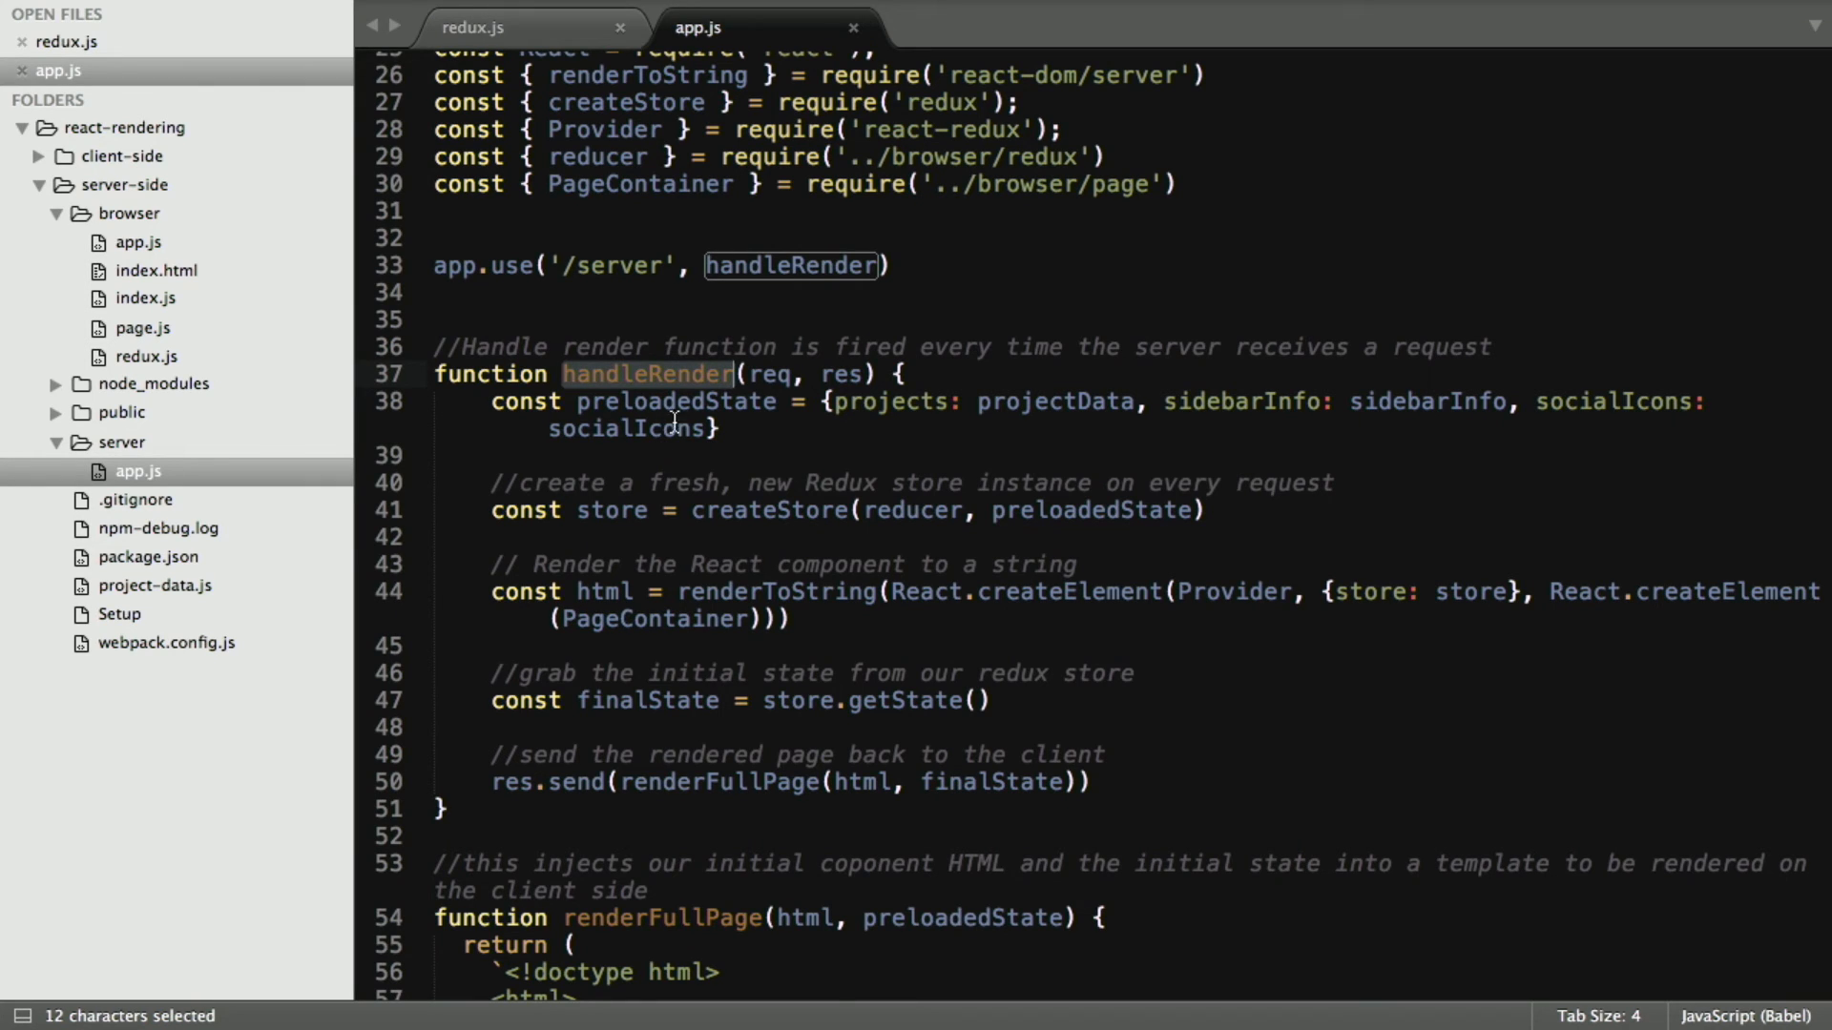
pyautogui.click(831, 402)
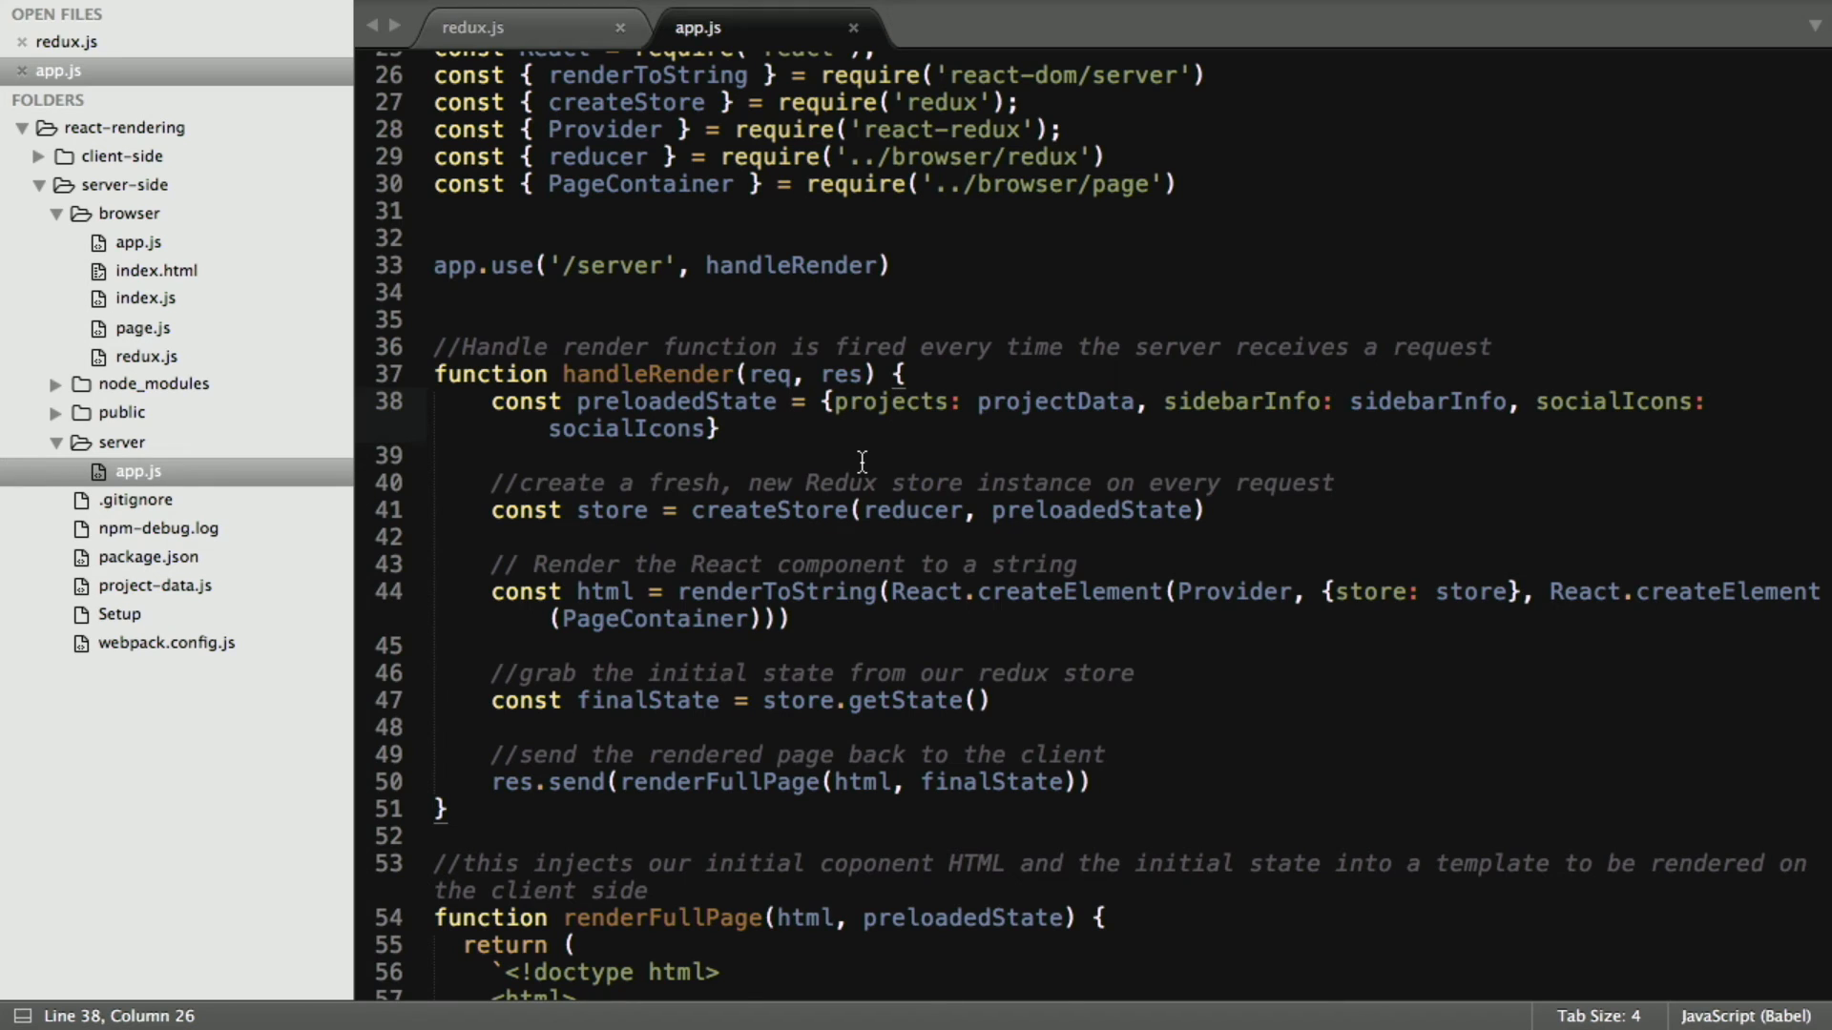
pyautogui.scroll(-3)
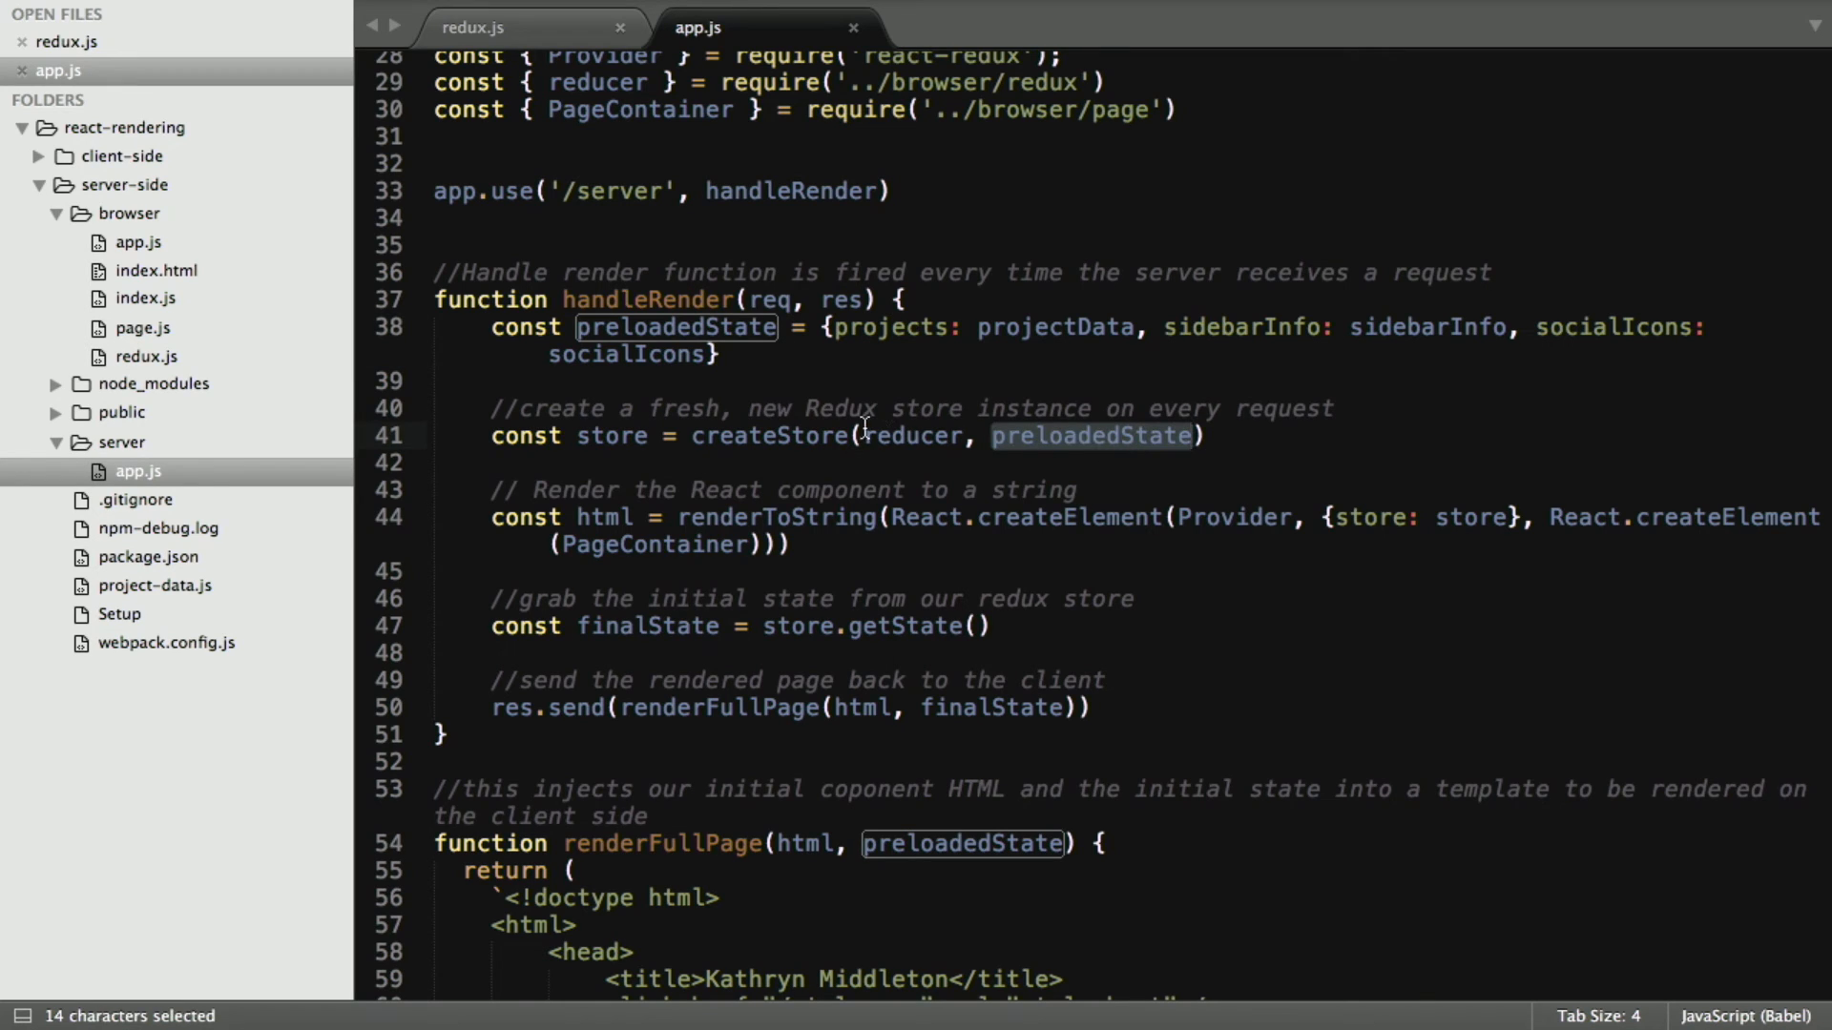
pyautogui.doubleClick(913, 436)
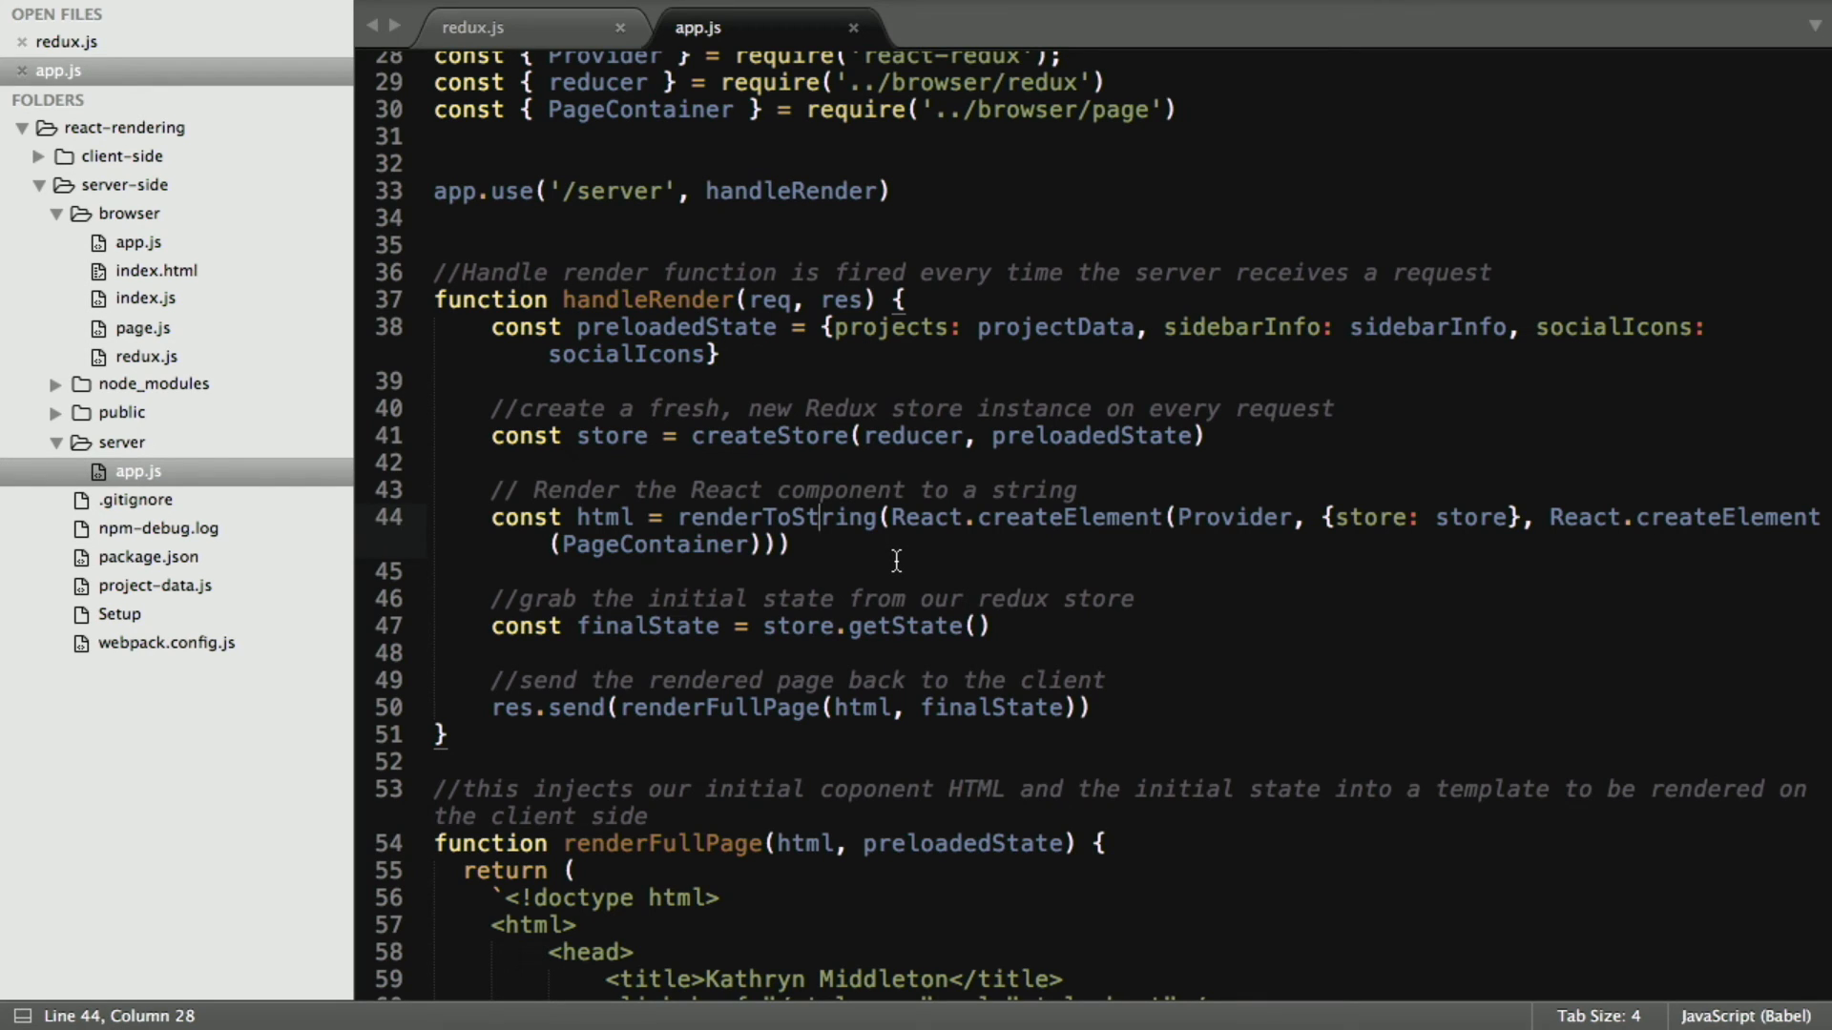
pyautogui.doubleClick(604, 517)
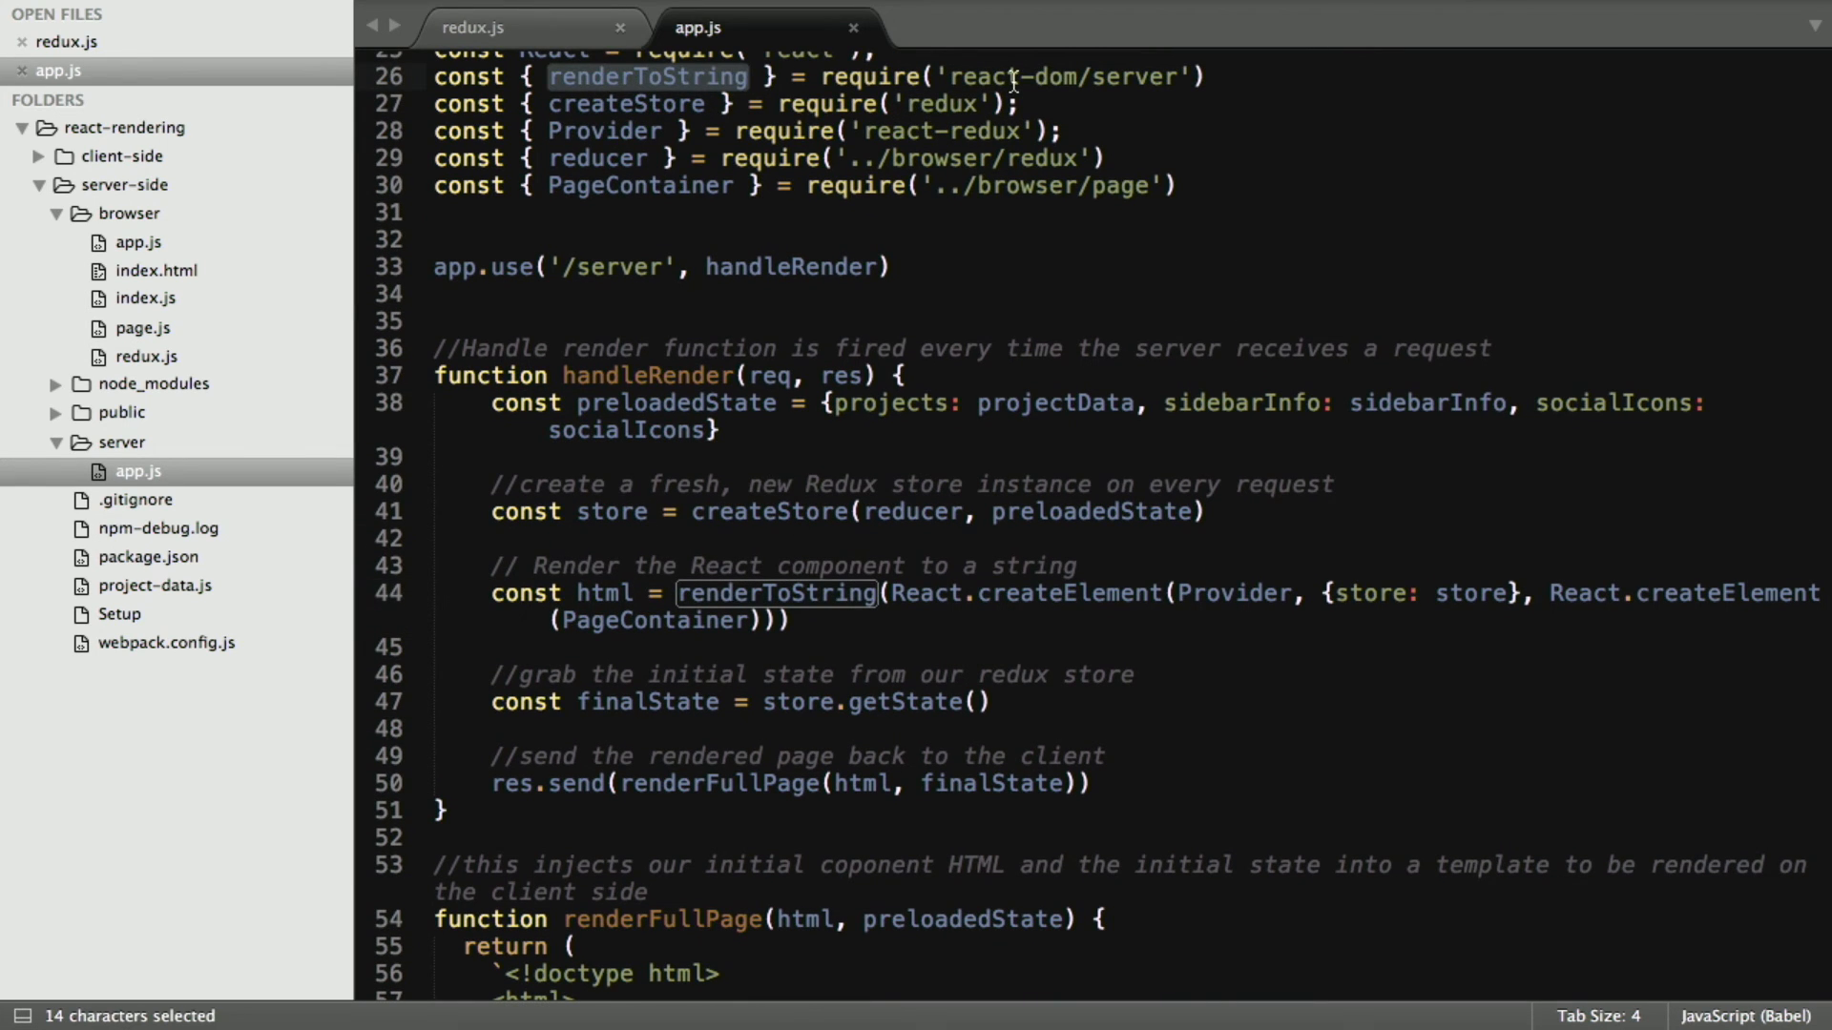
pyautogui.moveTo(1135, 550)
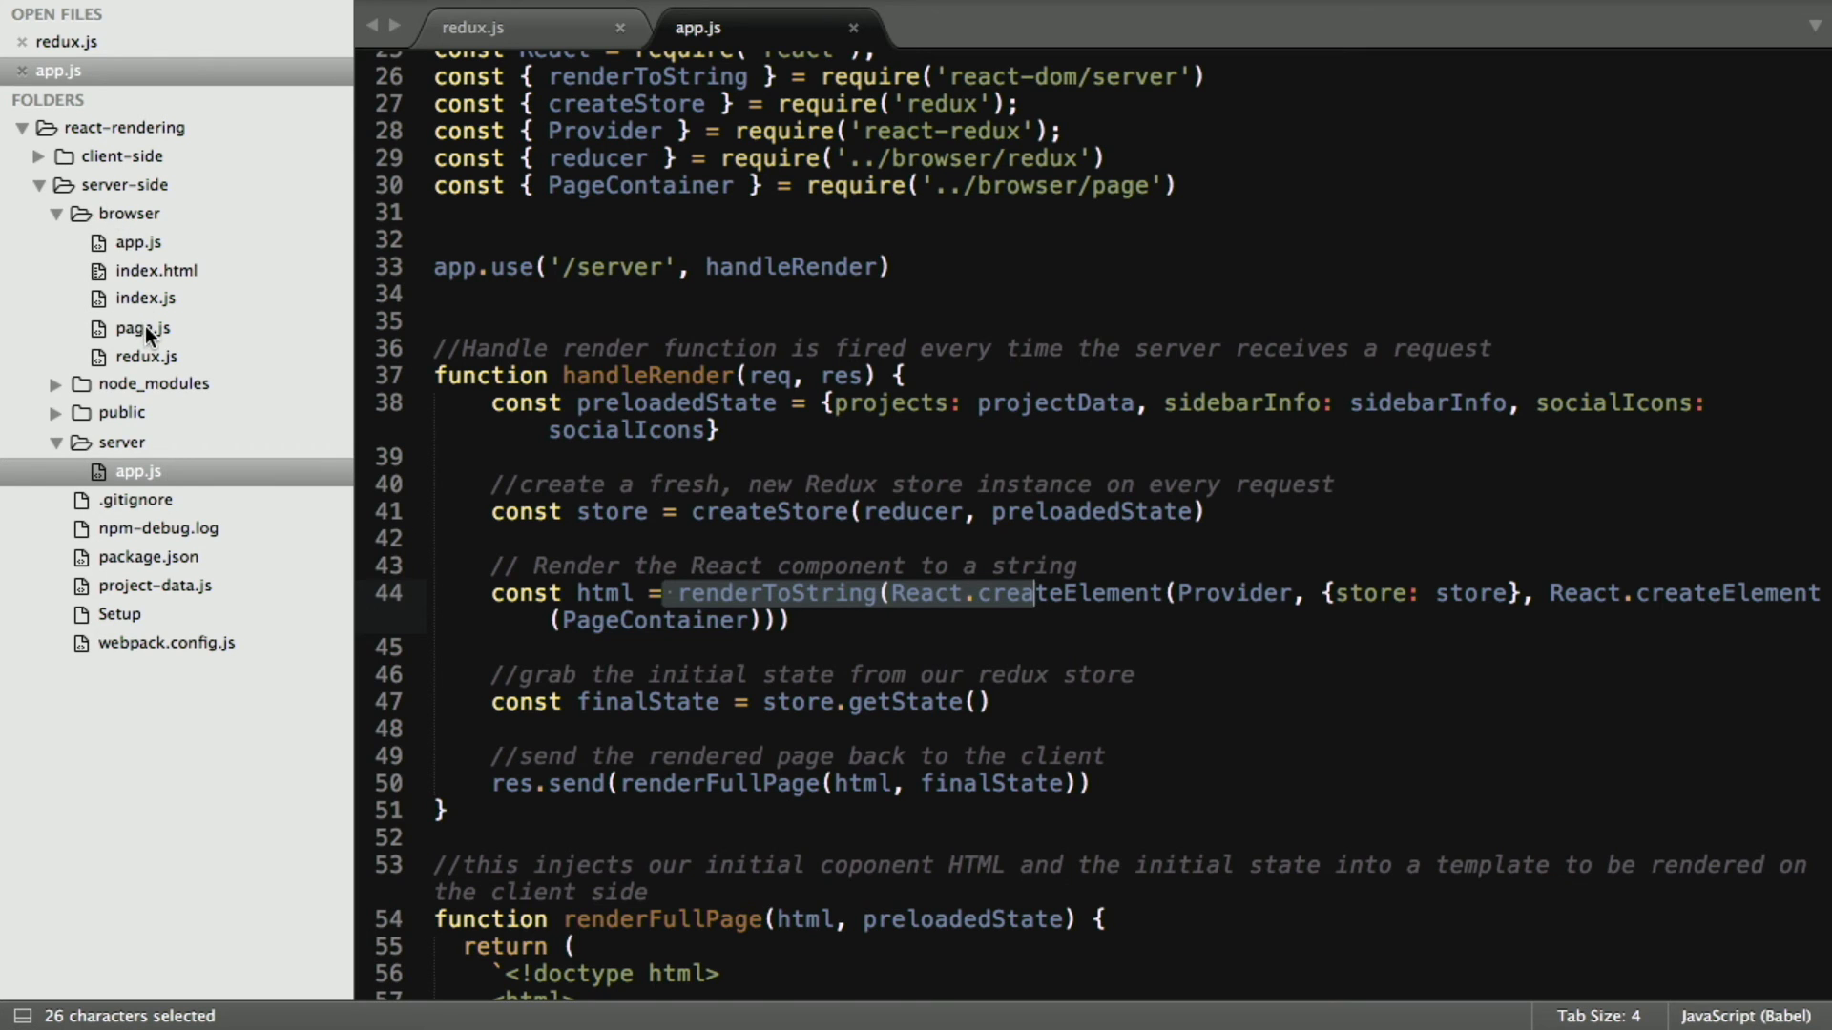
# Show browser/app.js with AppWithProvider wrapping PageContainer in a Redux Provider
pyautogui.click(133, 241)
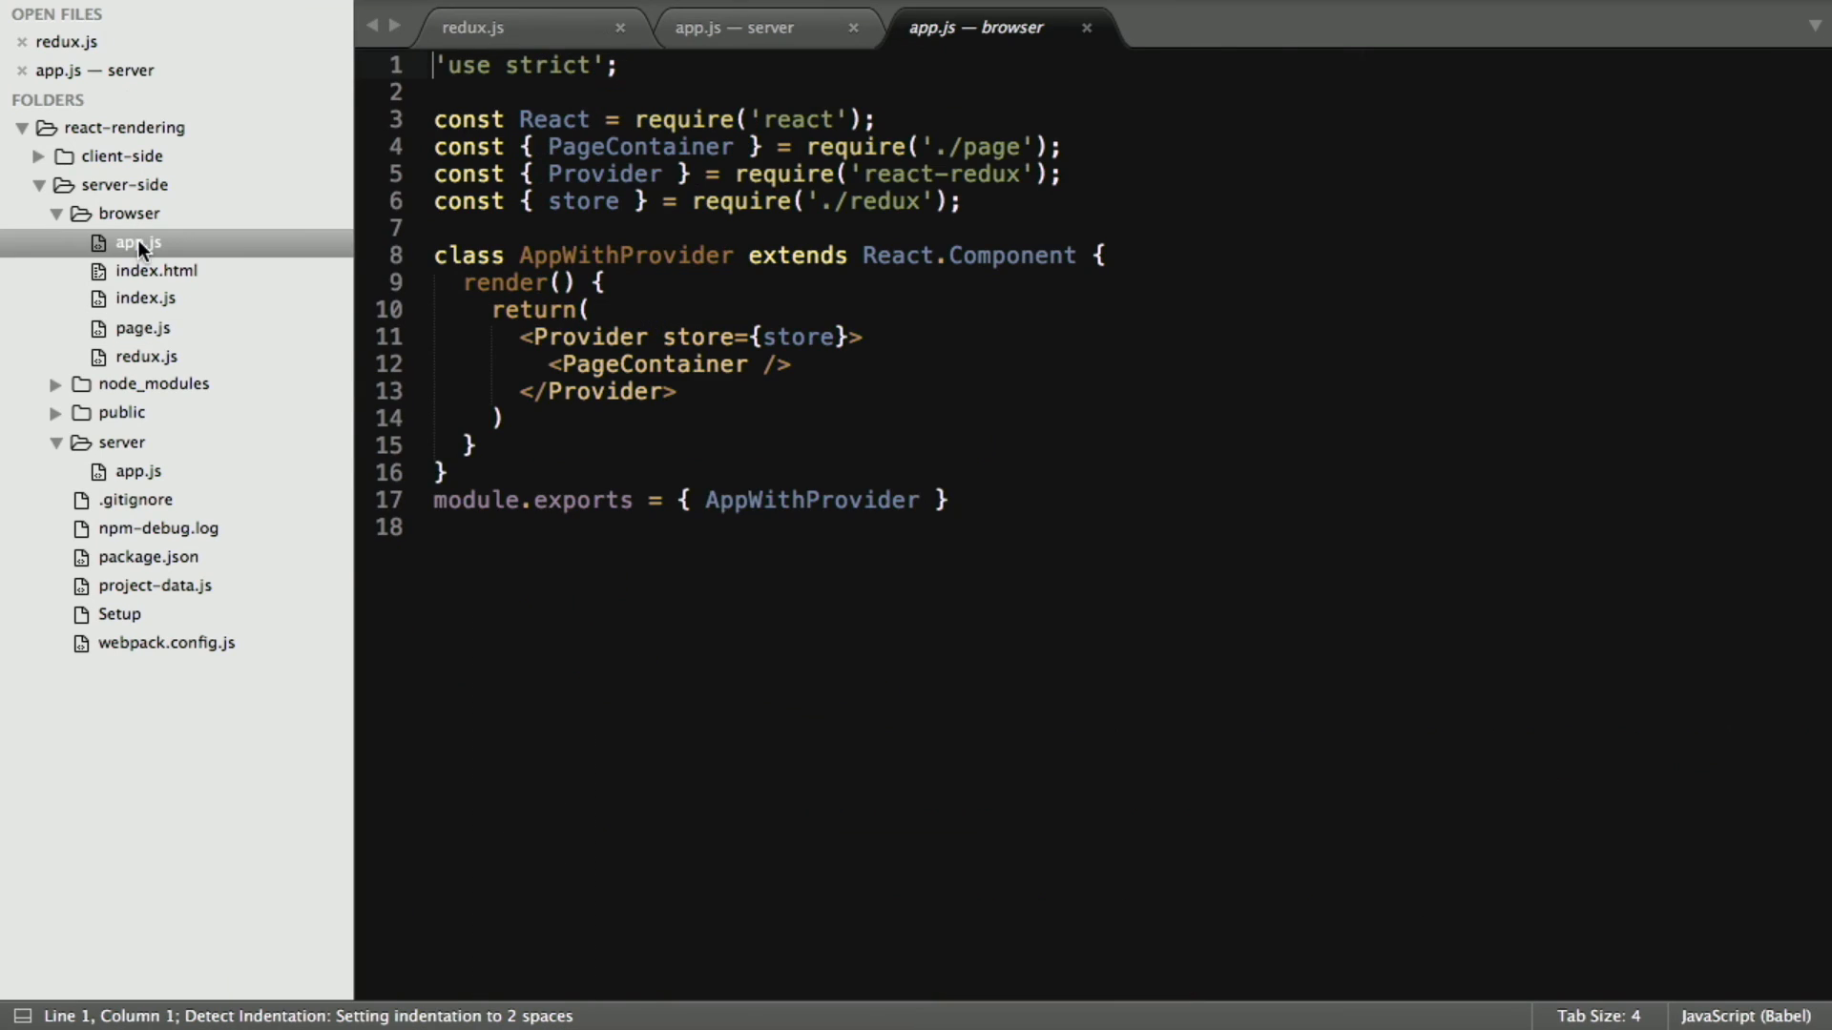
pyautogui.moveTo(139, 315)
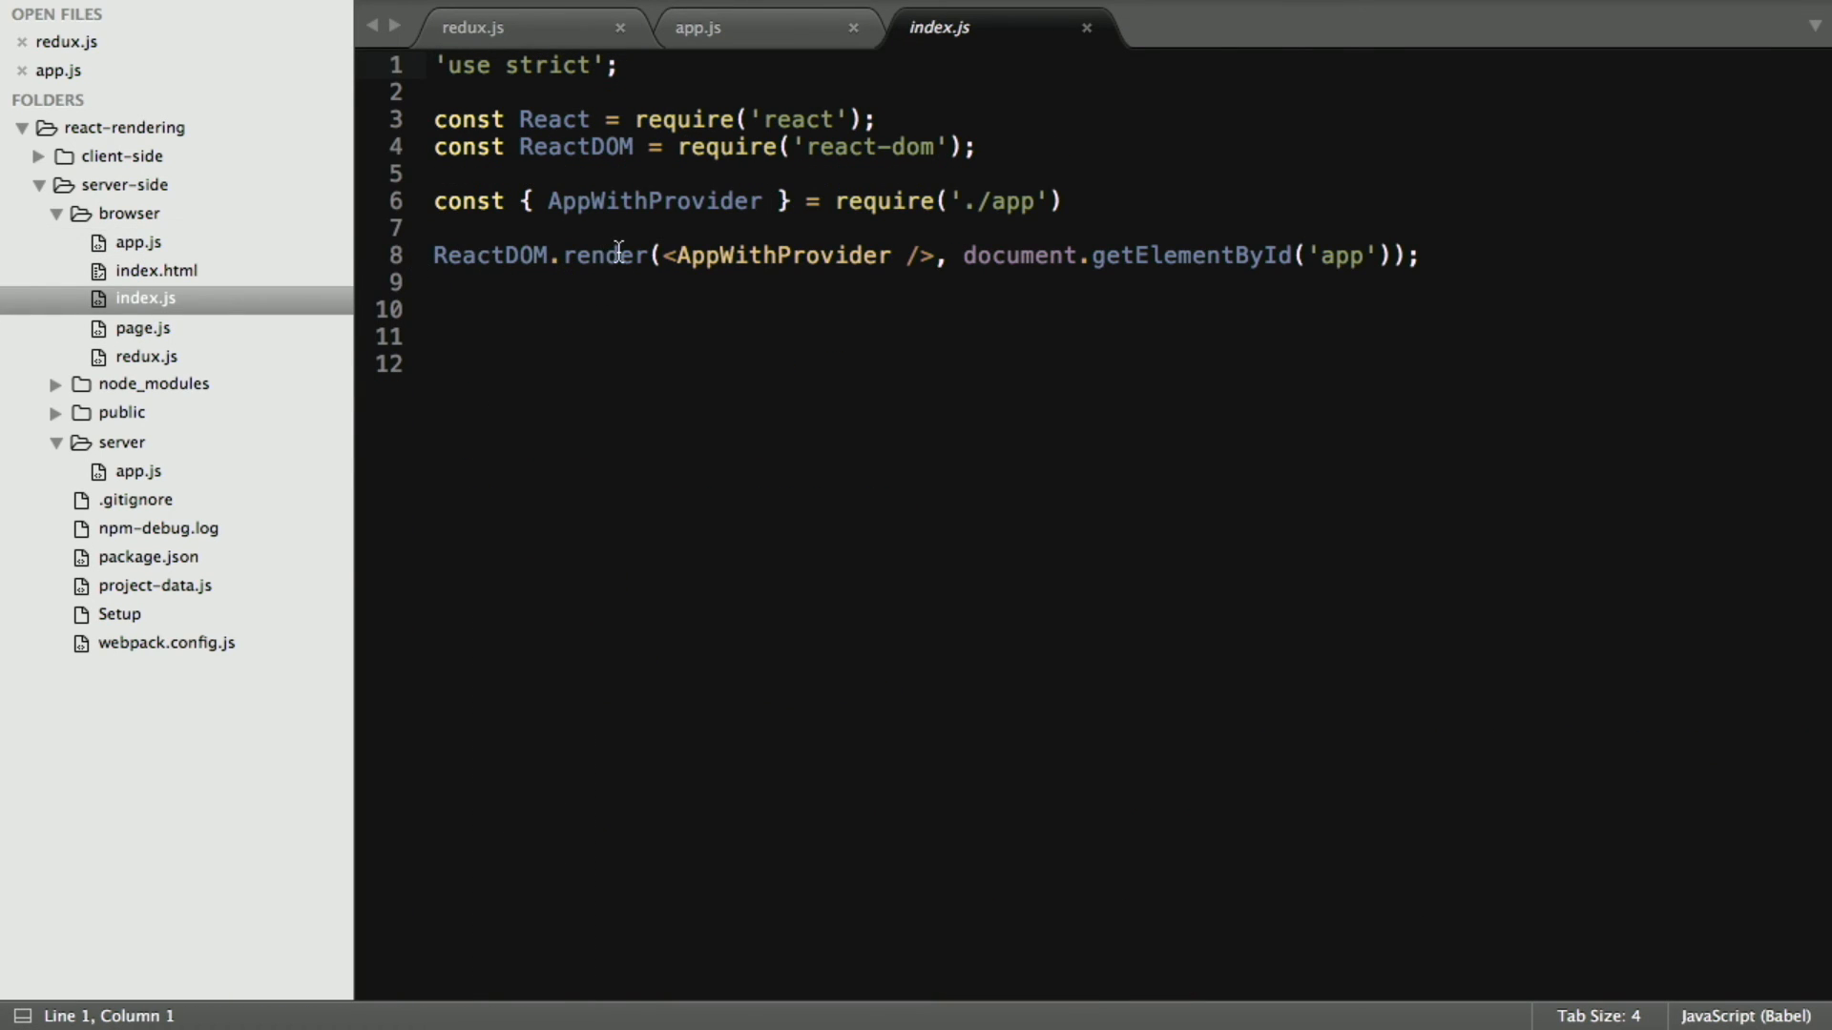
pyautogui.moveTo(1304, 246)
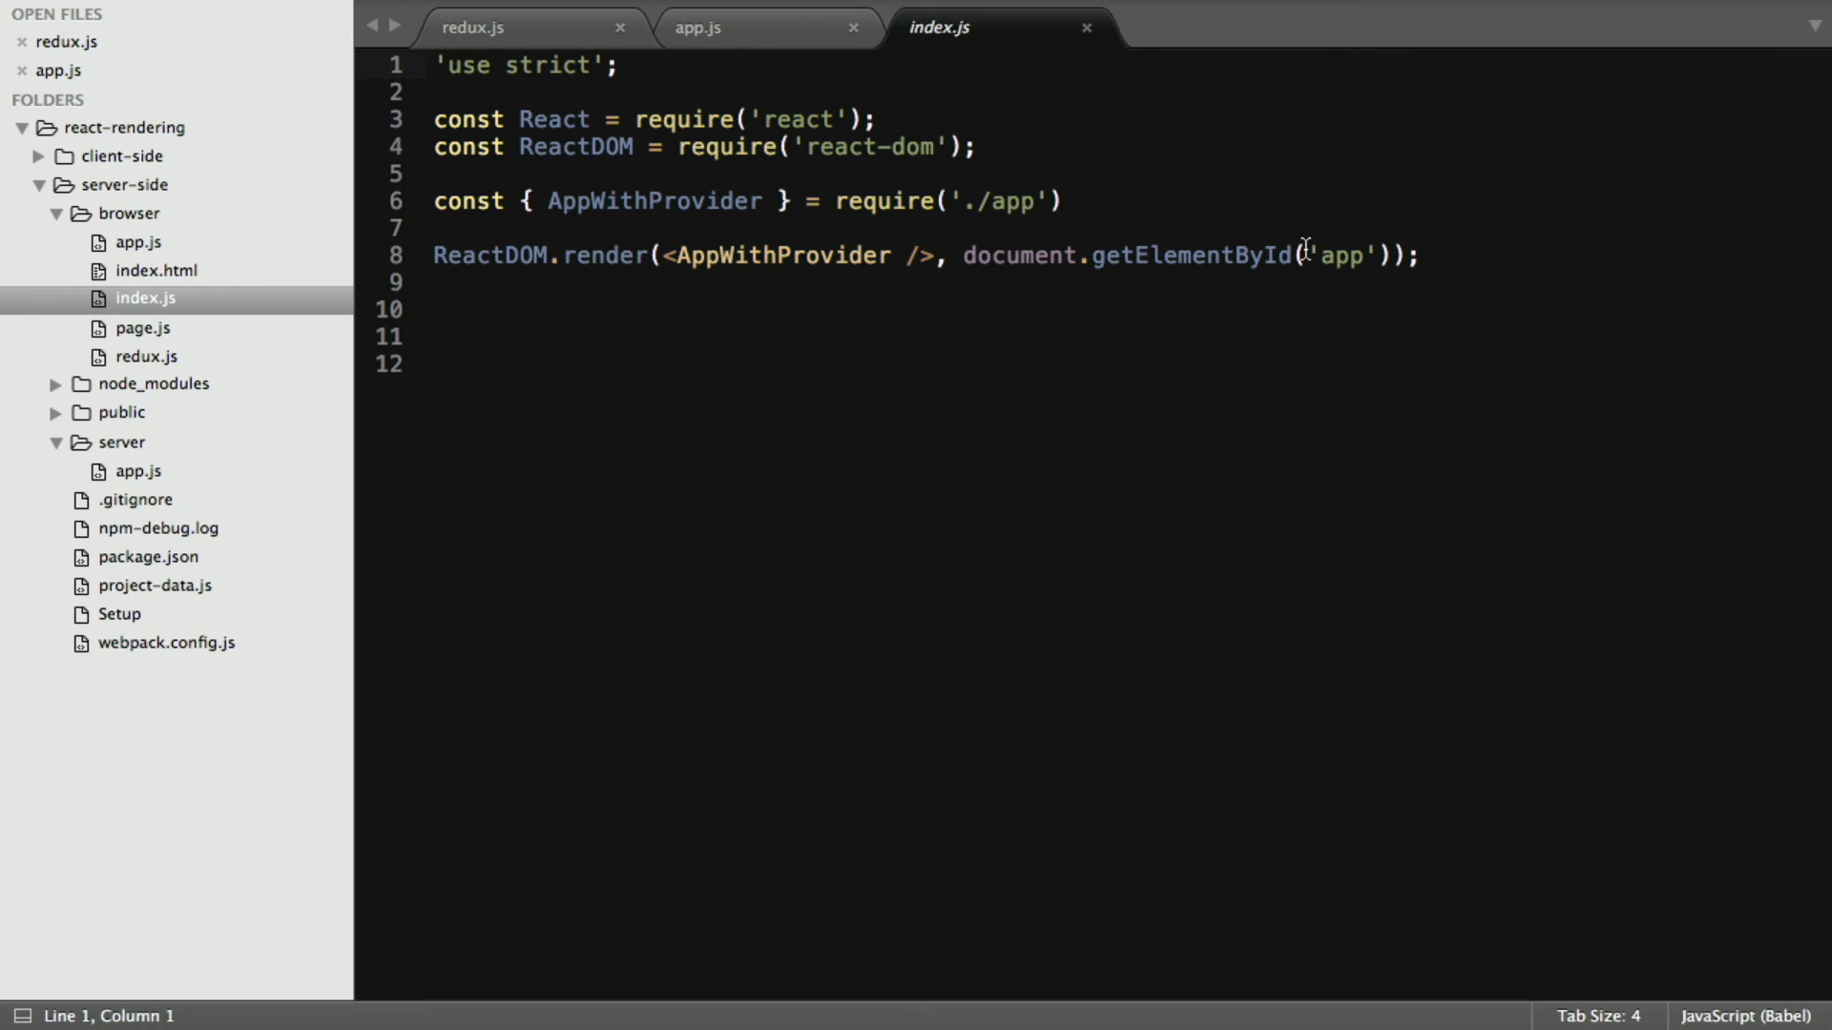
pyautogui.moveTo(730, 68)
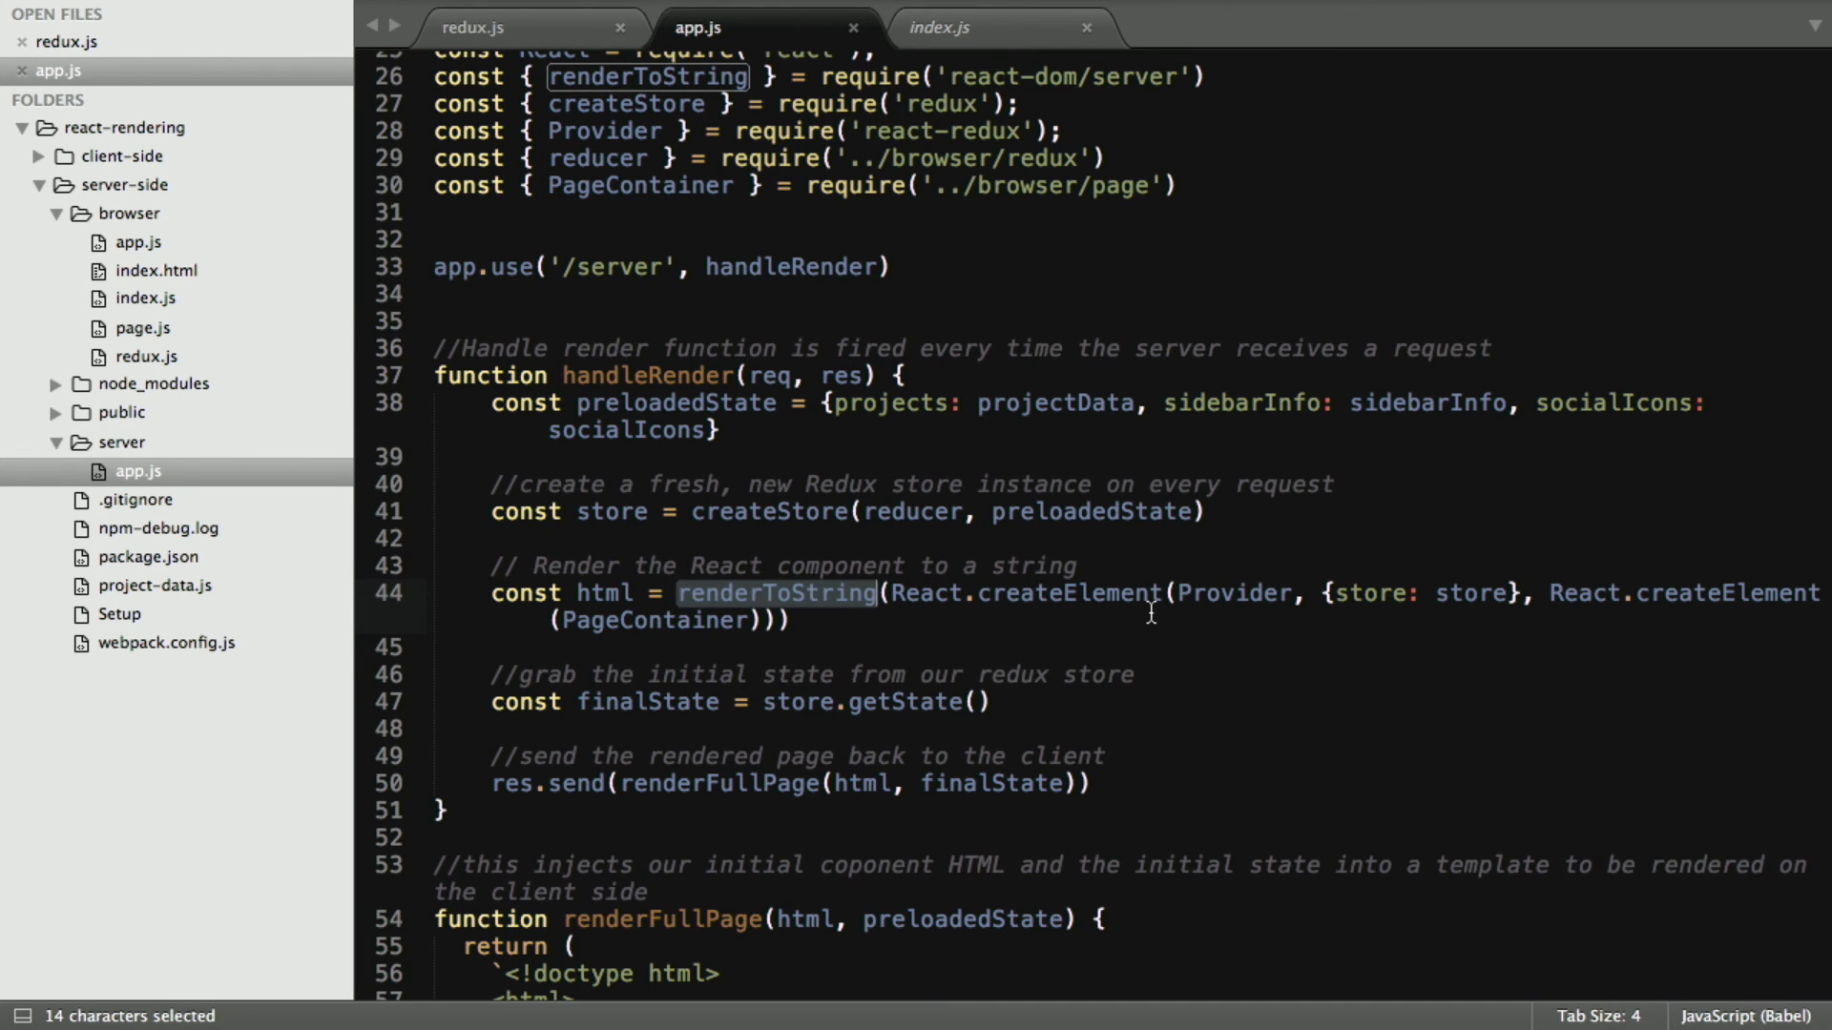
# Highlight PageContainer and preloadedState uses in the server handleRender code
pyautogui.doubleClick(653, 621)
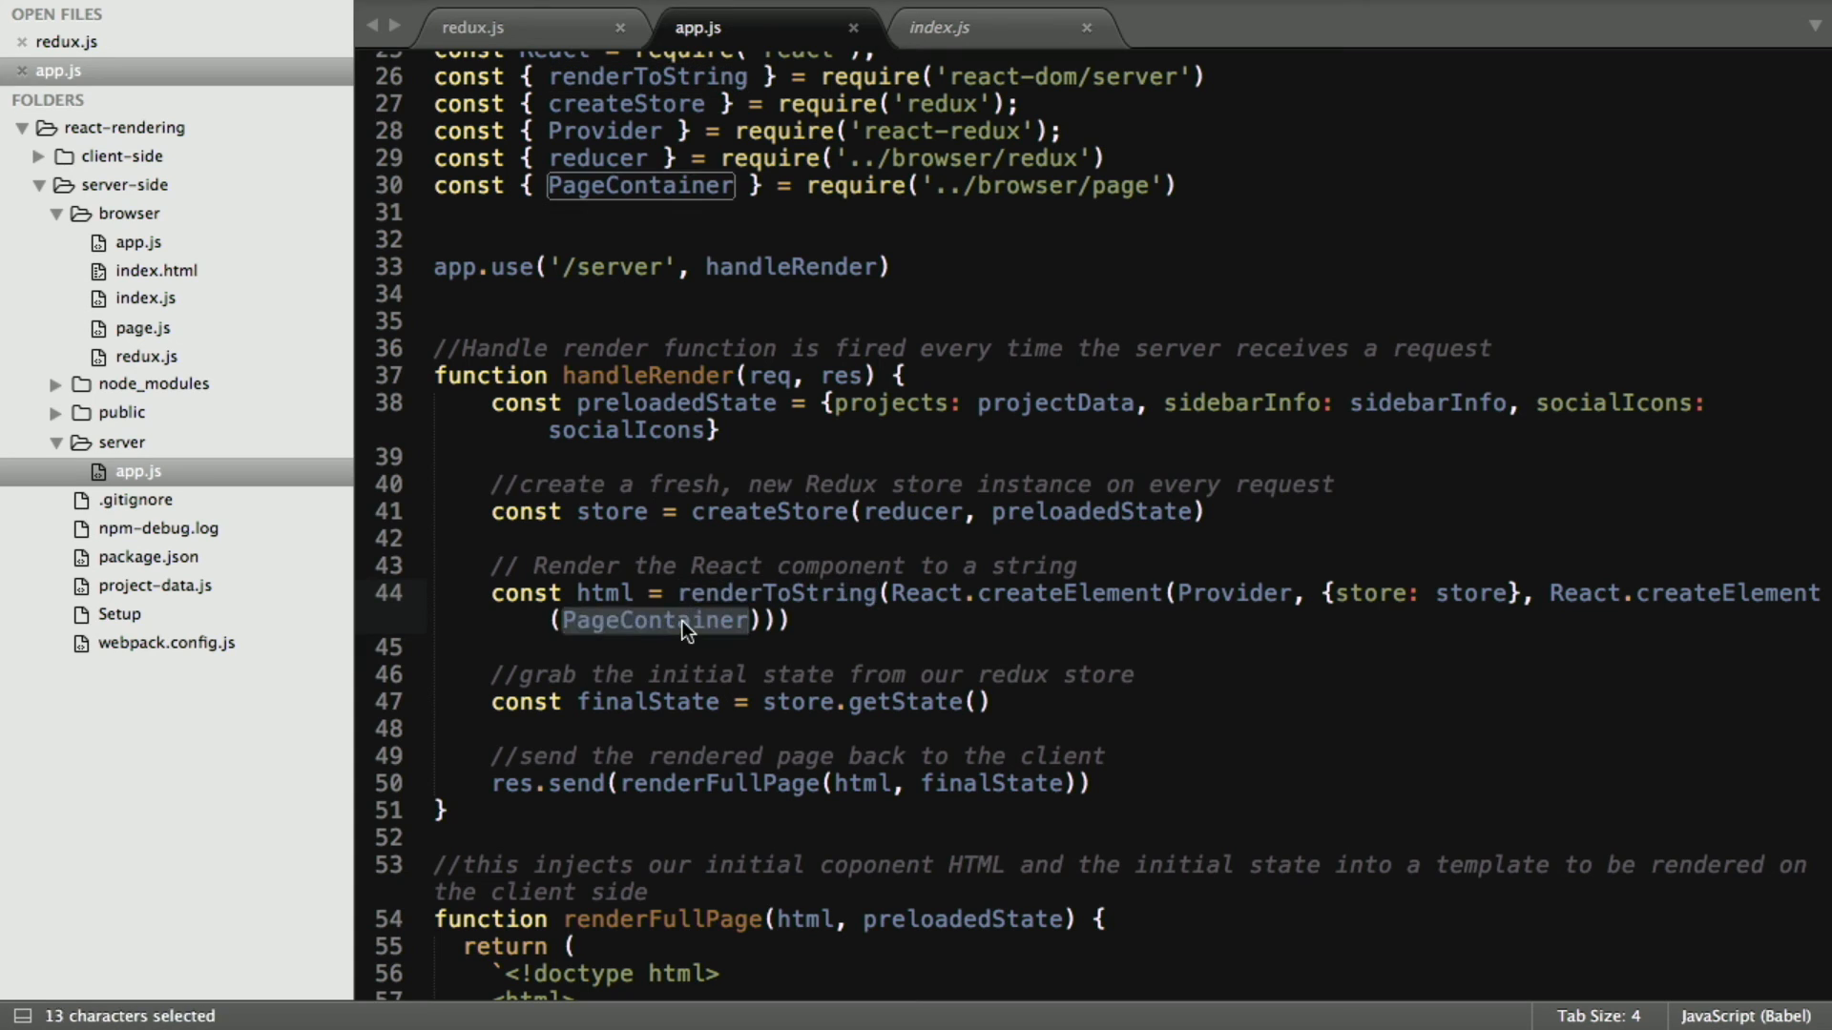
pyautogui.moveTo(835, 631)
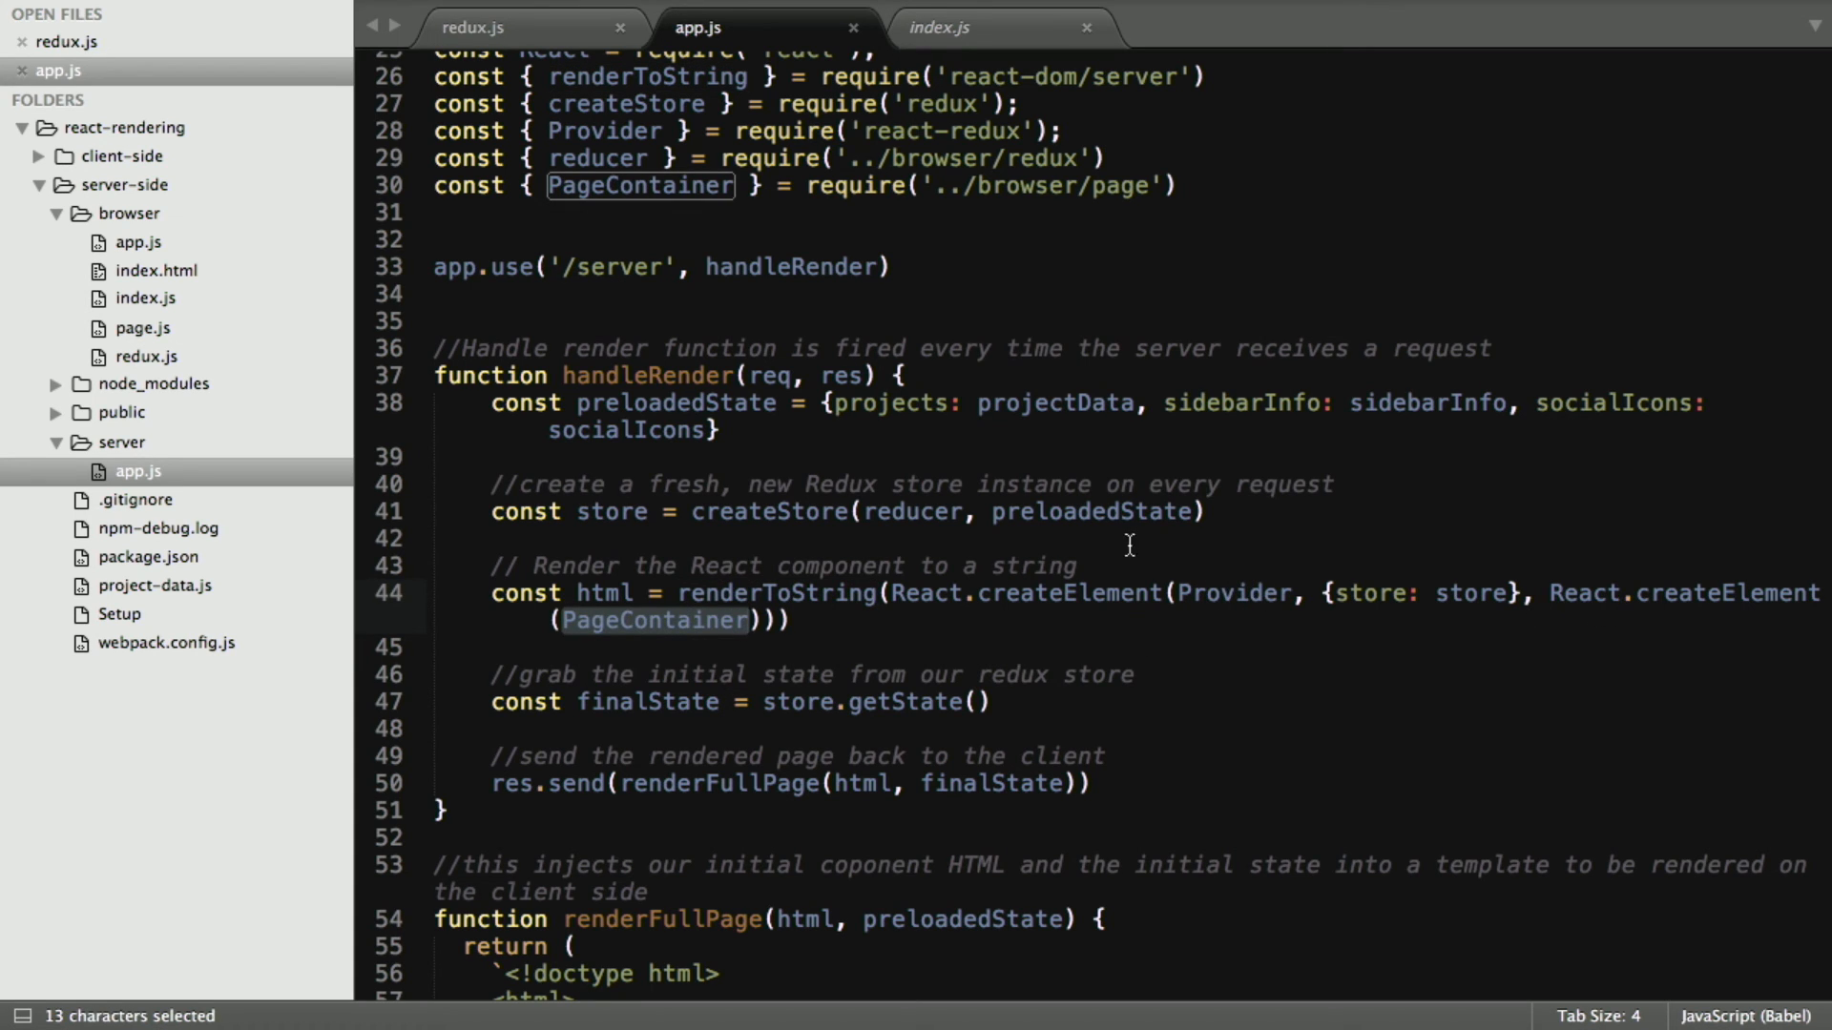
pyautogui.scroll(-3)
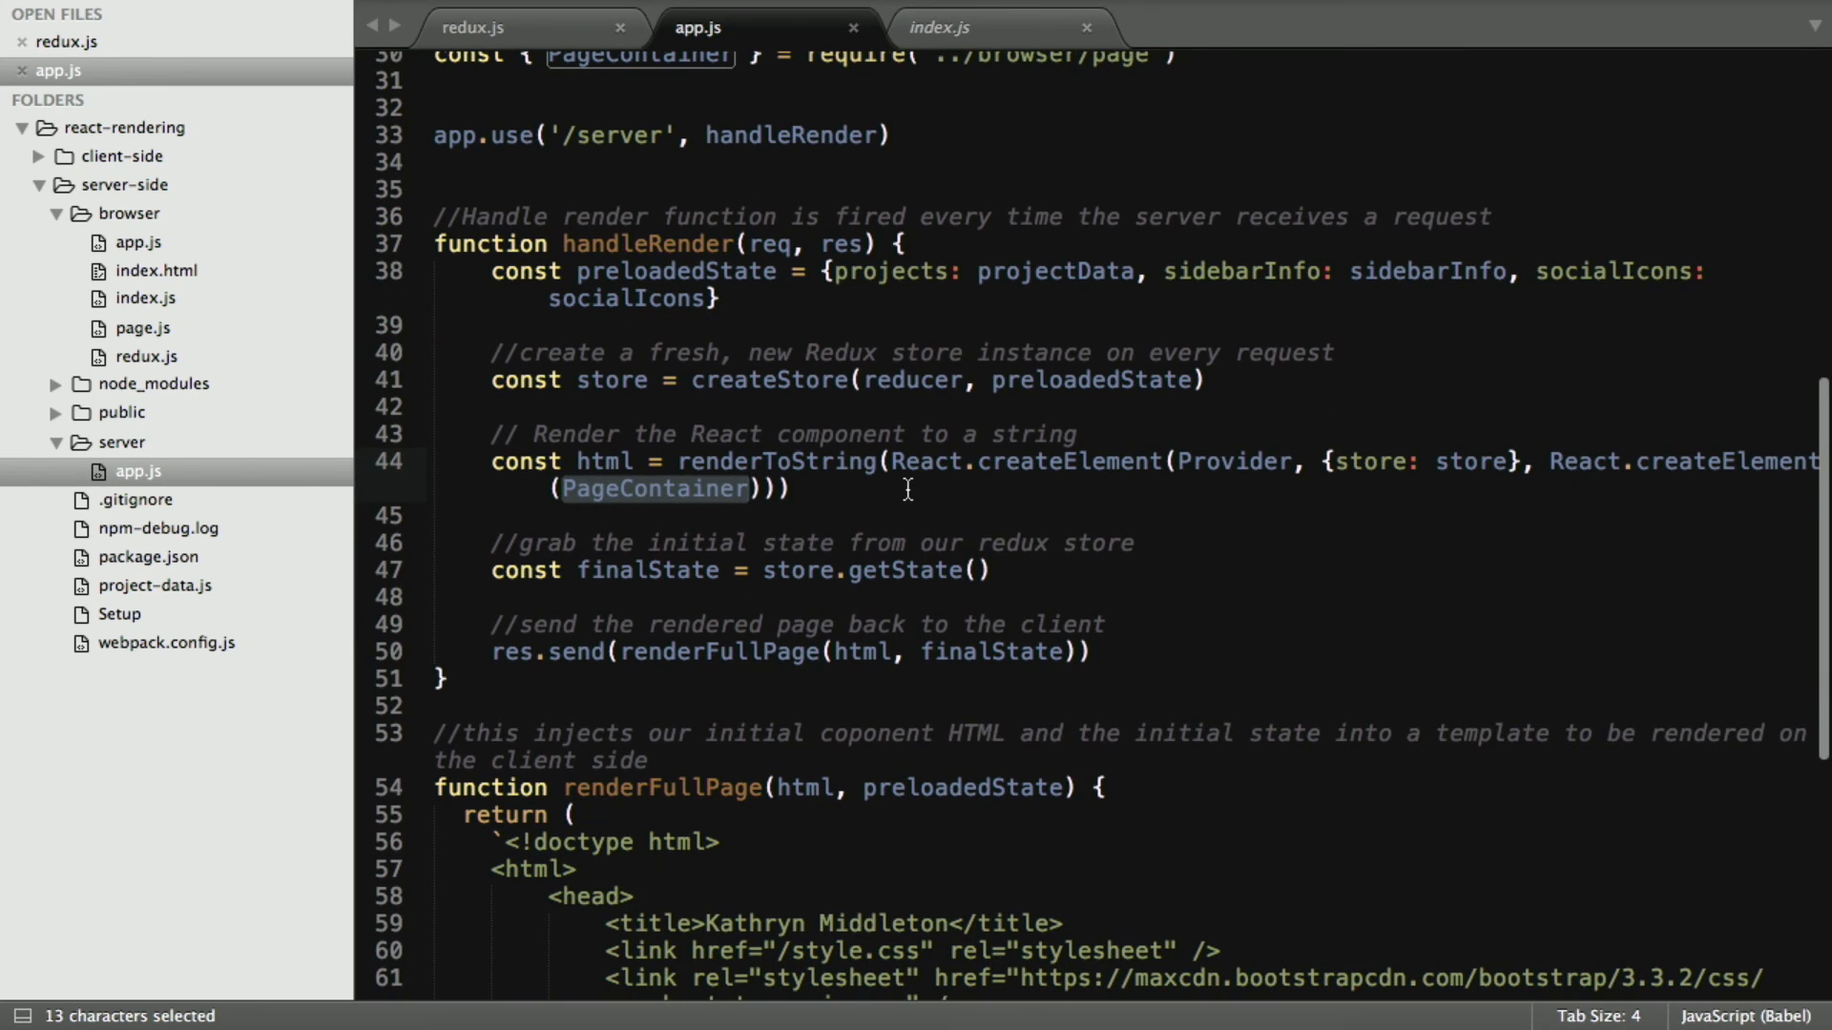
pyautogui.moveTo(860, 543)
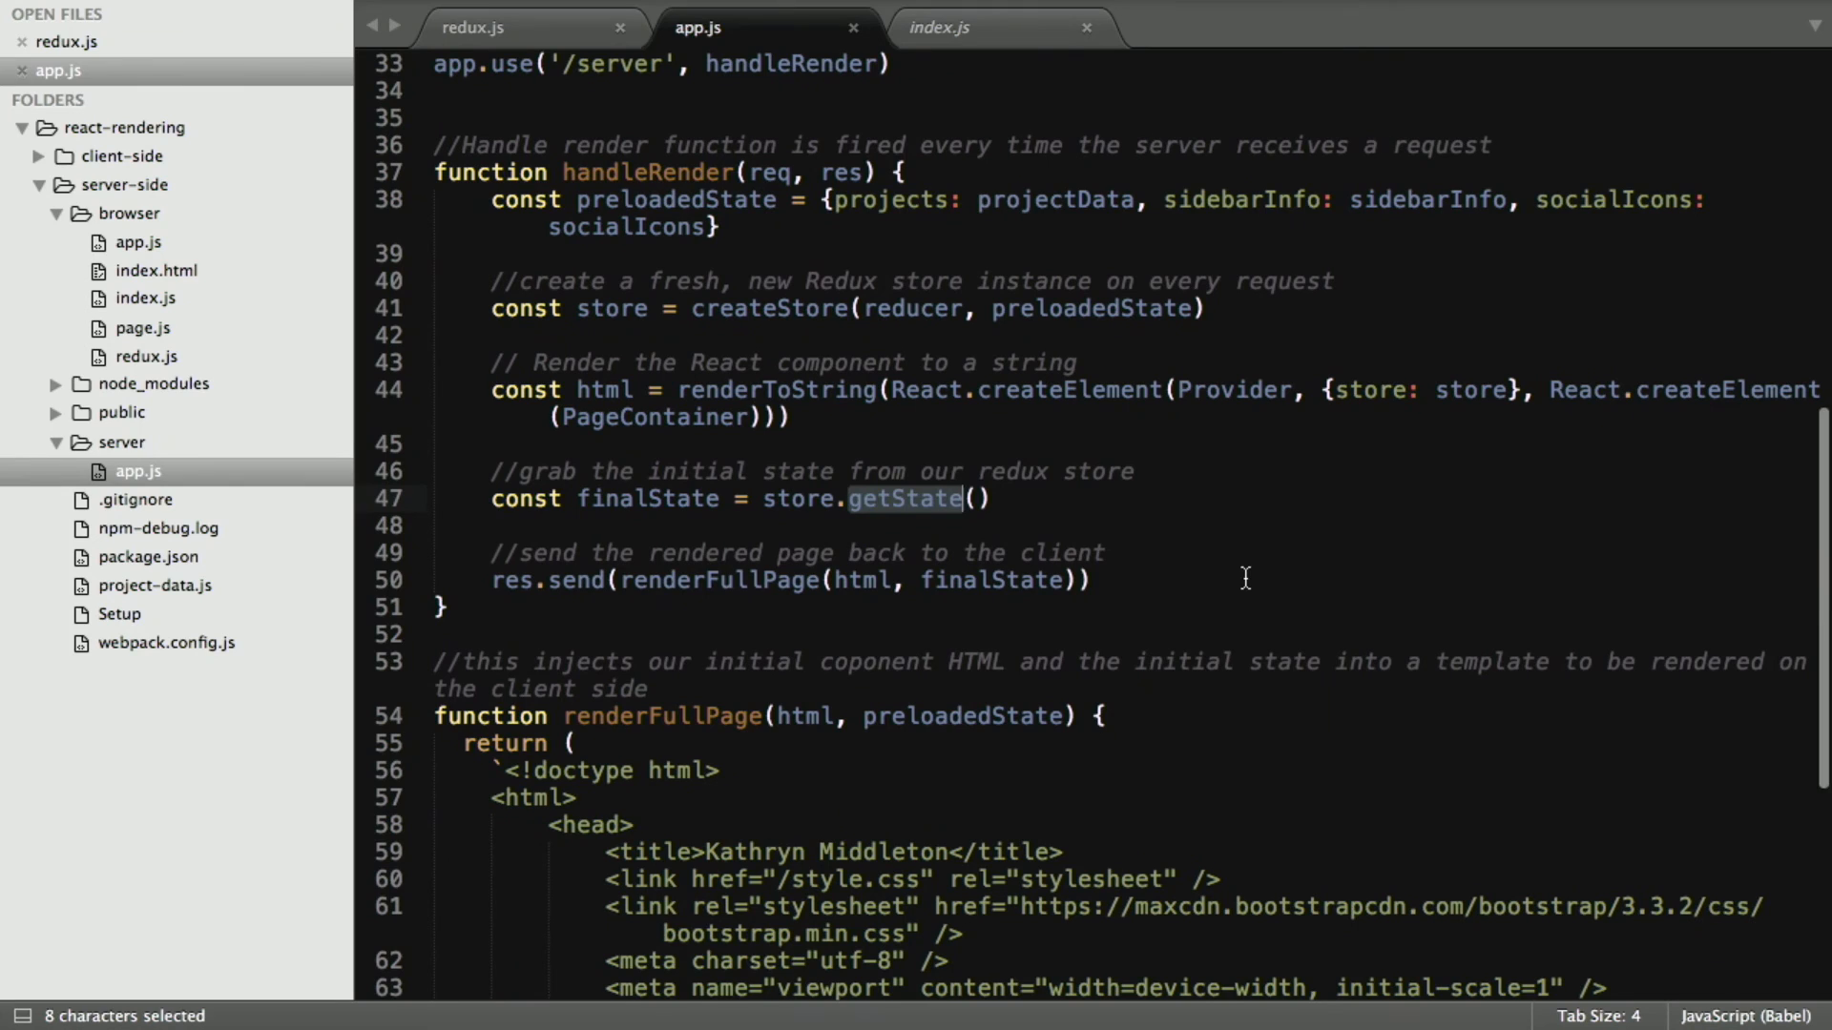
pyautogui.click(1085, 580)
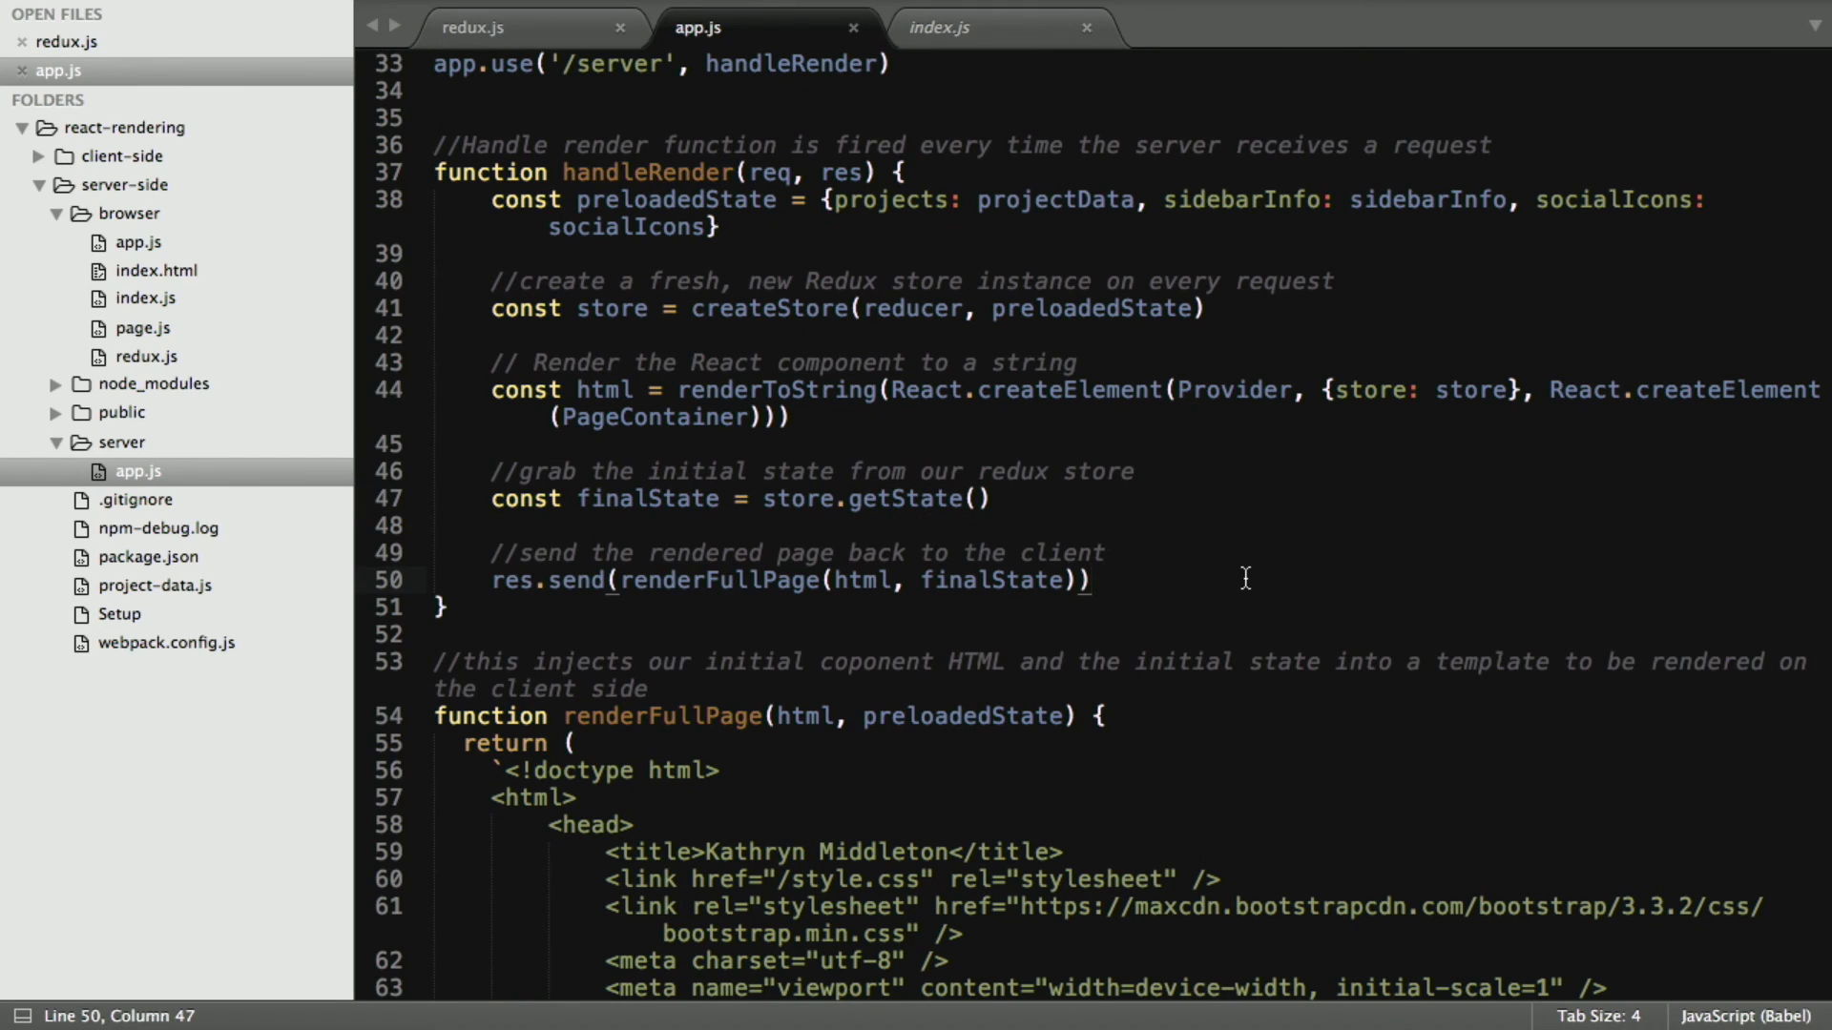
pyautogui.doubleClick(722, 581)
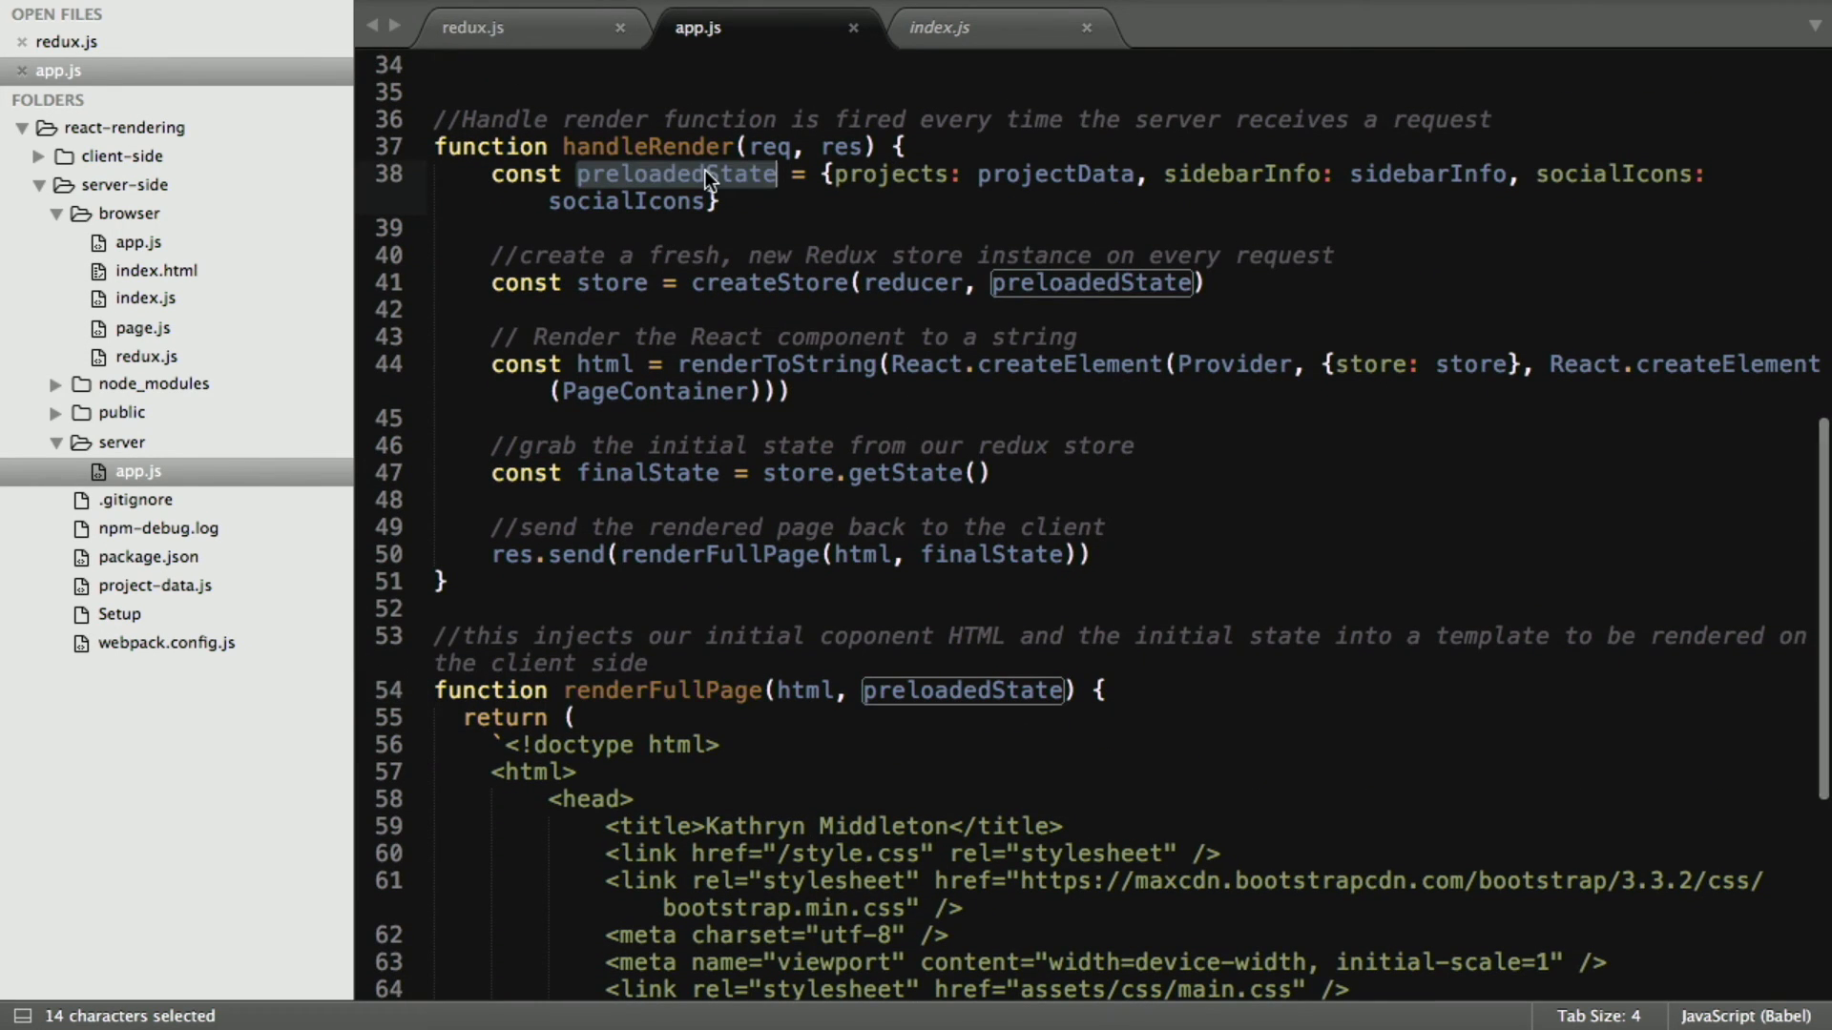
# Scroll through renderFullPage and mark the app div that receives the rendered HTML
pyautogui.scroll(-3)
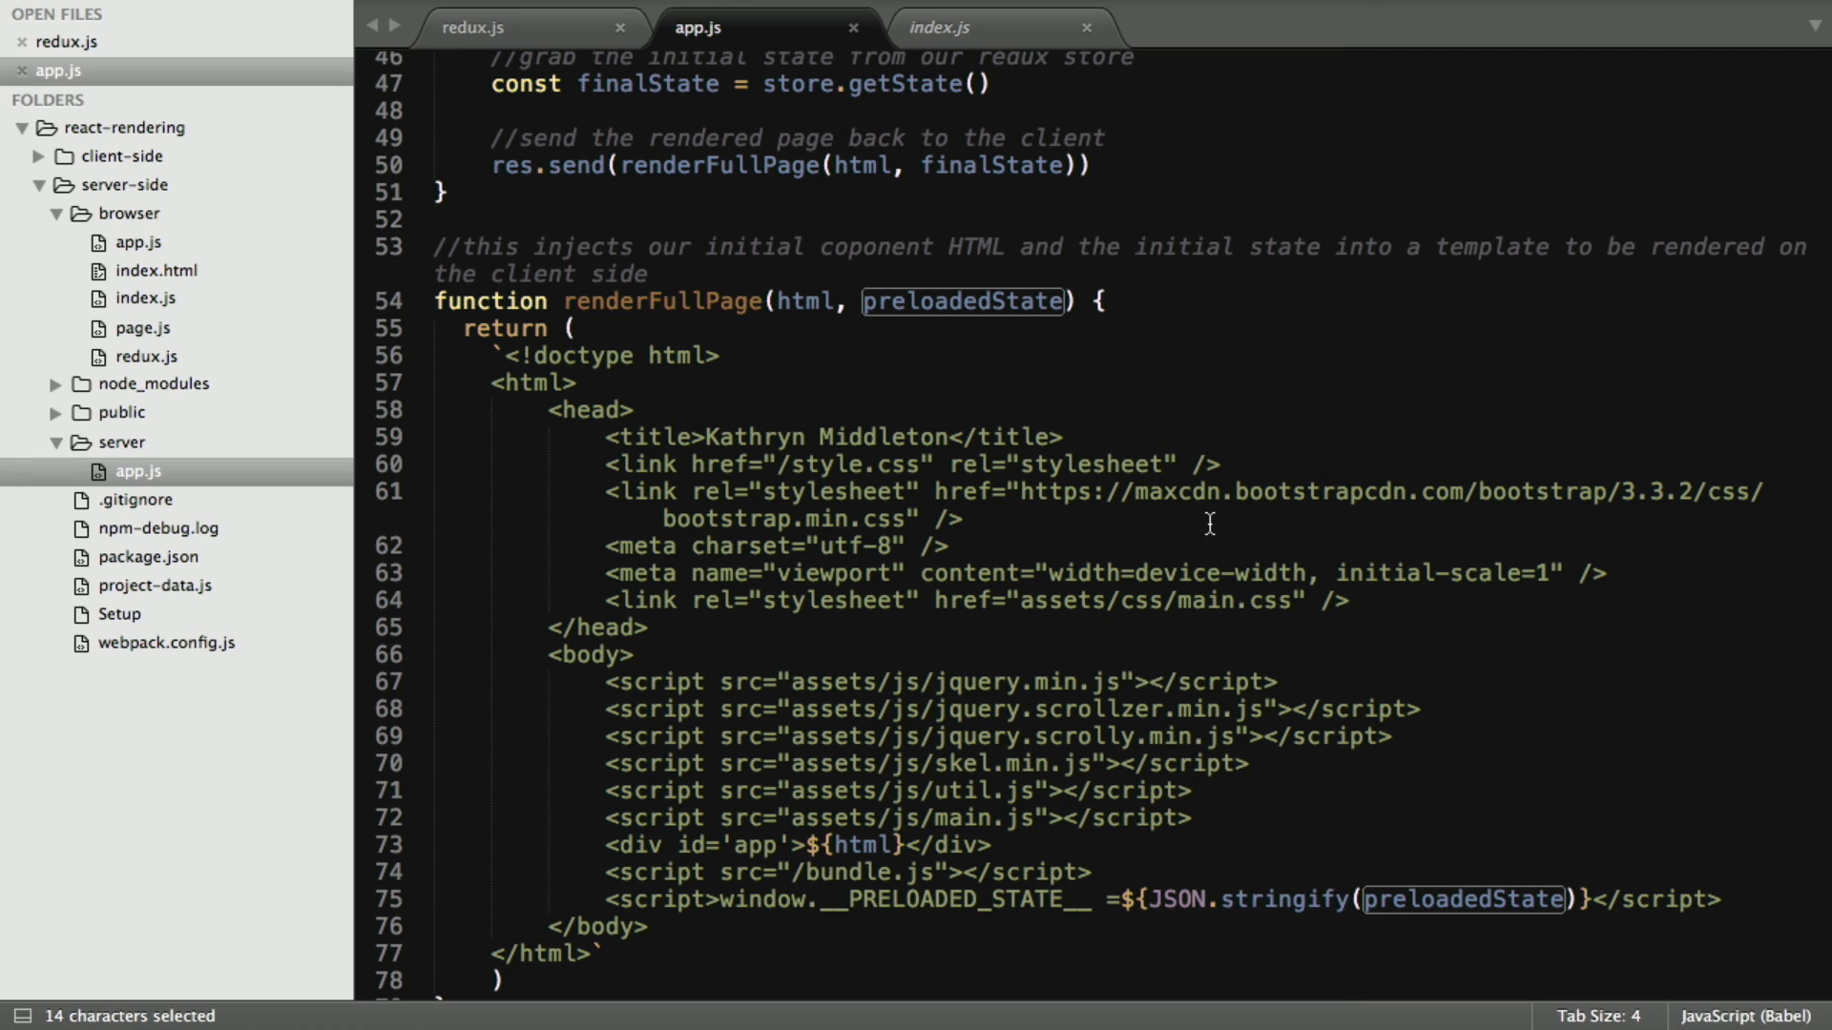
pyautogui.scroll(-3)
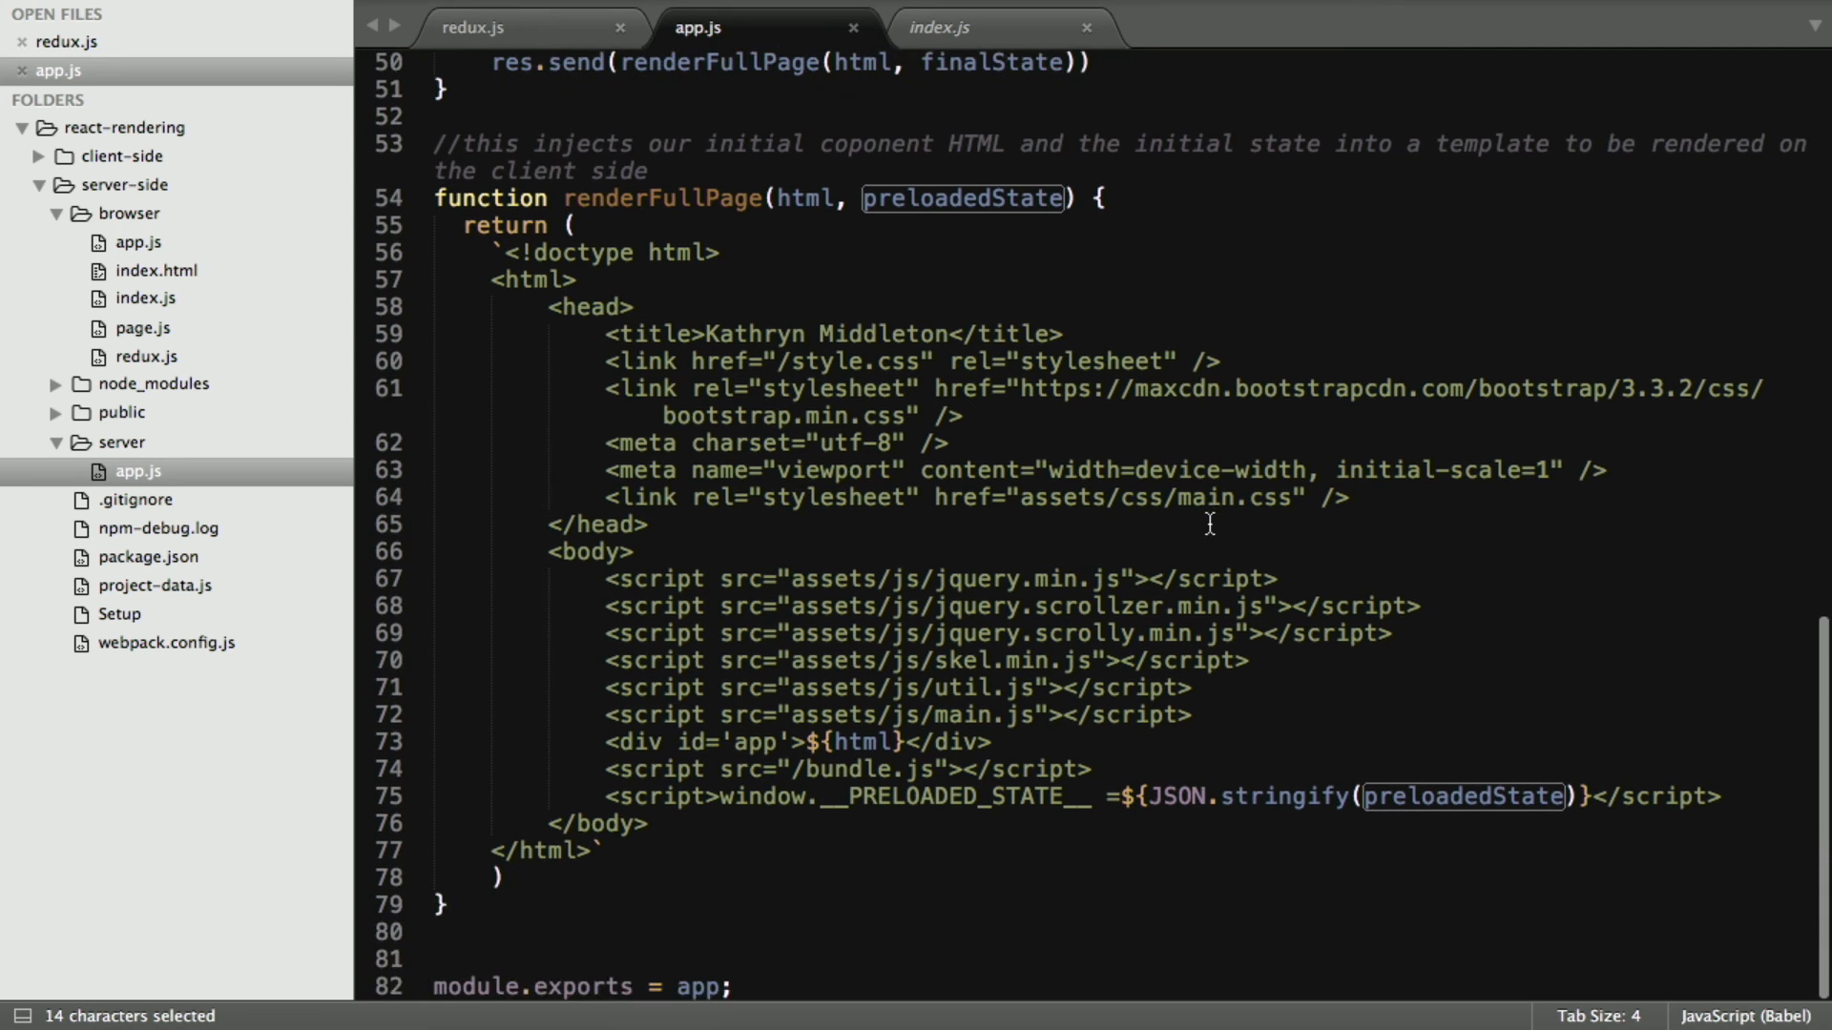
pyautogui.doubleClick(806, 199)
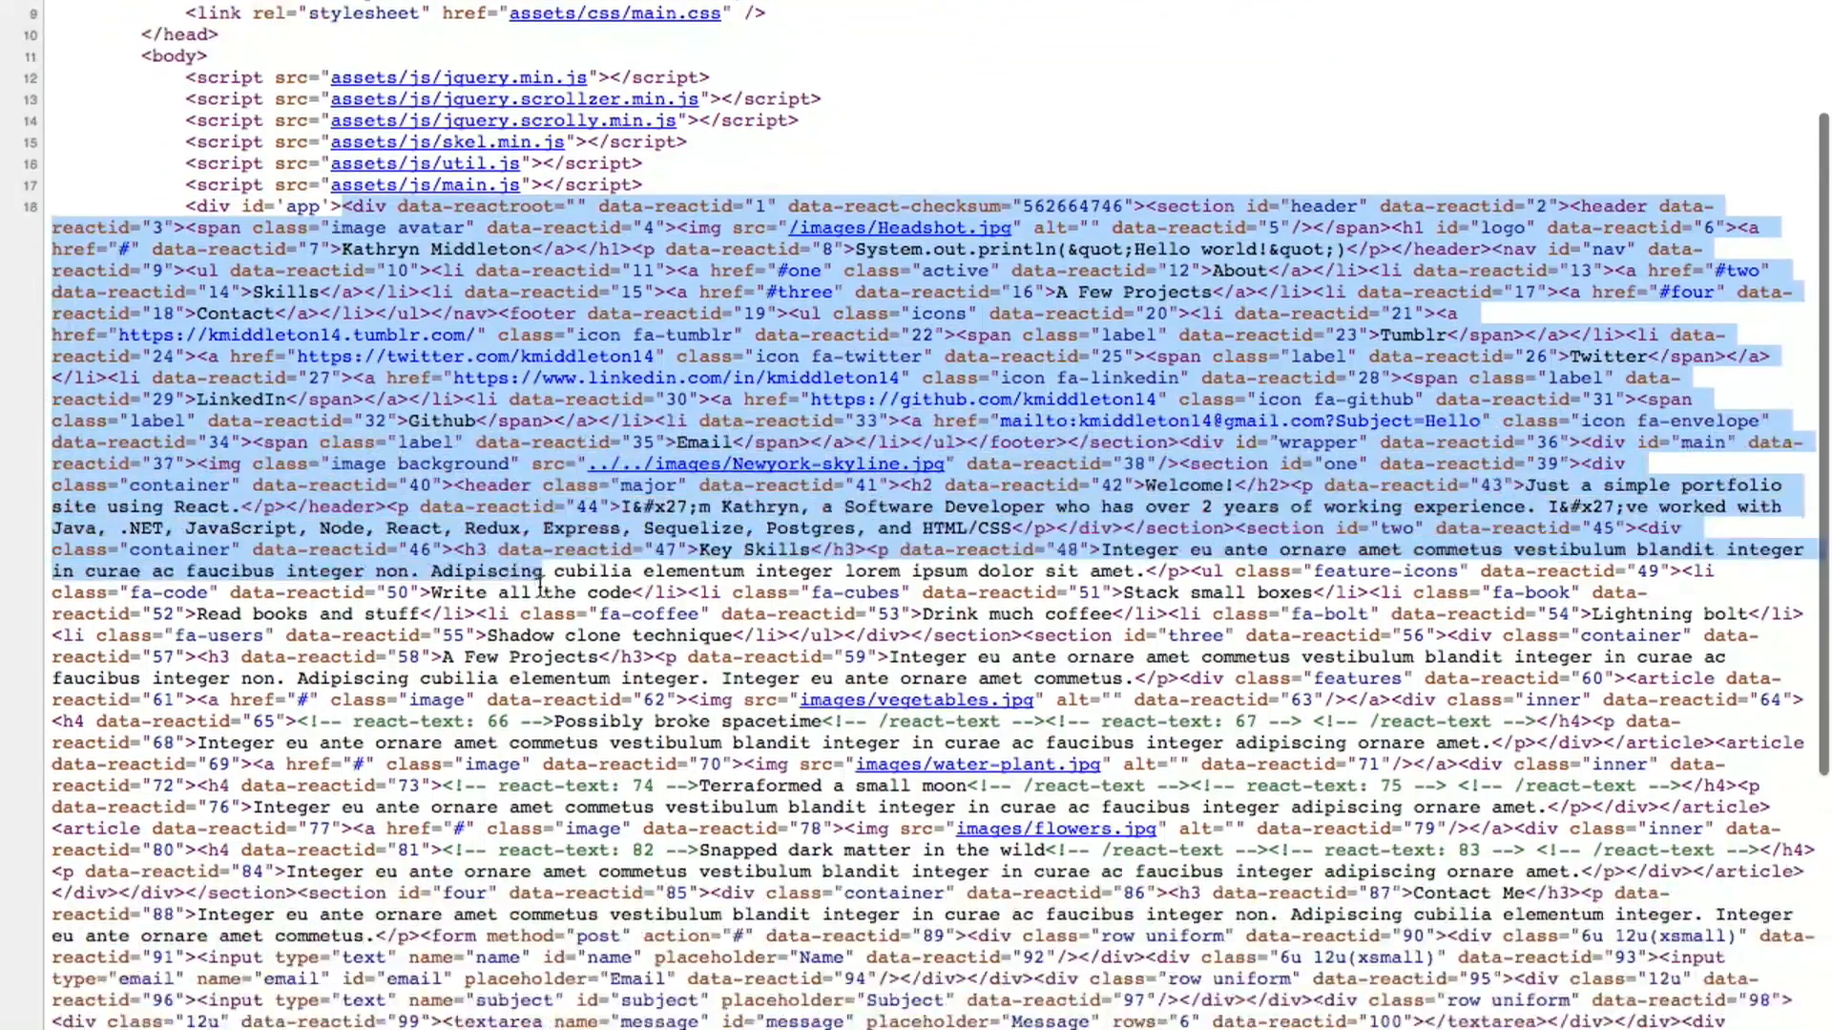
# Scroll the page source to the server-rendered app div markup with data-reactid attributes
pyautogui.scroll(-3)
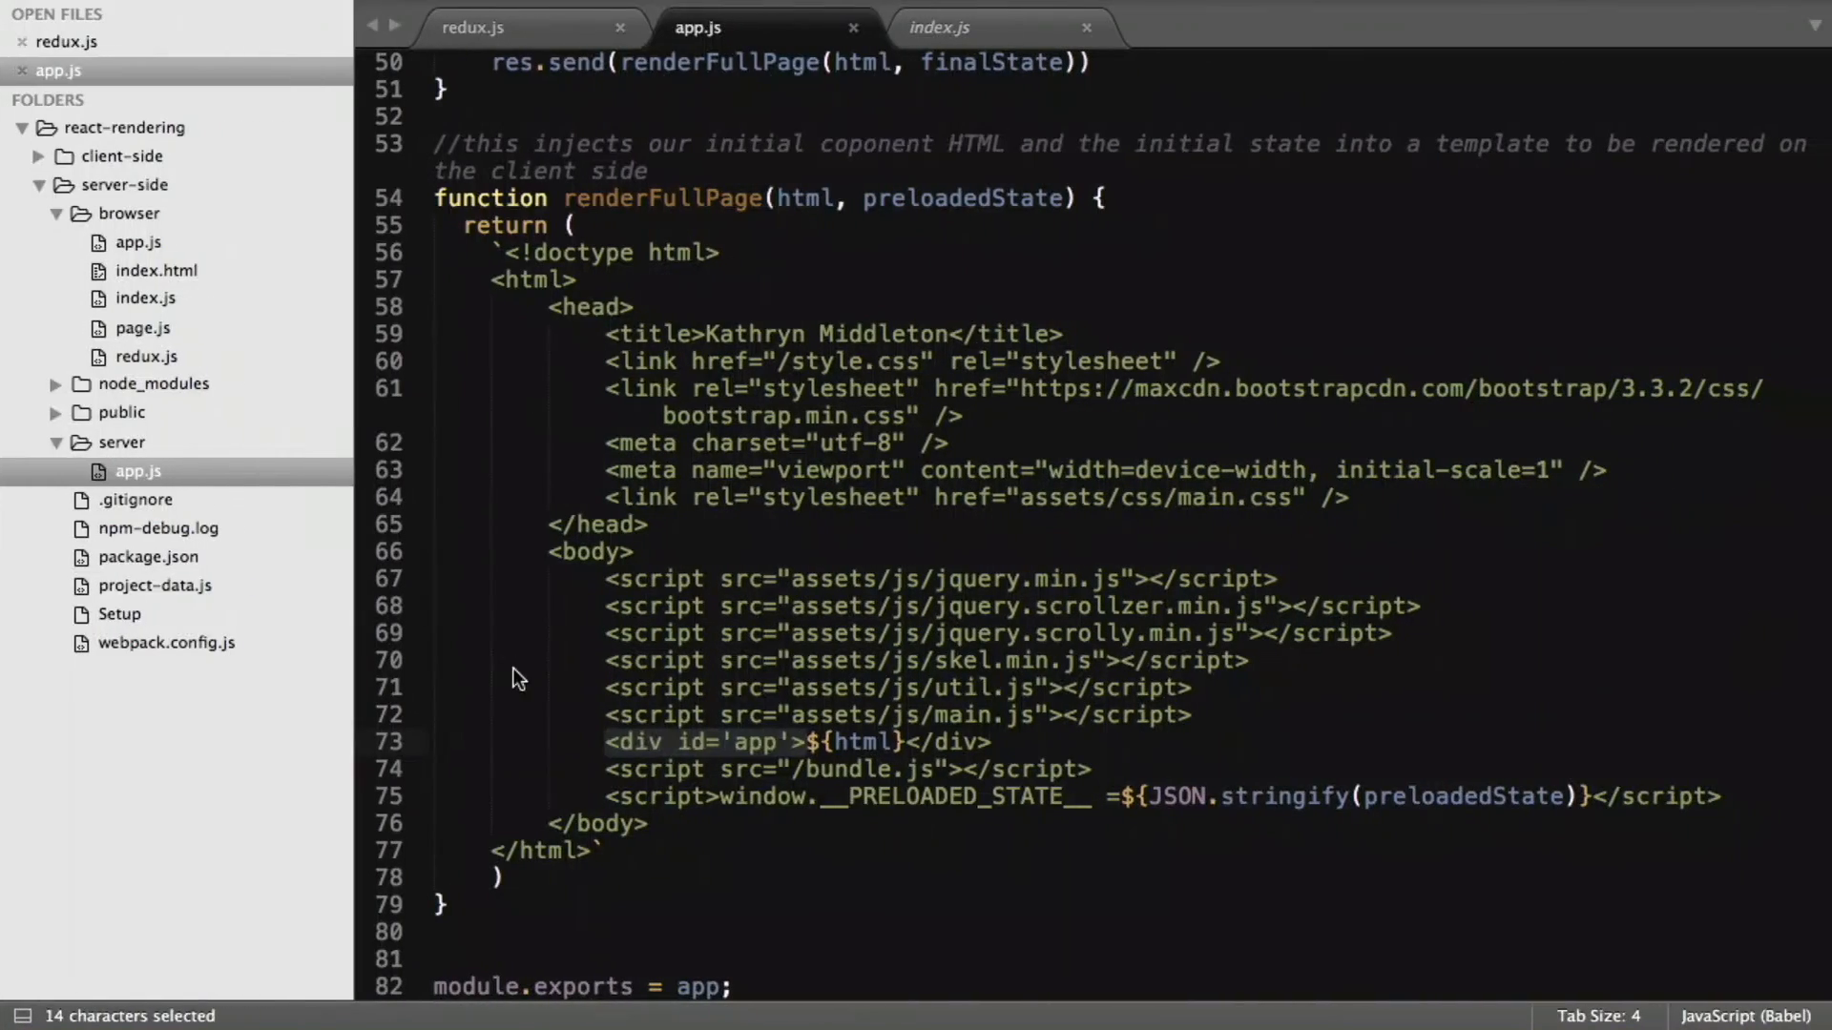
# Show browser/redux.js where preloadedState comes from window.__PRELOADED_STATE__
pyautogui.doubleClick(763, 797)
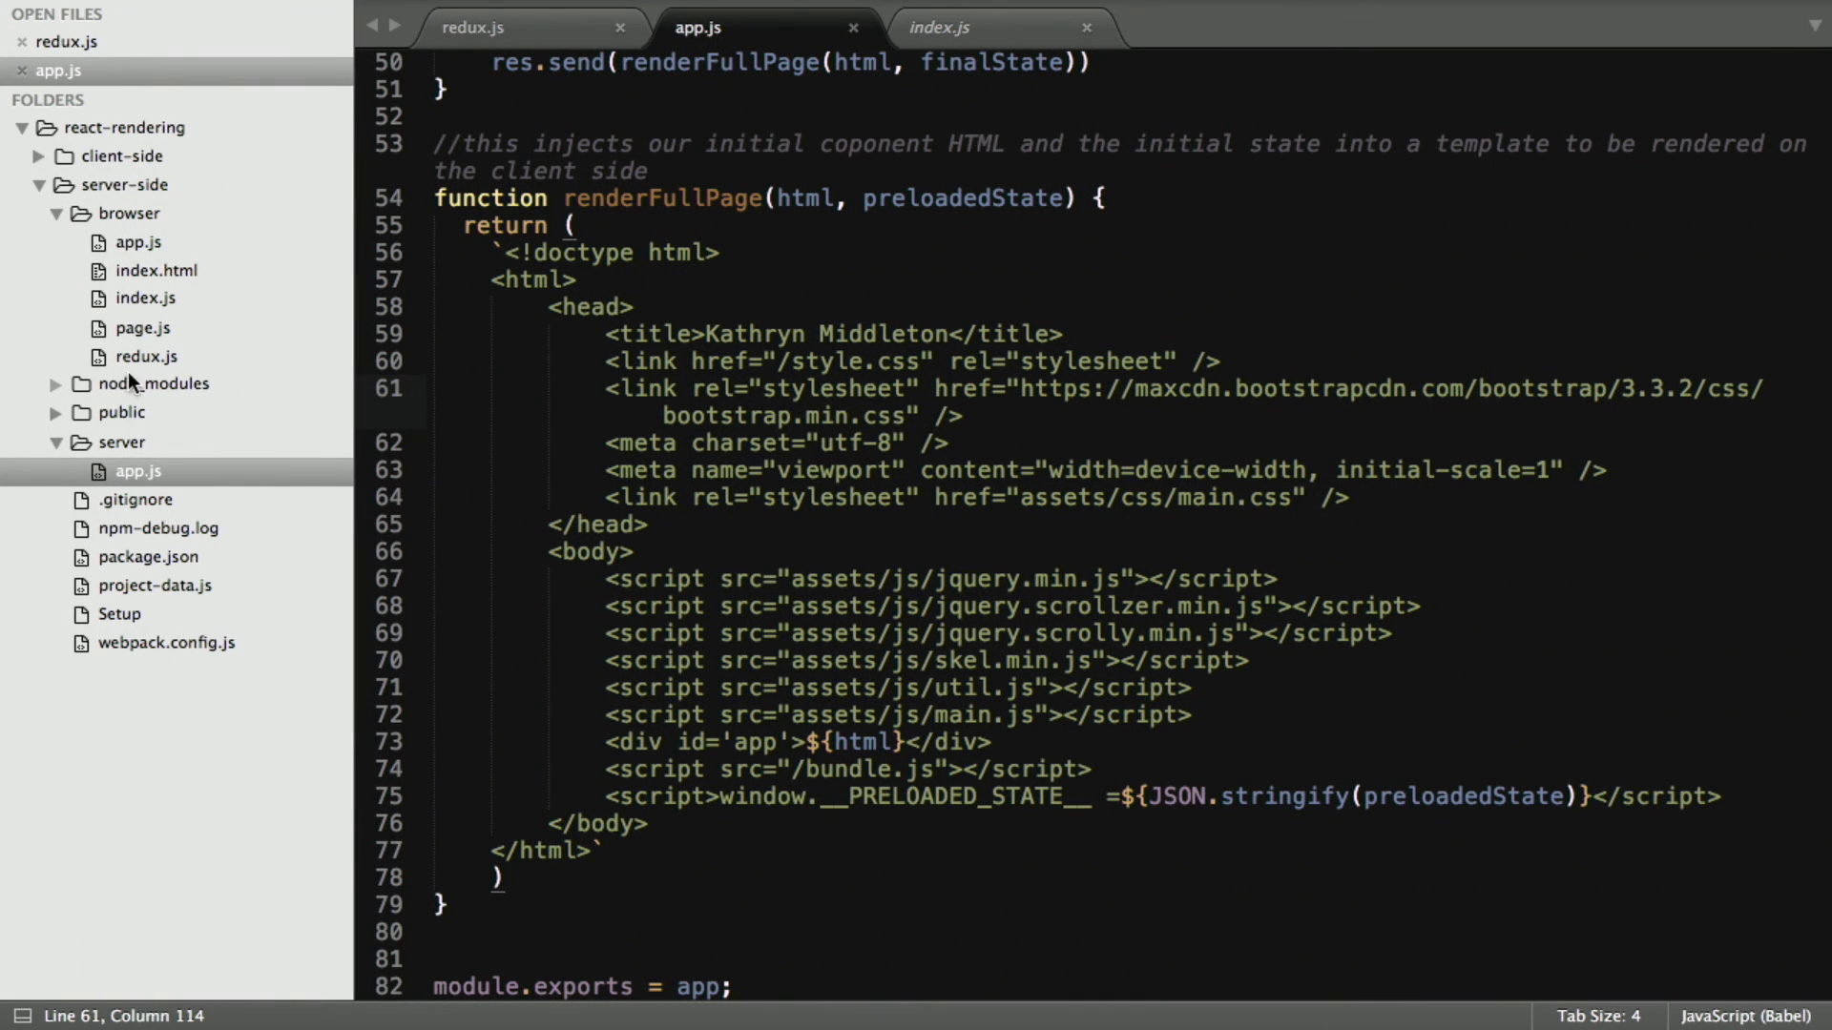
pyautogui.click(473, 27)
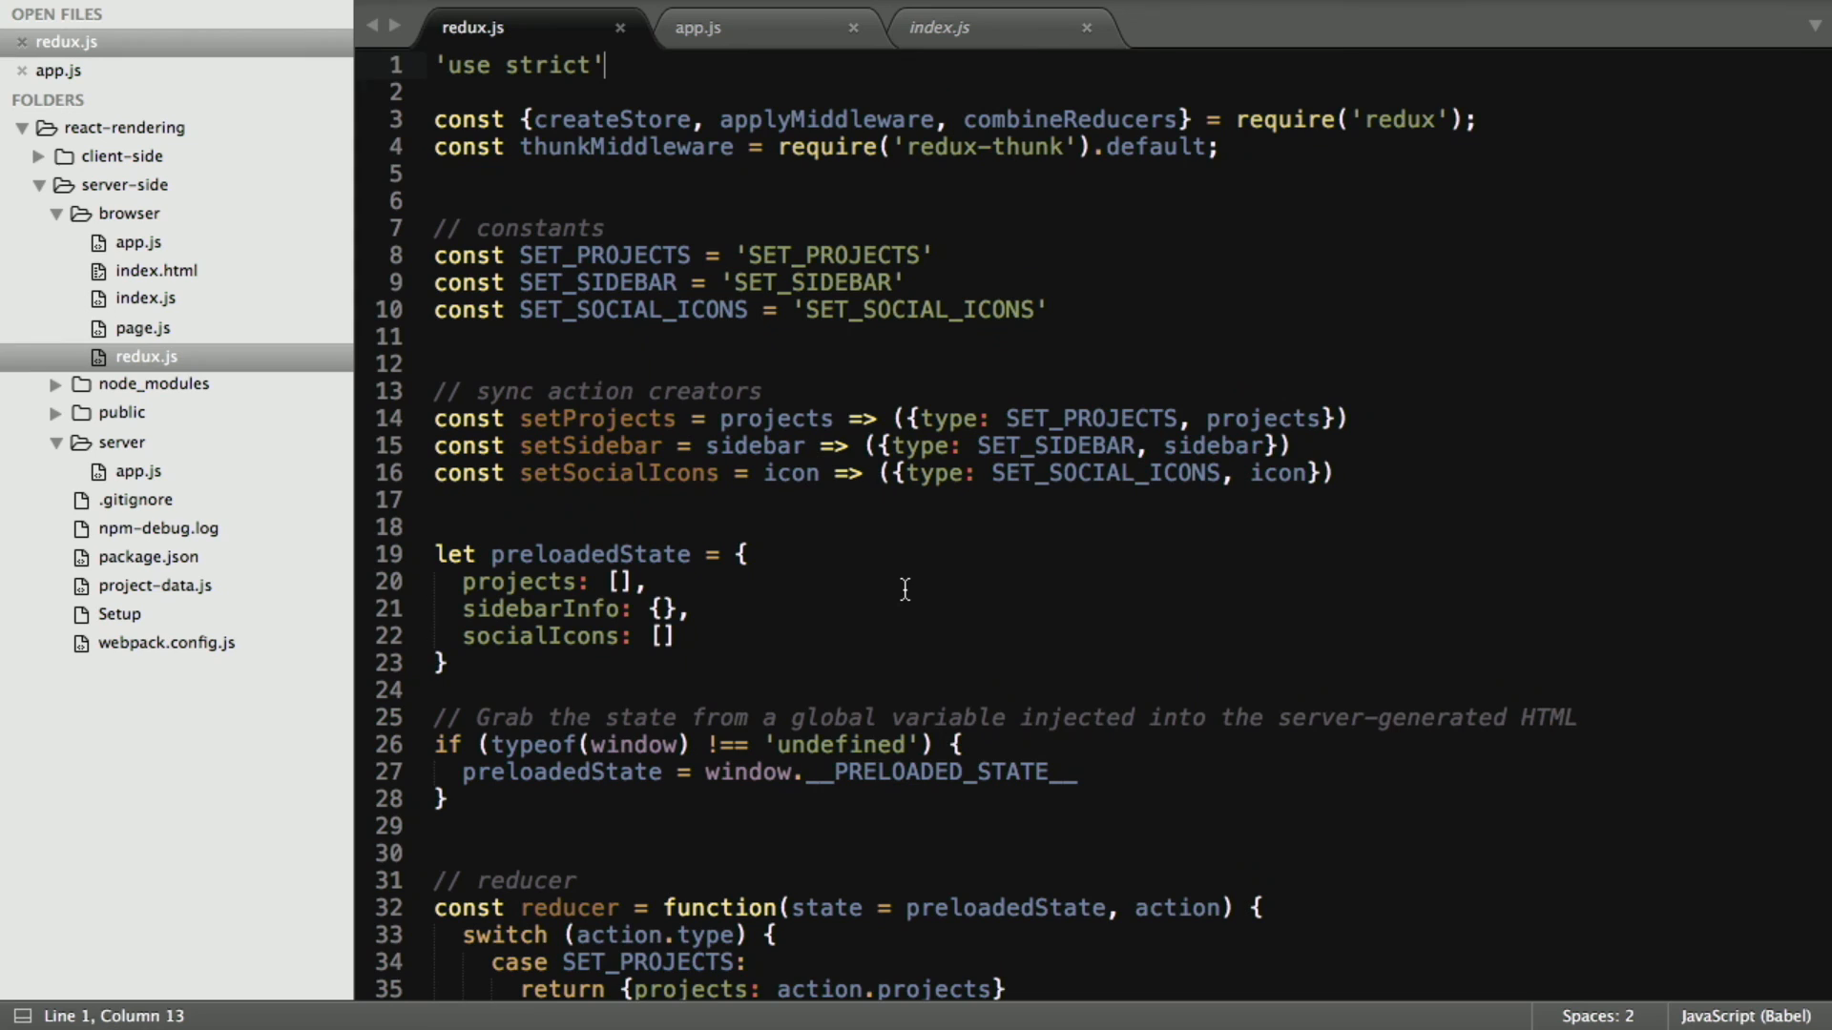
pyautogui.scroll(-3)
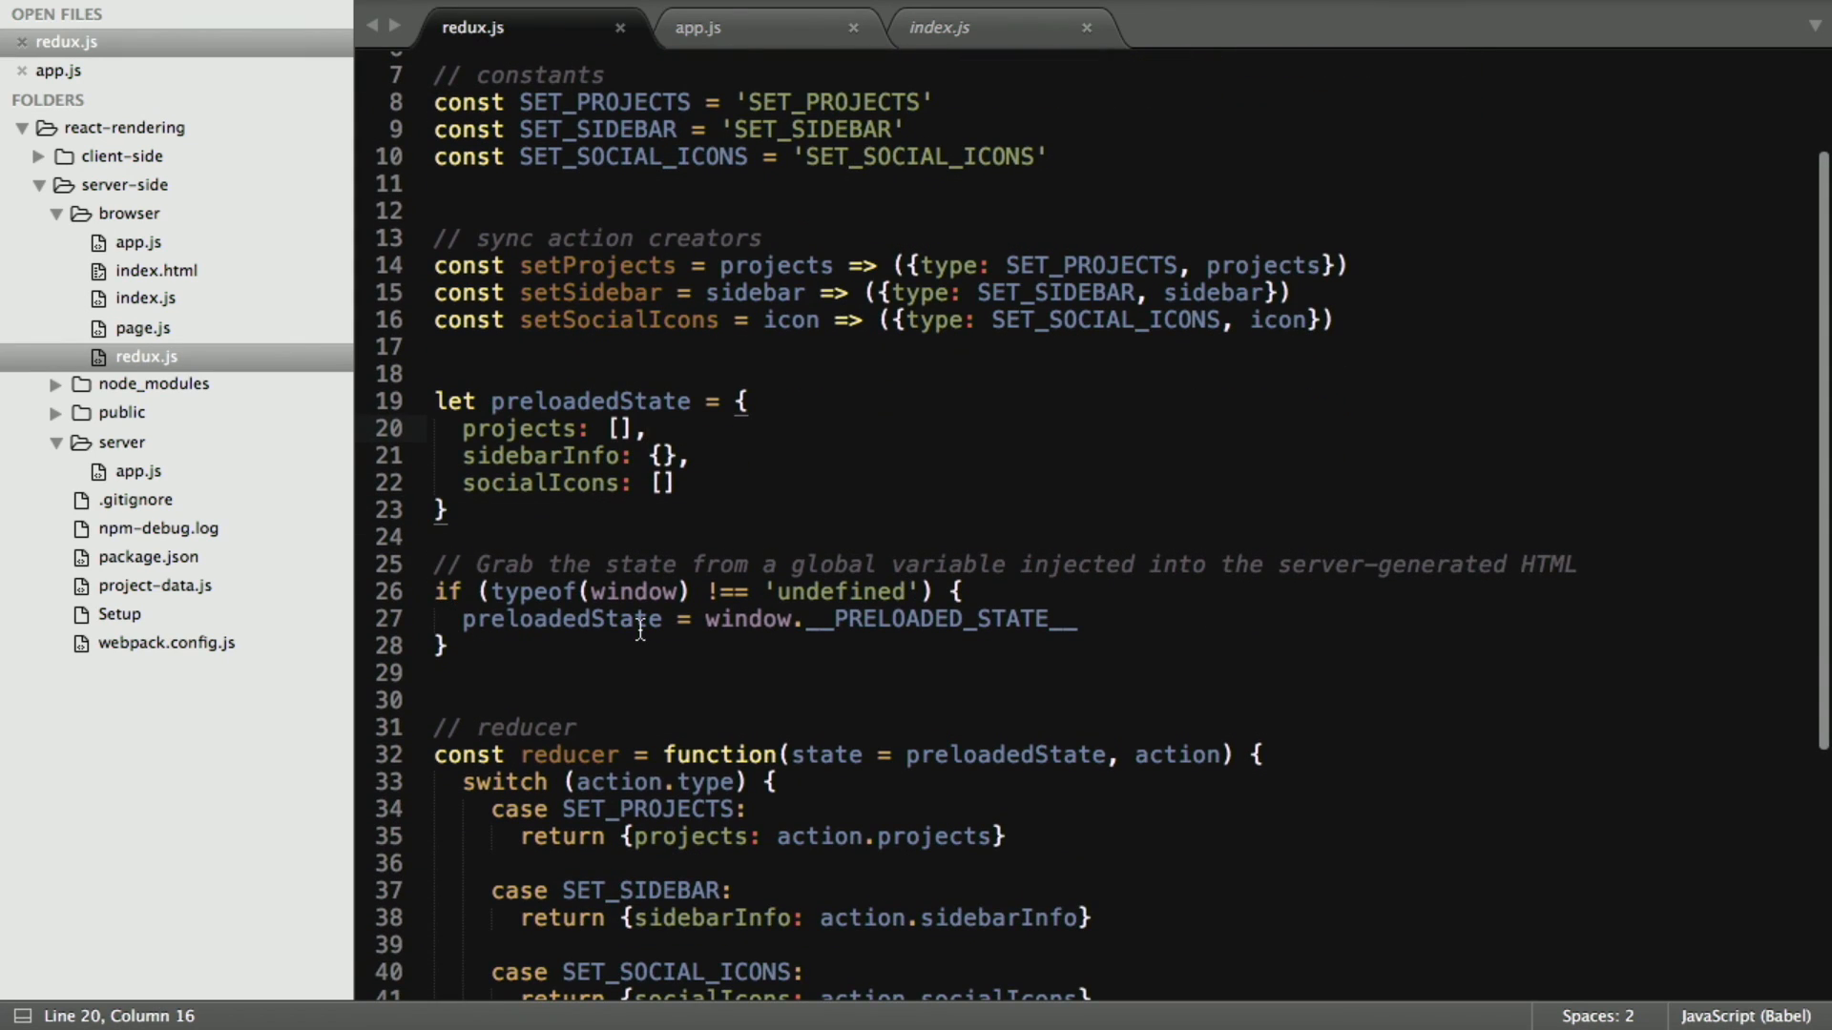
pyautogui.moveTo(883, 670)
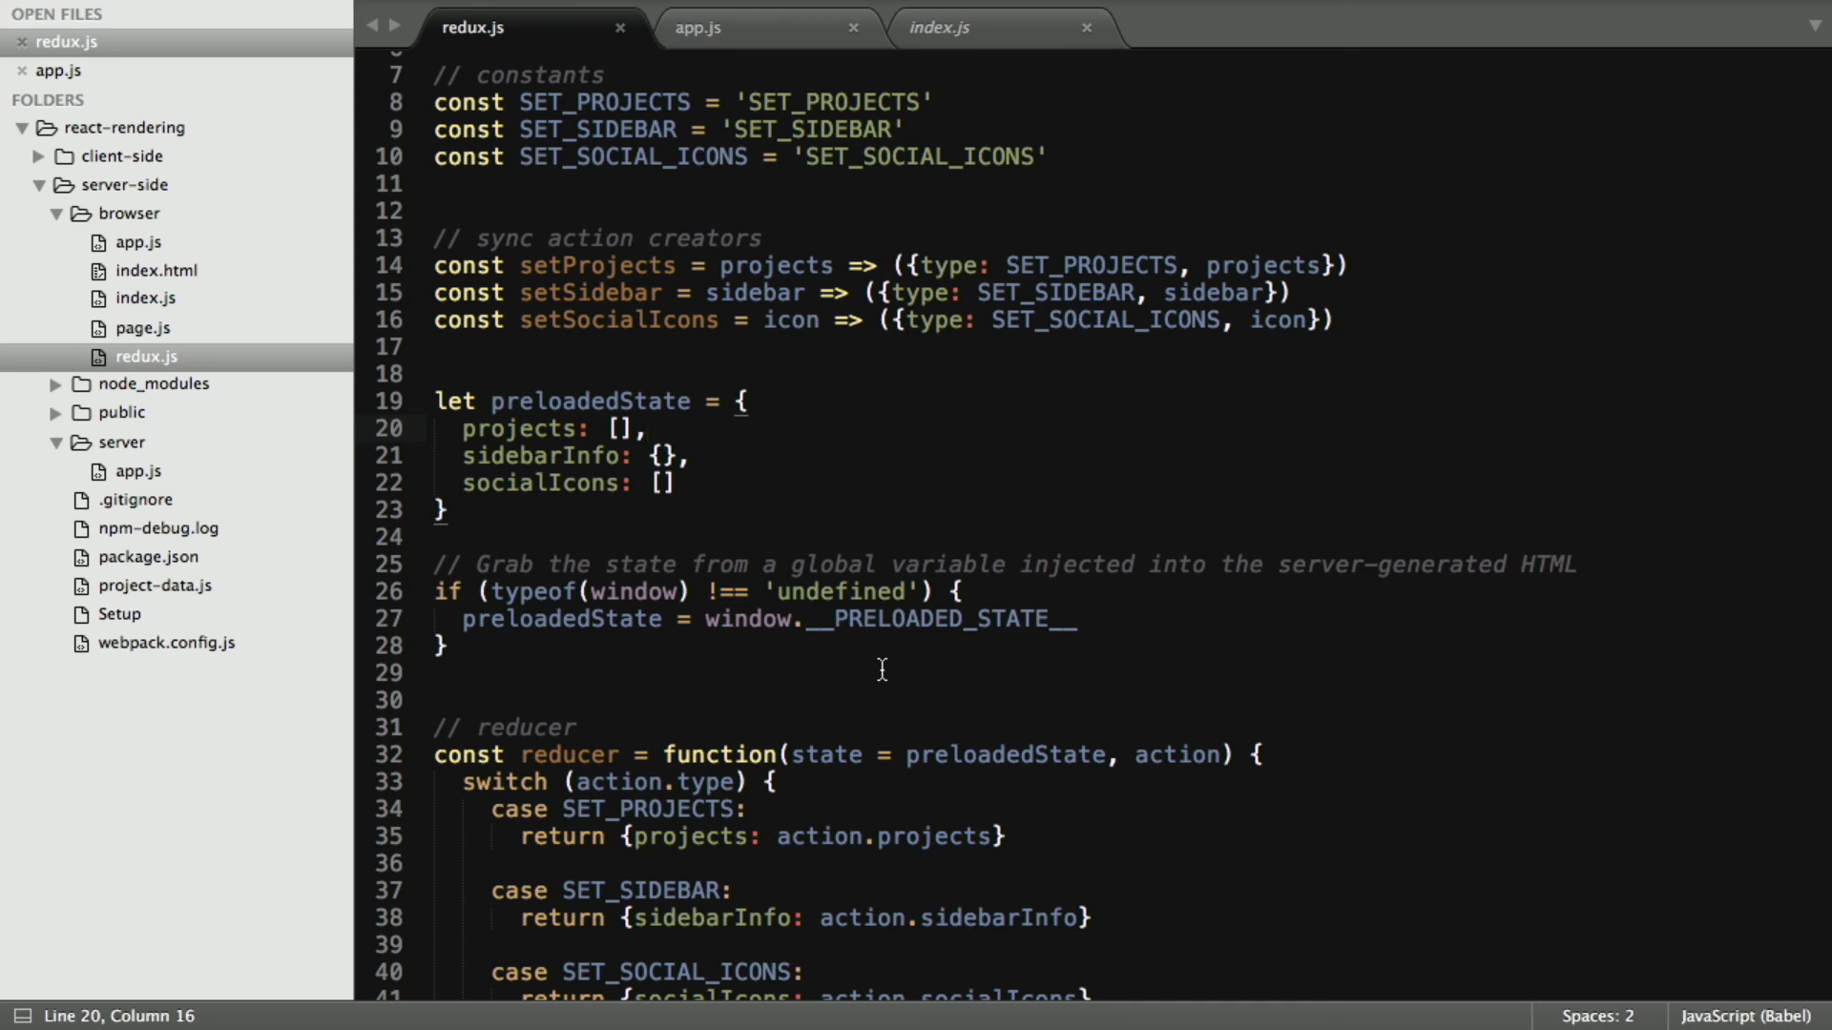
pyautogui.doubleClick(560, 619)
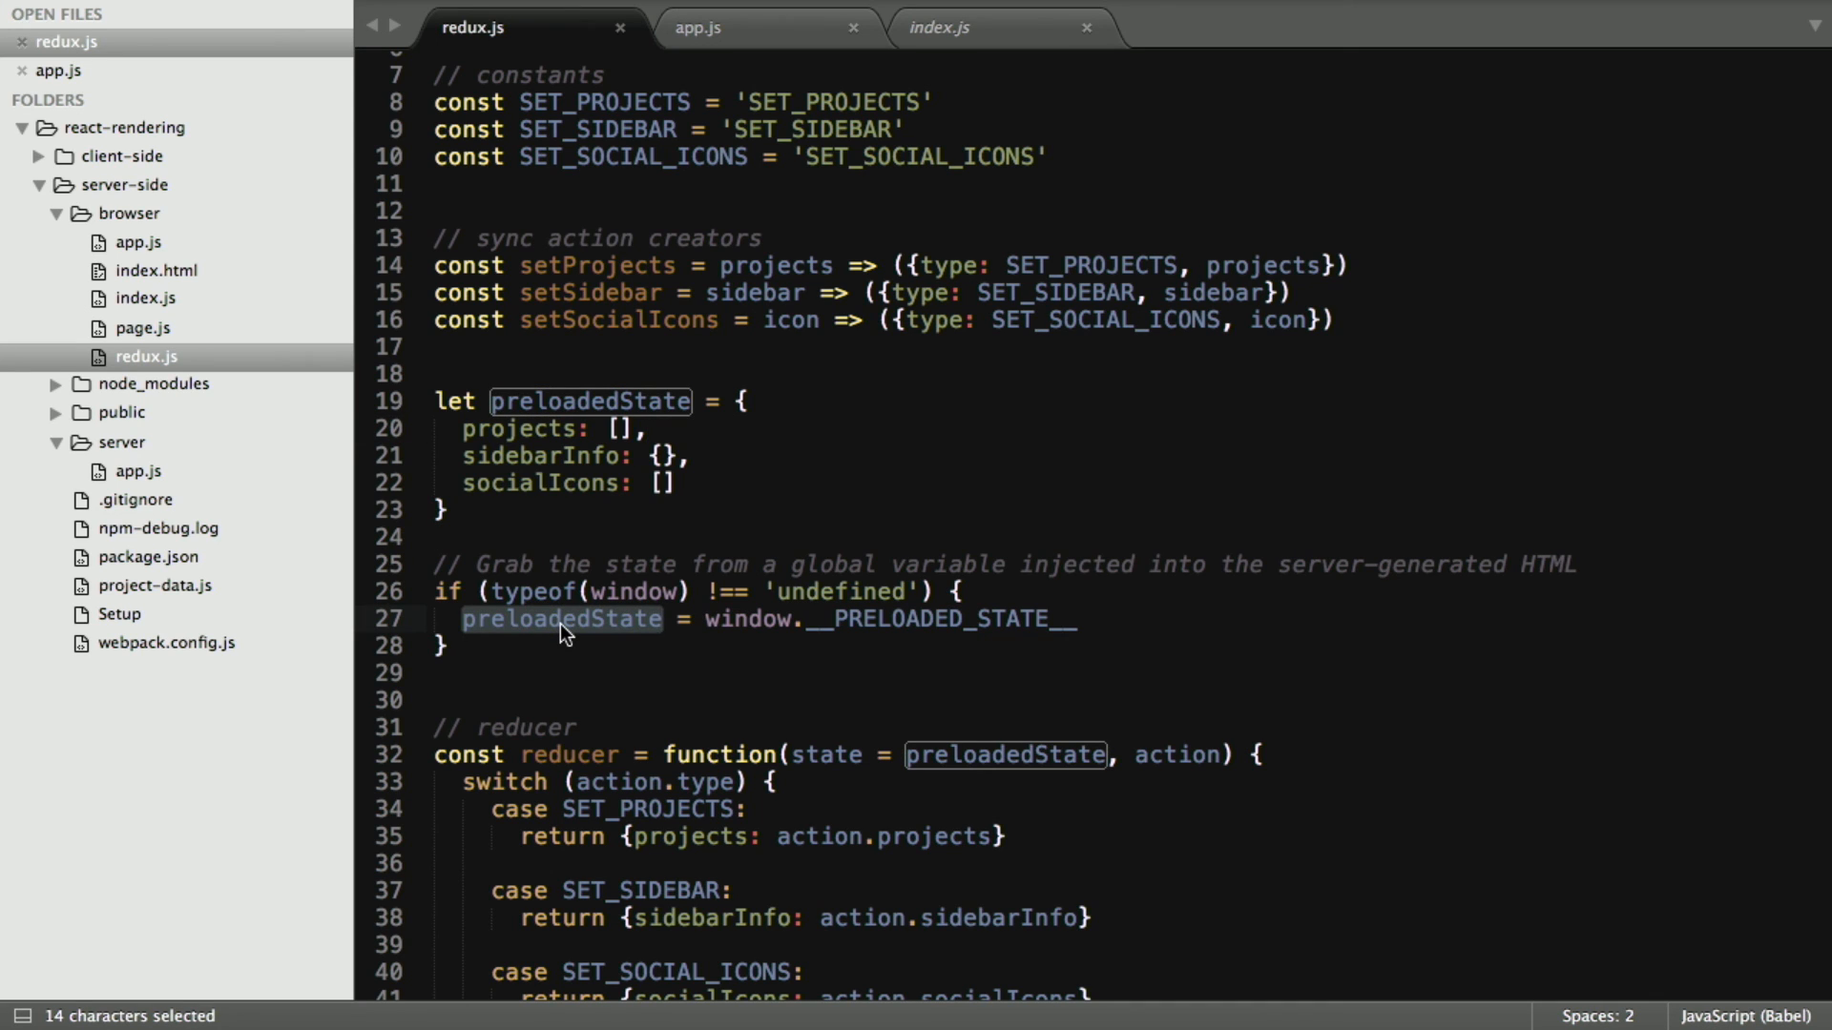
pyautogui.scroll(-3)
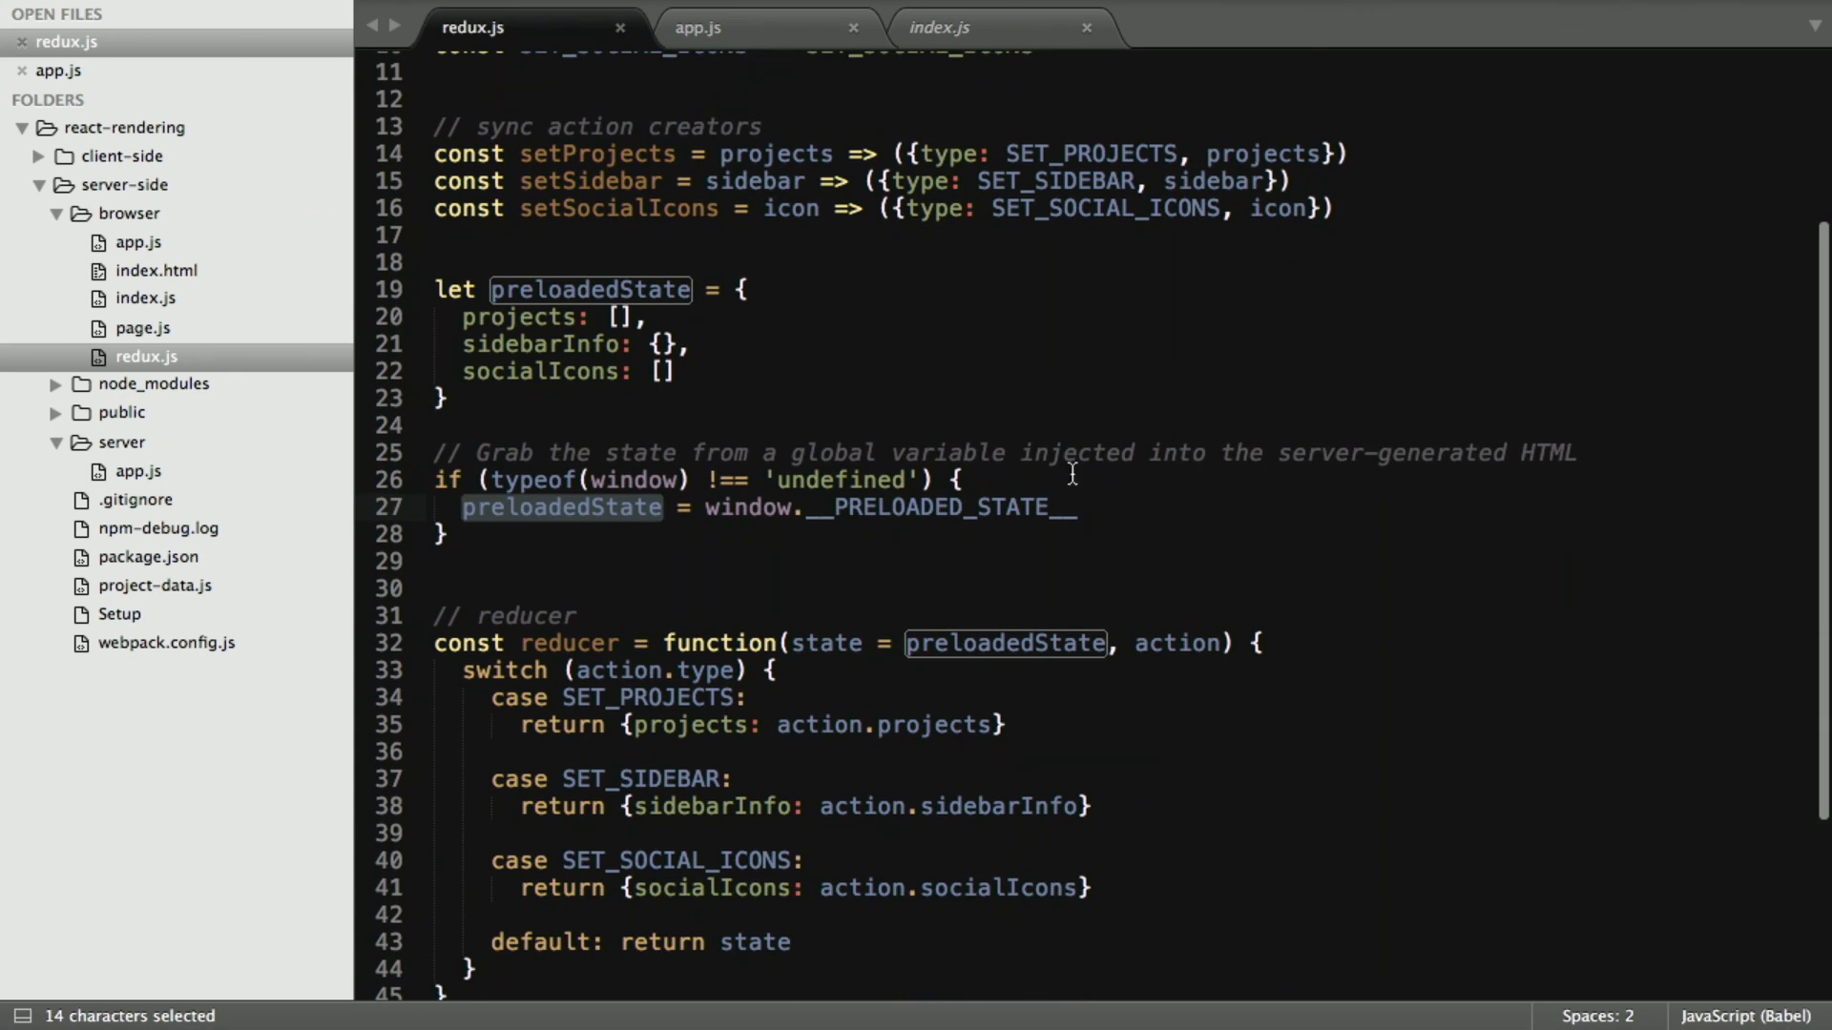